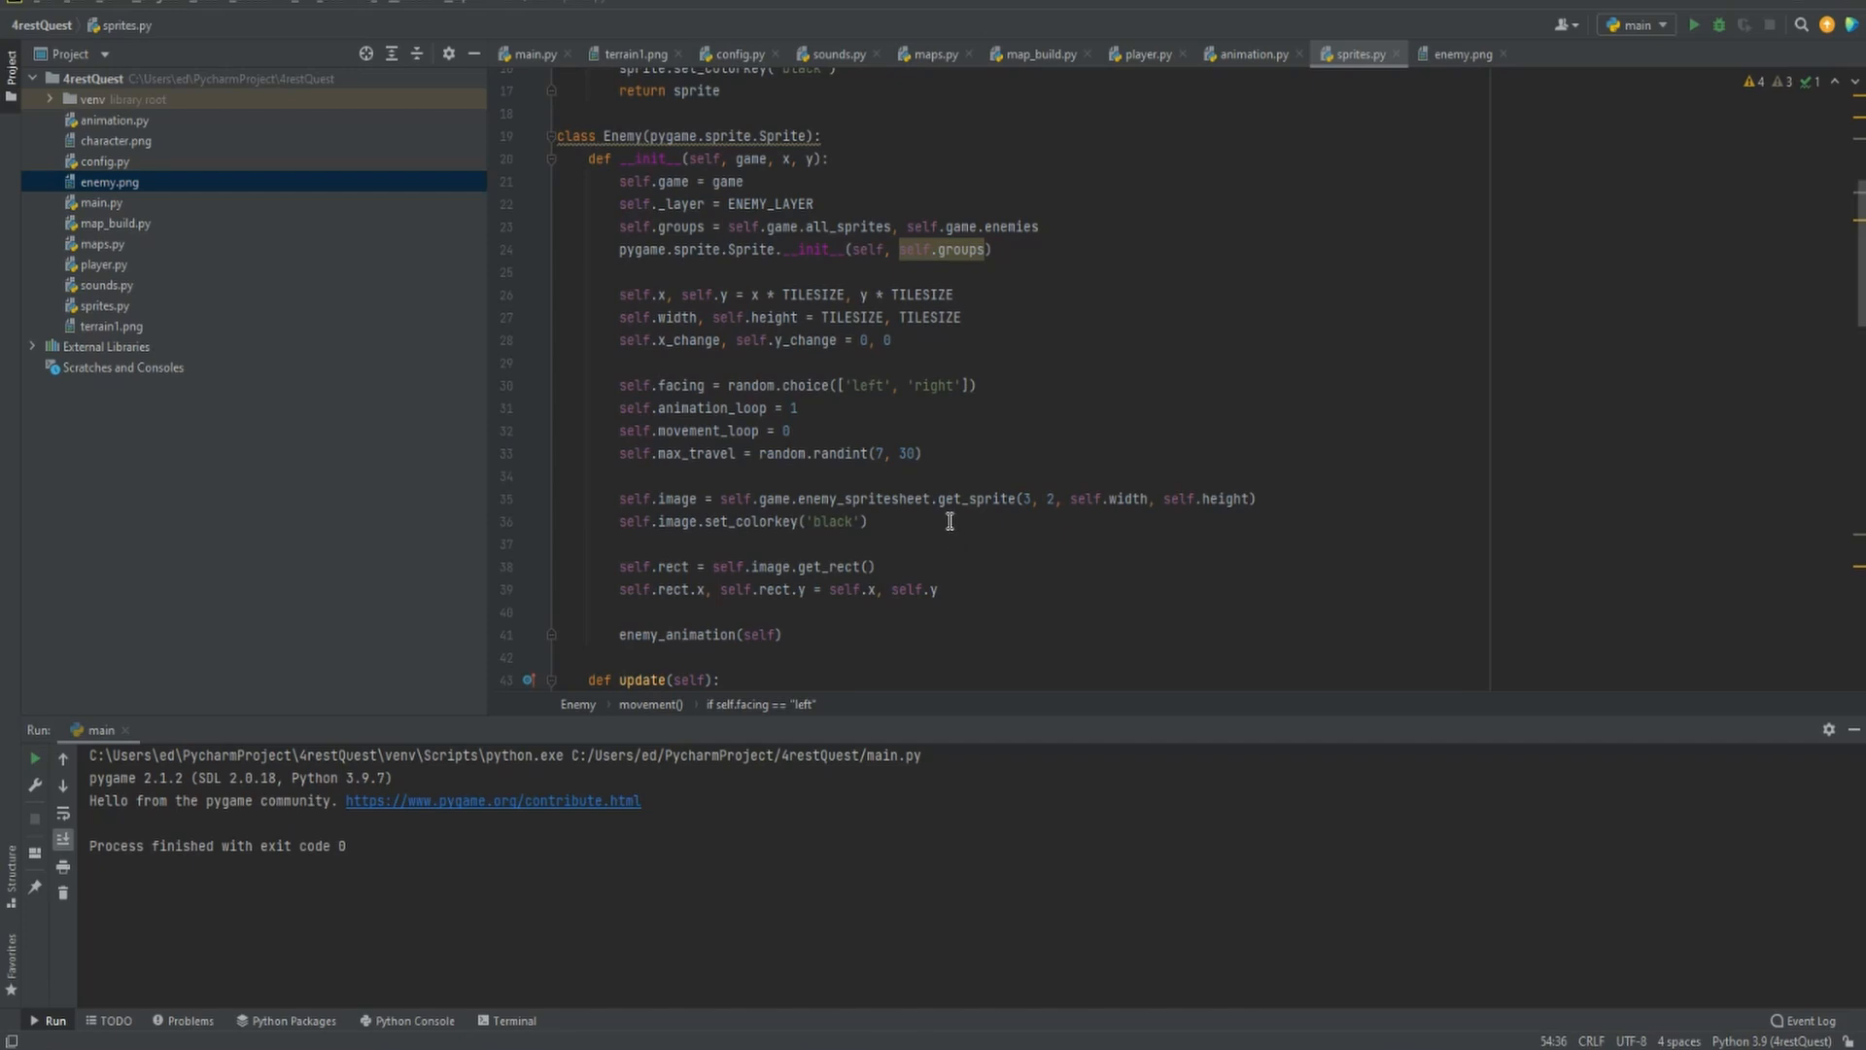
mouse_move(933, 509)
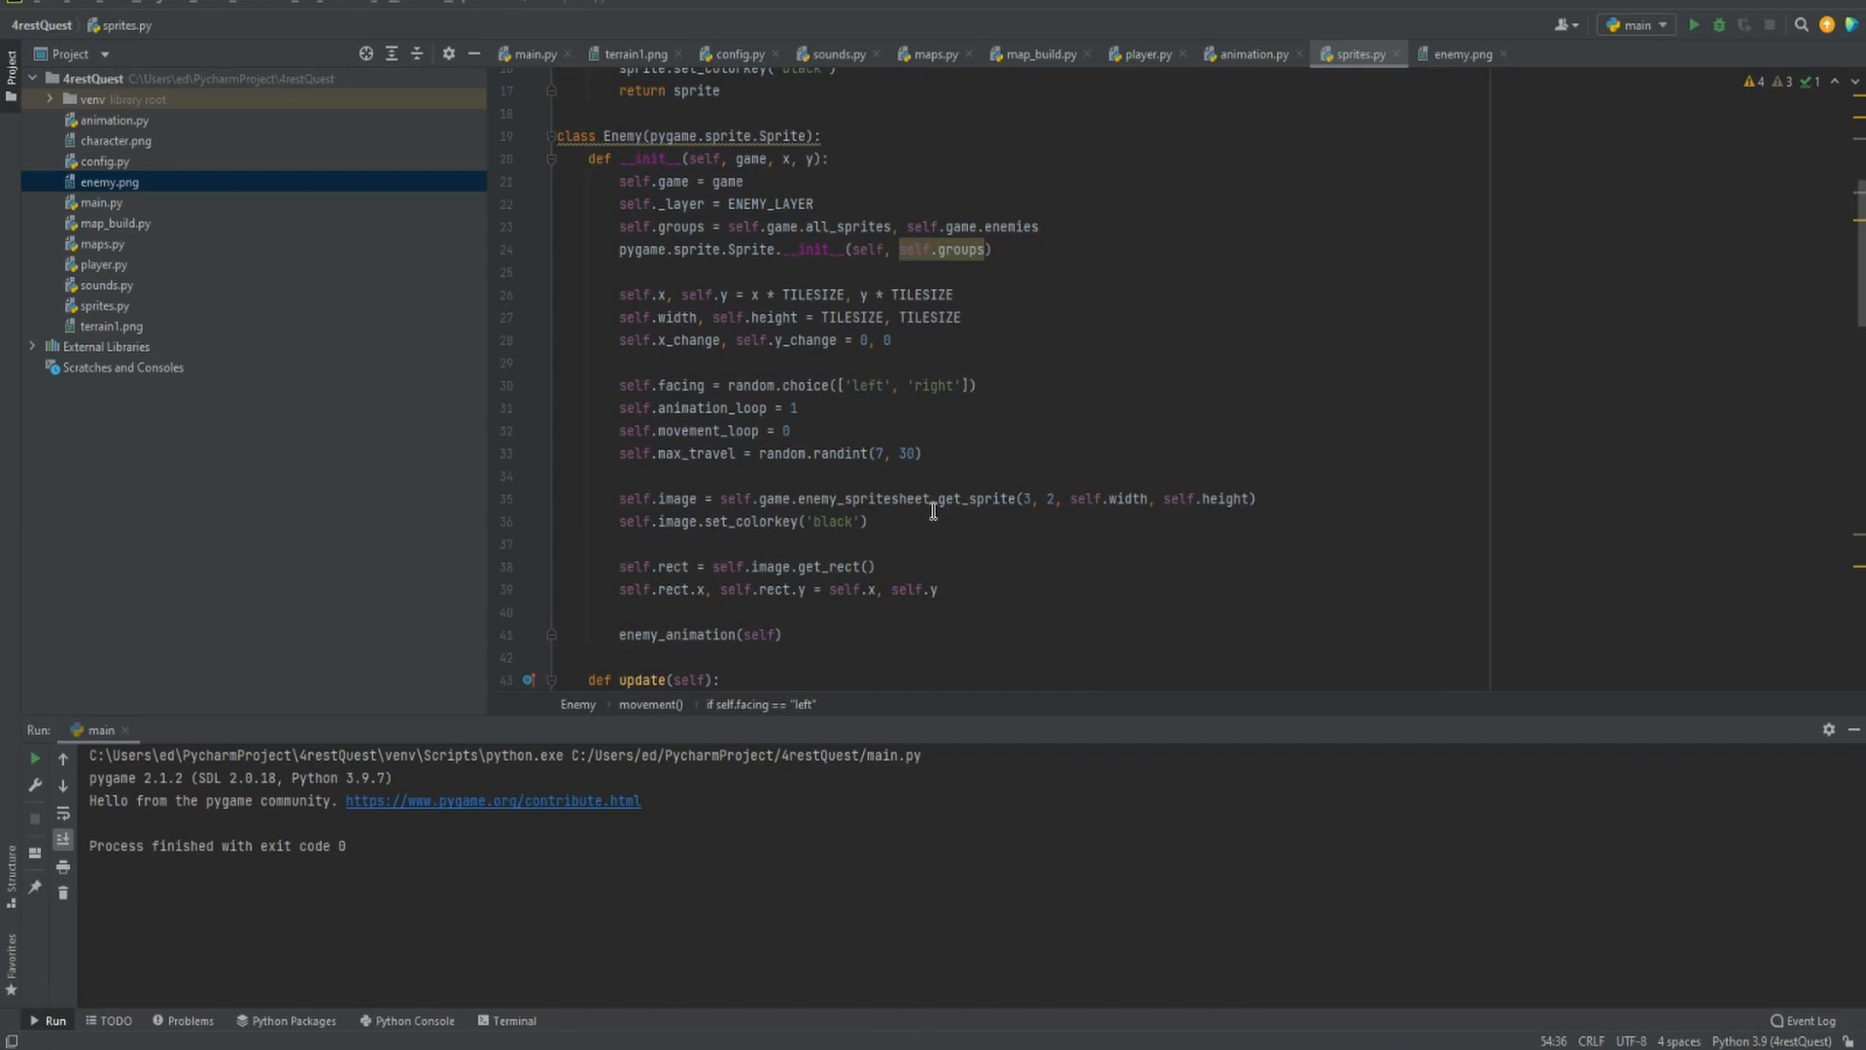
Switch to player.py and leave a blank line after the movement method
left_click(1145, 54)
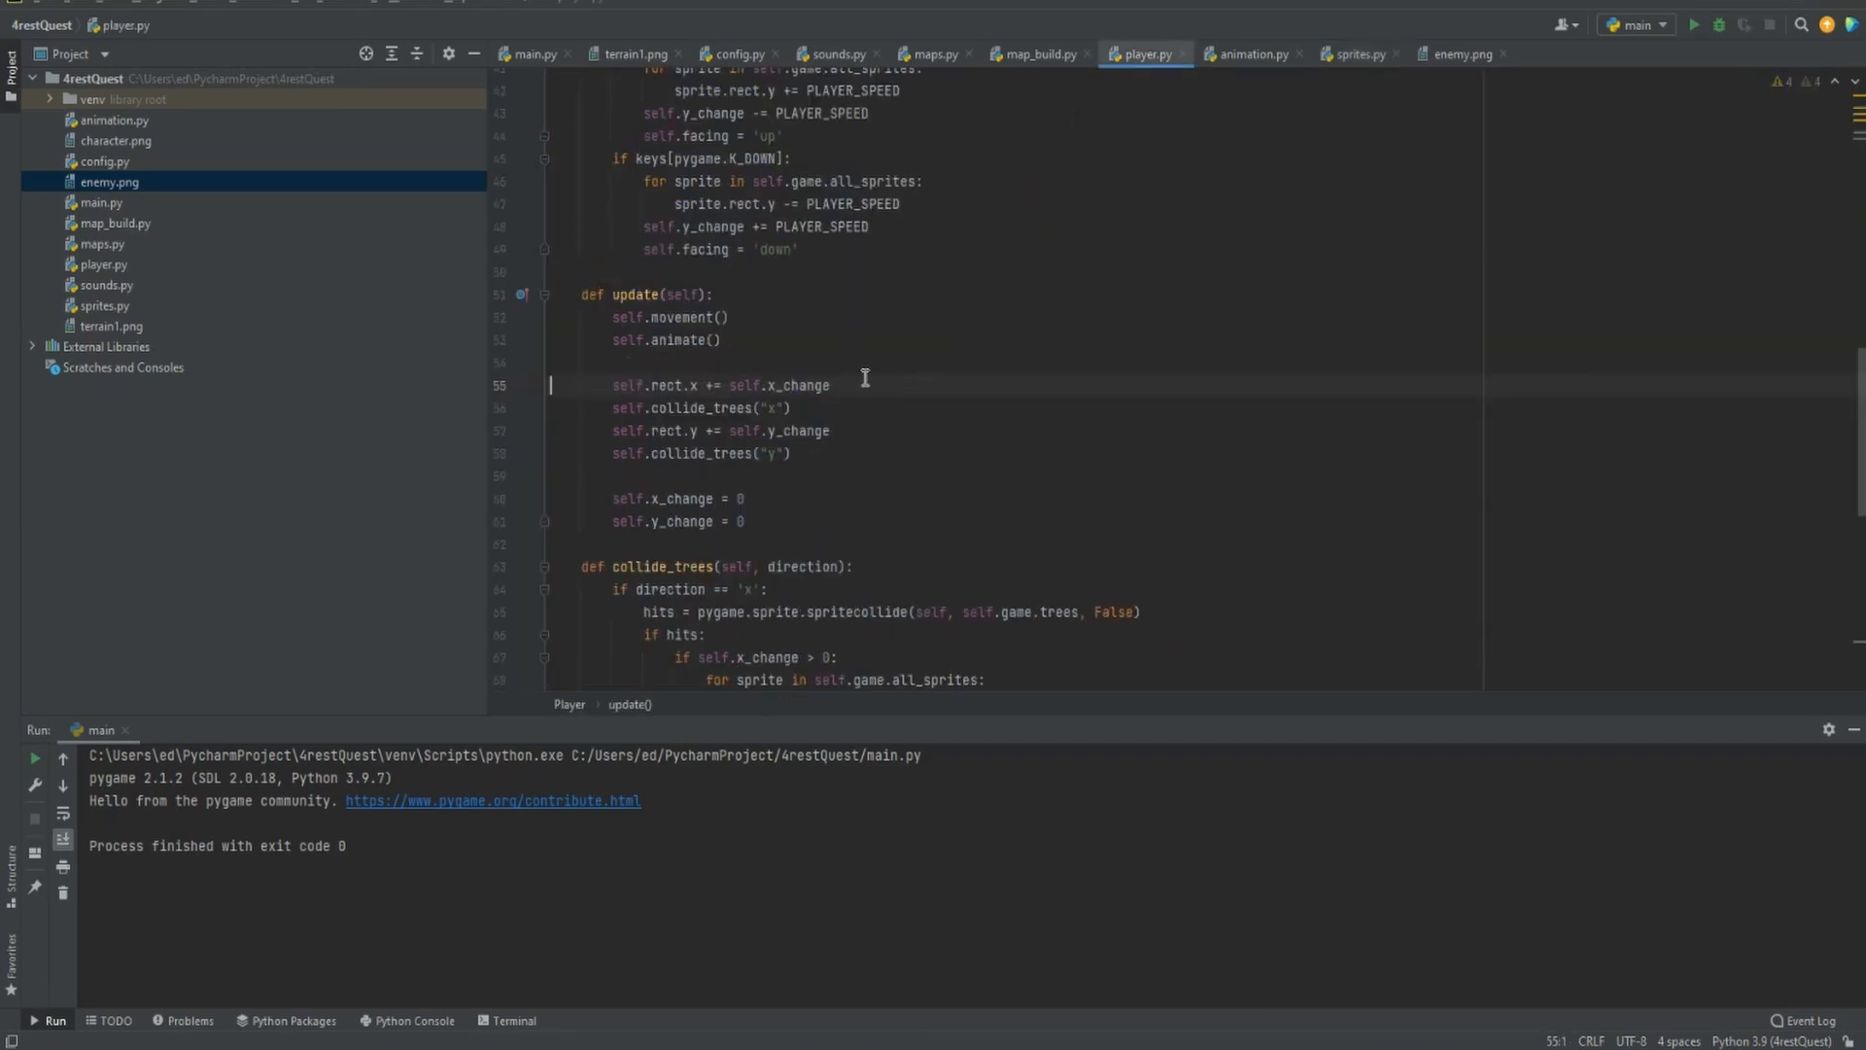
mouse_move(743, 447)
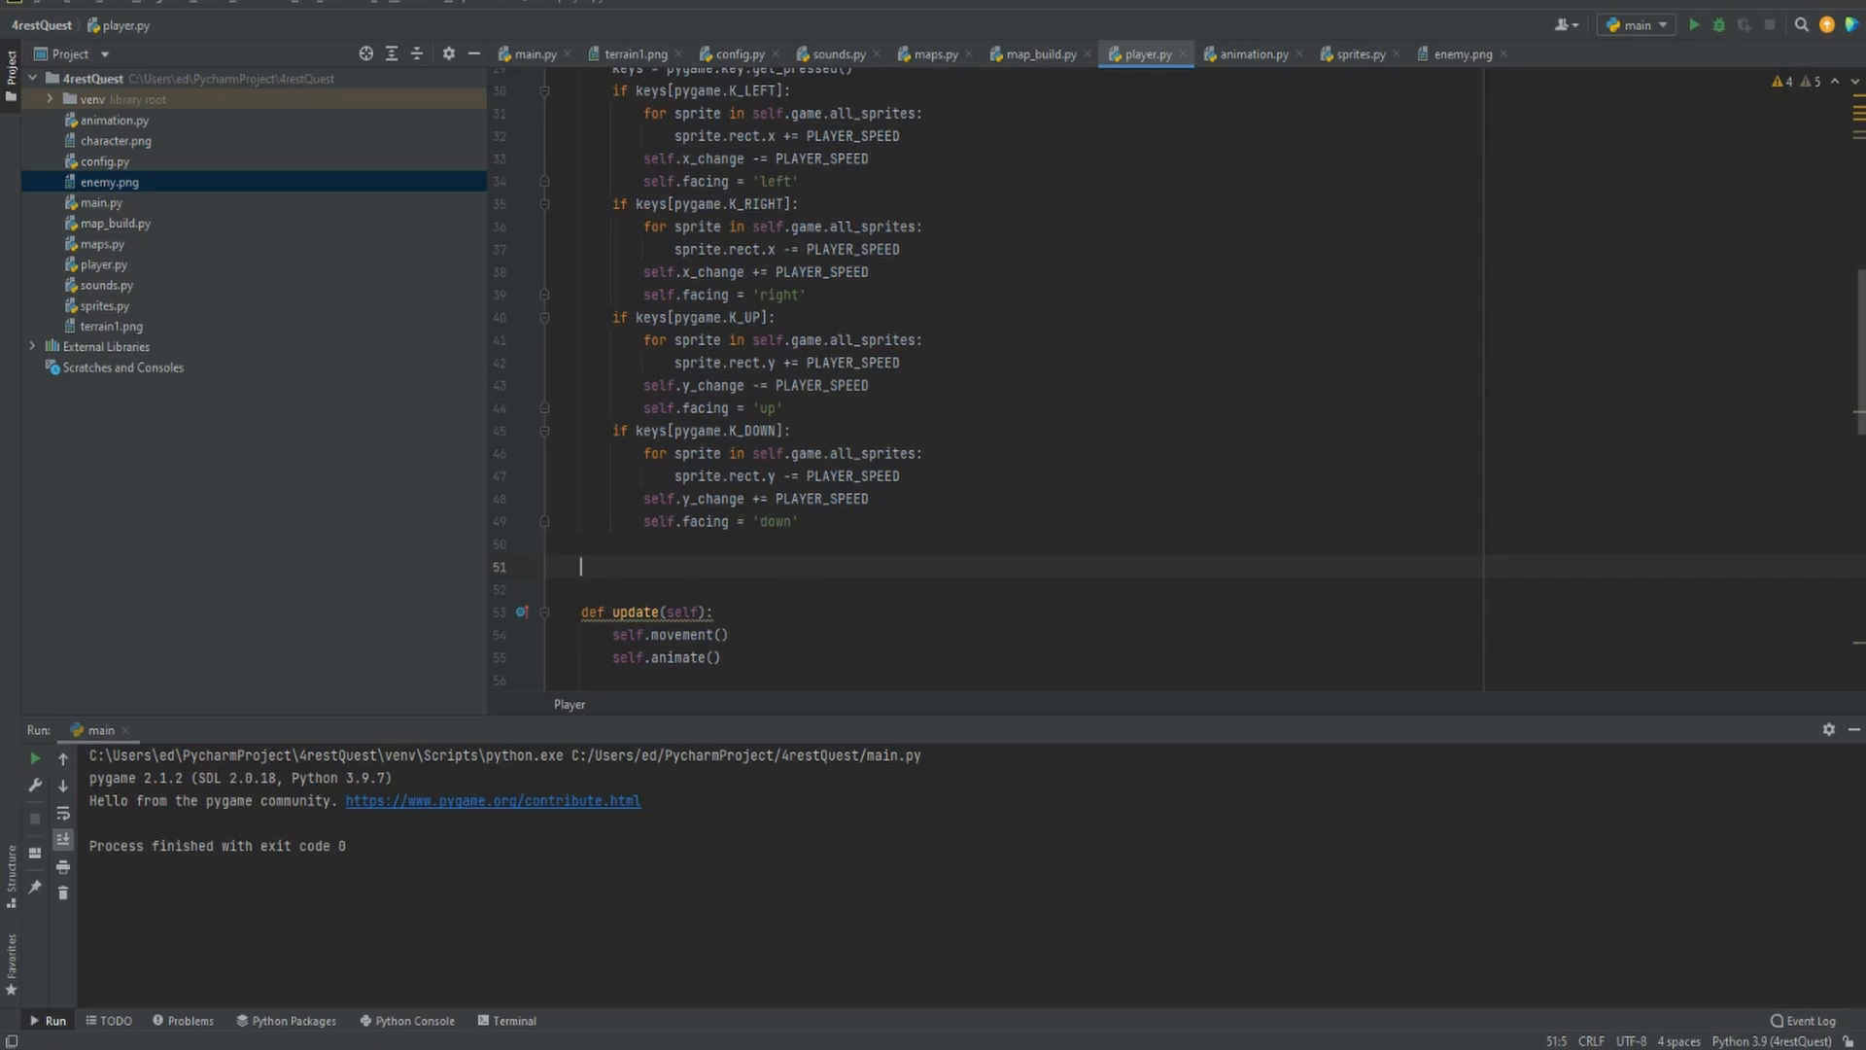
Define collide_enemy(self) with hits = pygame.sprite.spritecollide(self, self.game.enemies, False)
type("def co")
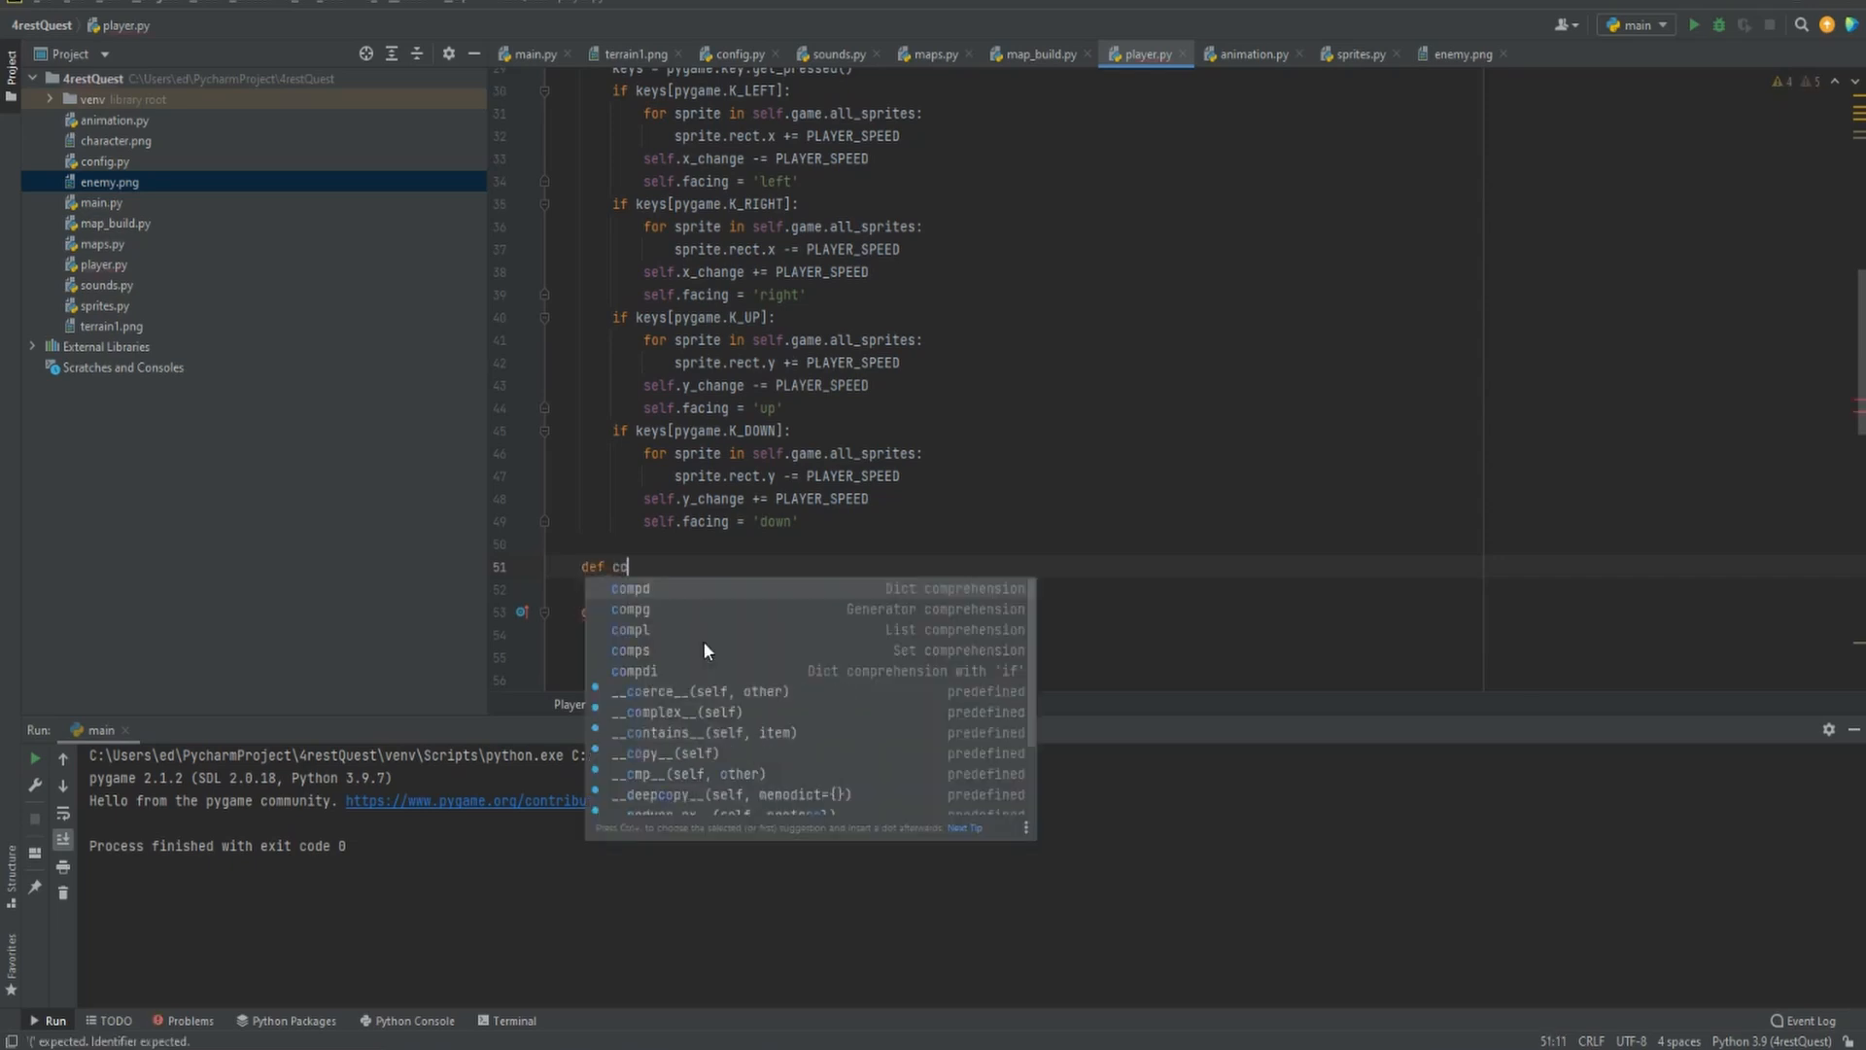
type("ollide_enemy")
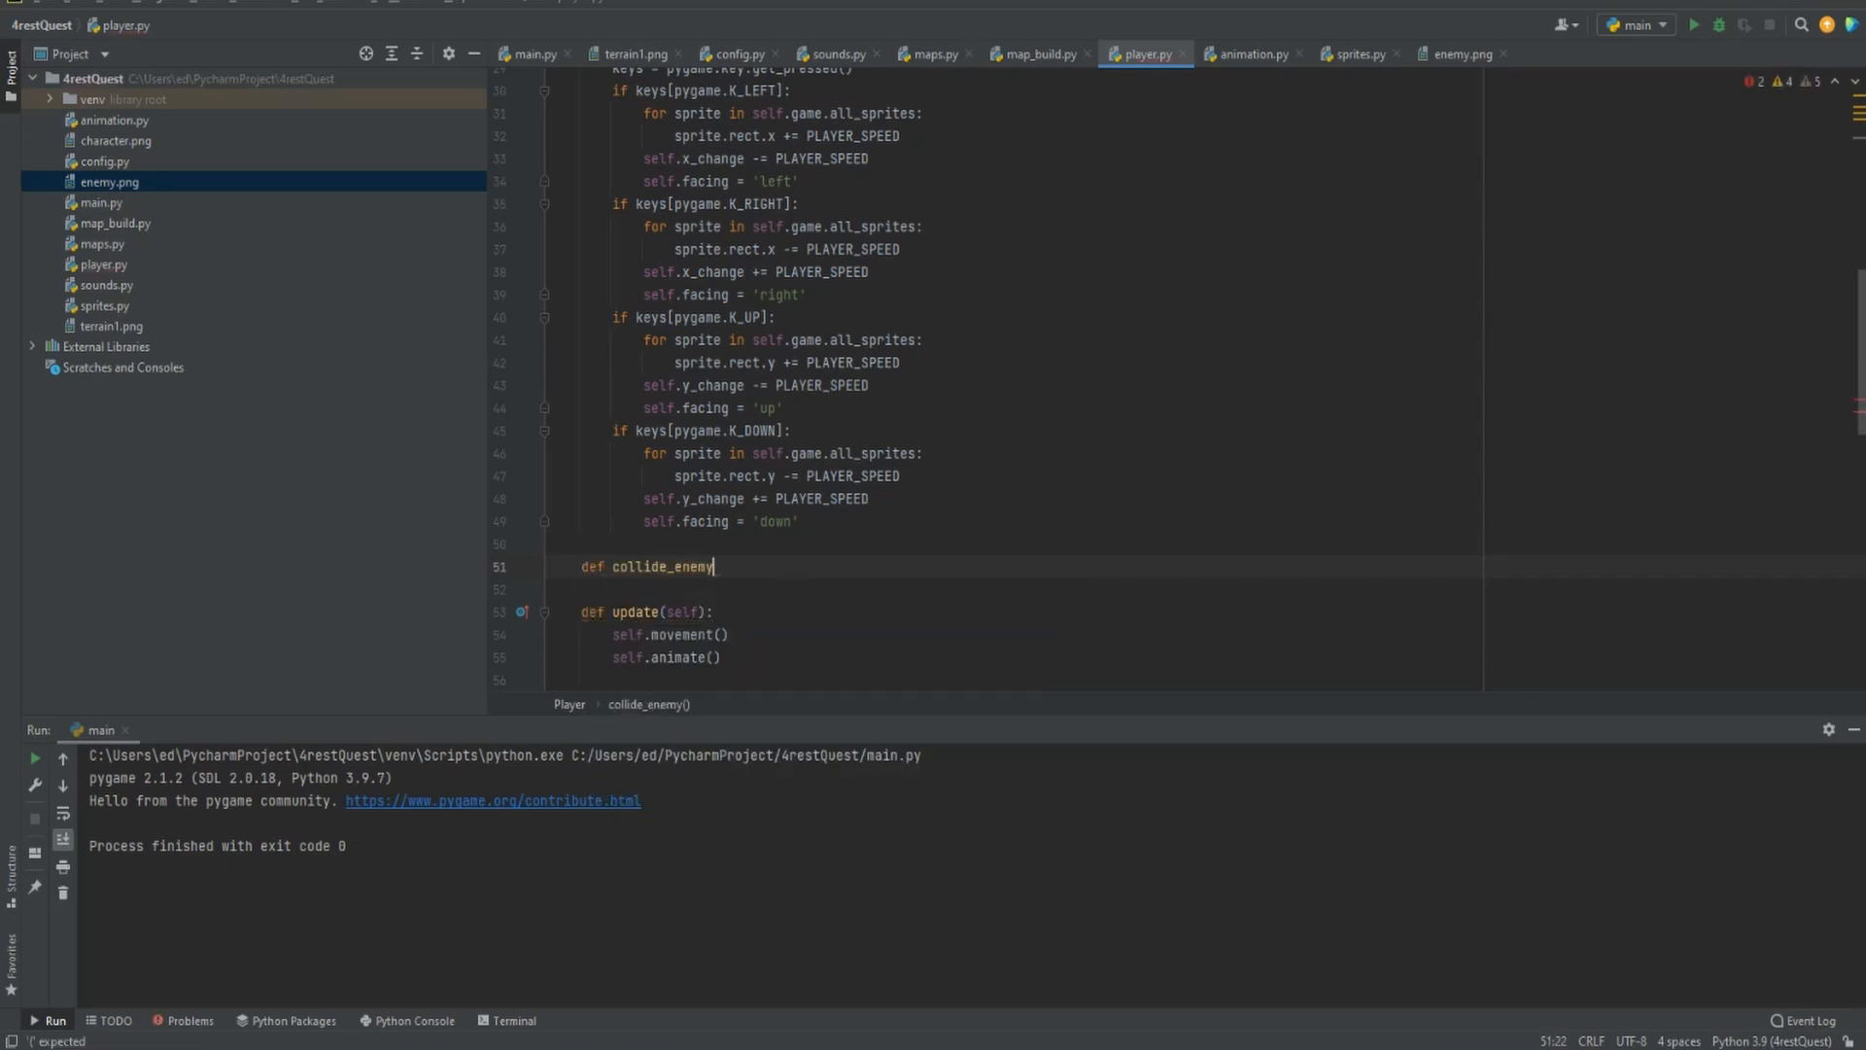
type("(self):")
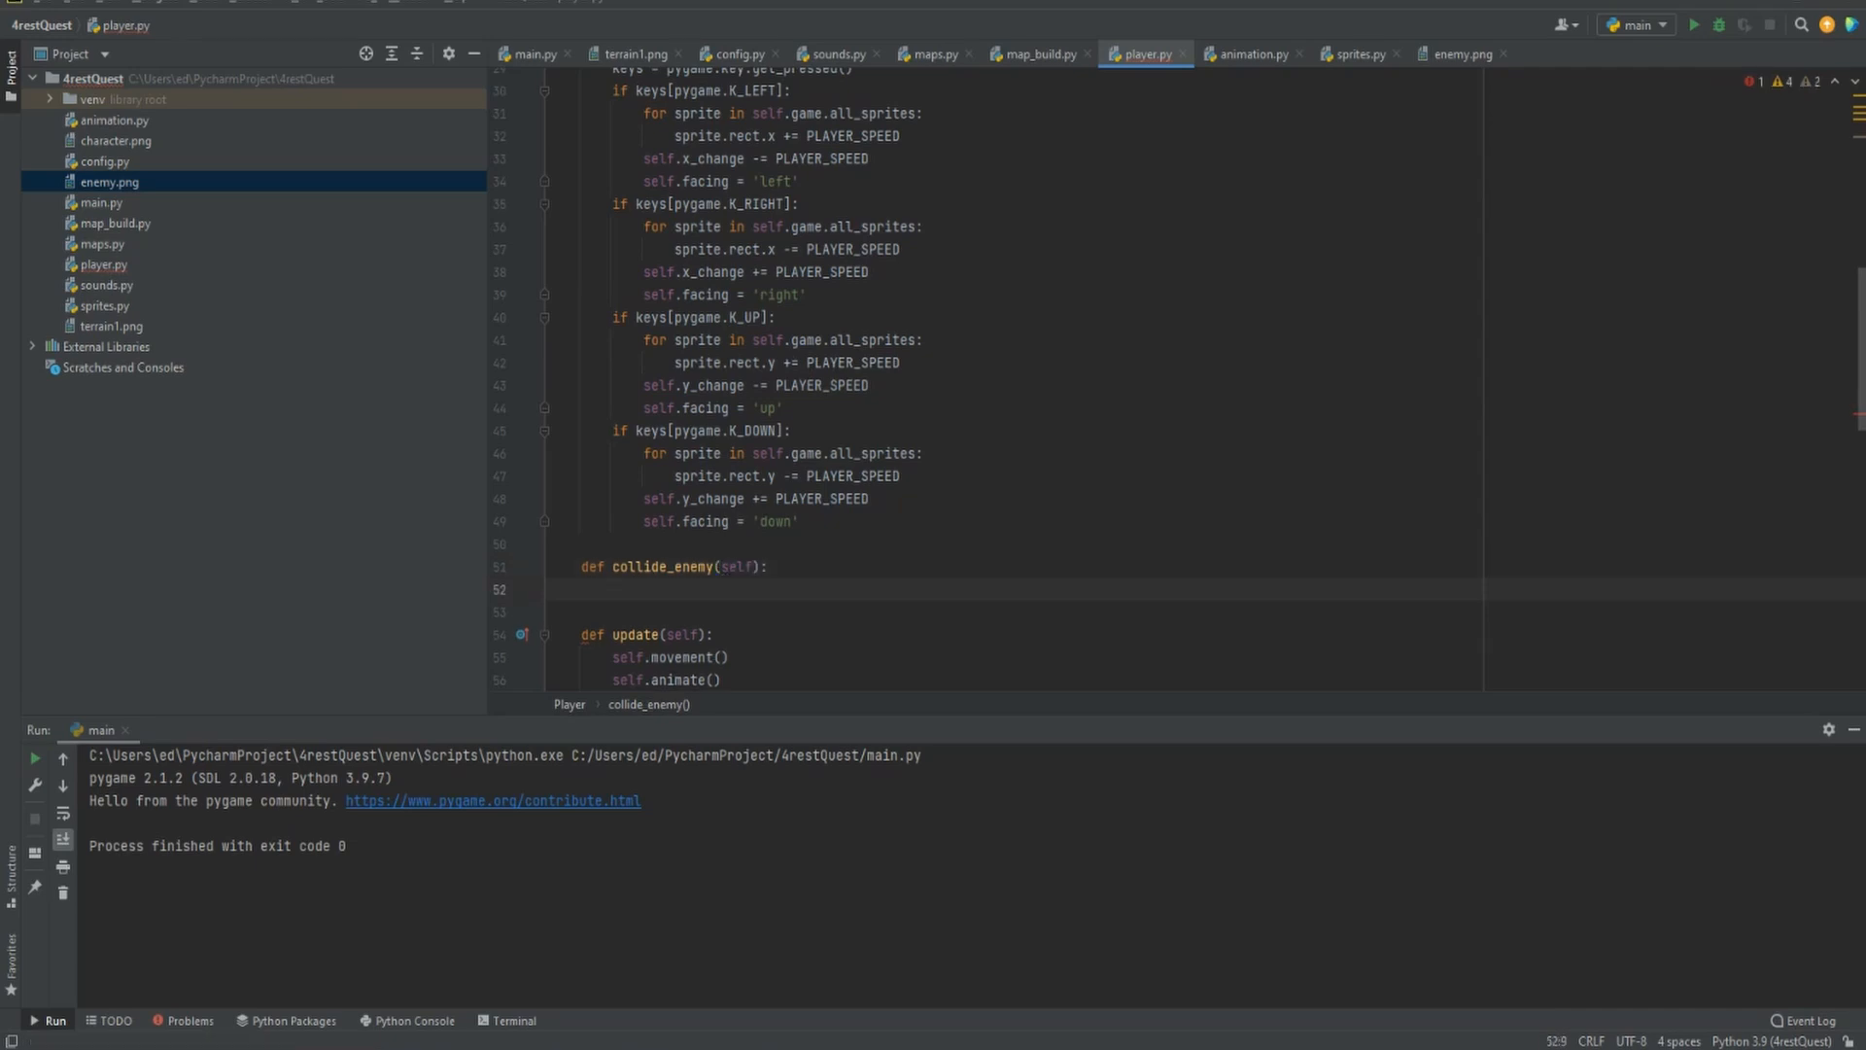
type("hits =")
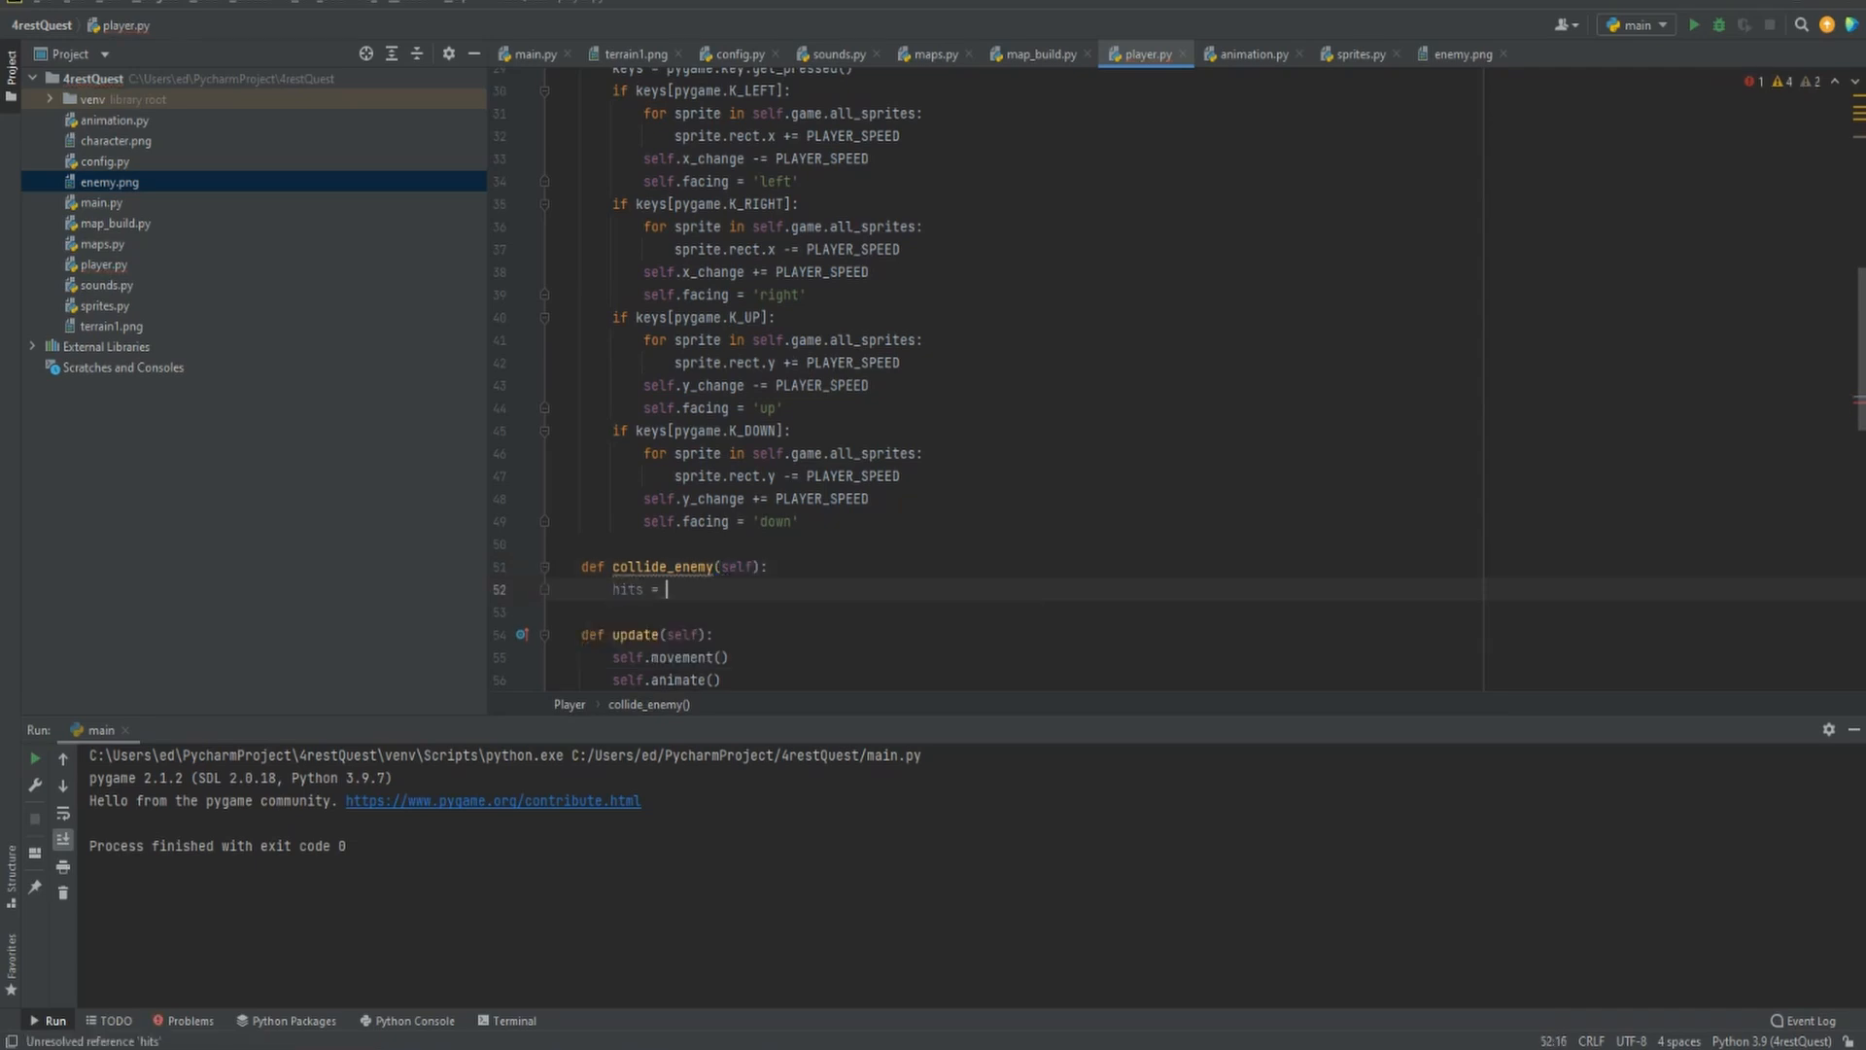
type("pygame.sprite.")
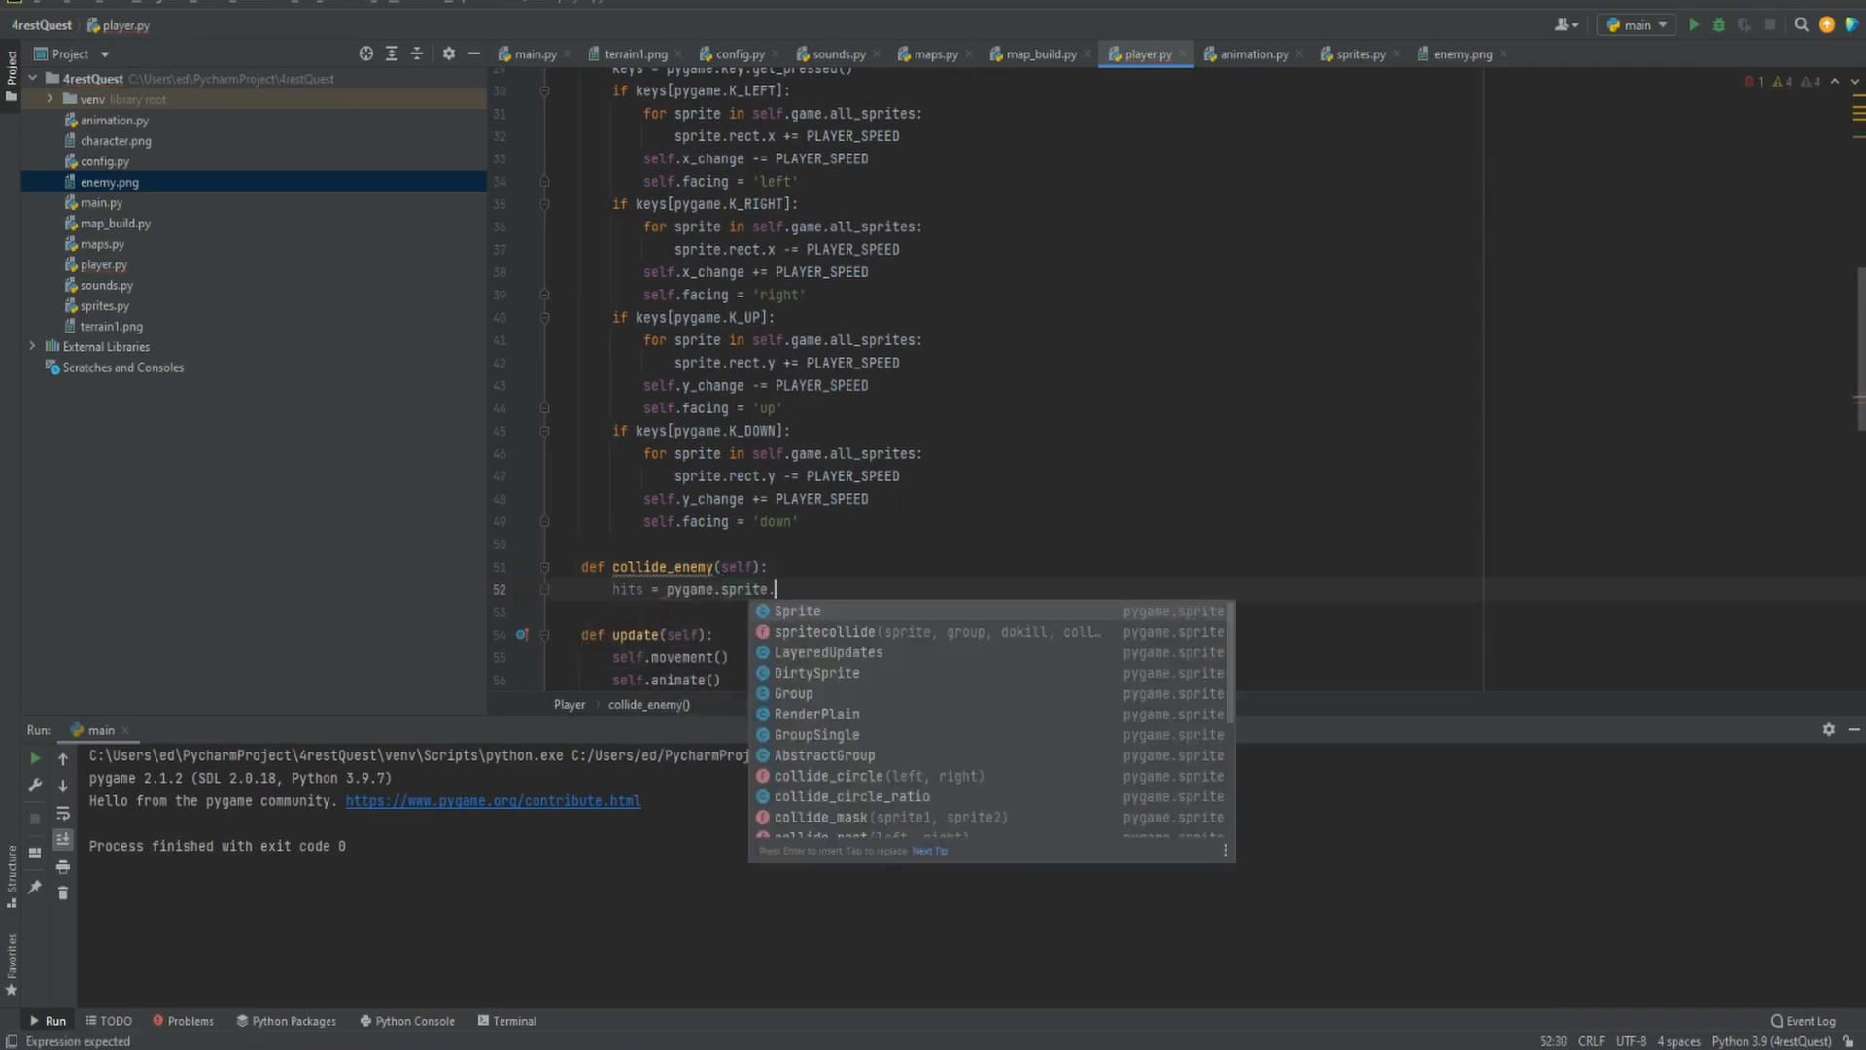
left_click(824, 632)
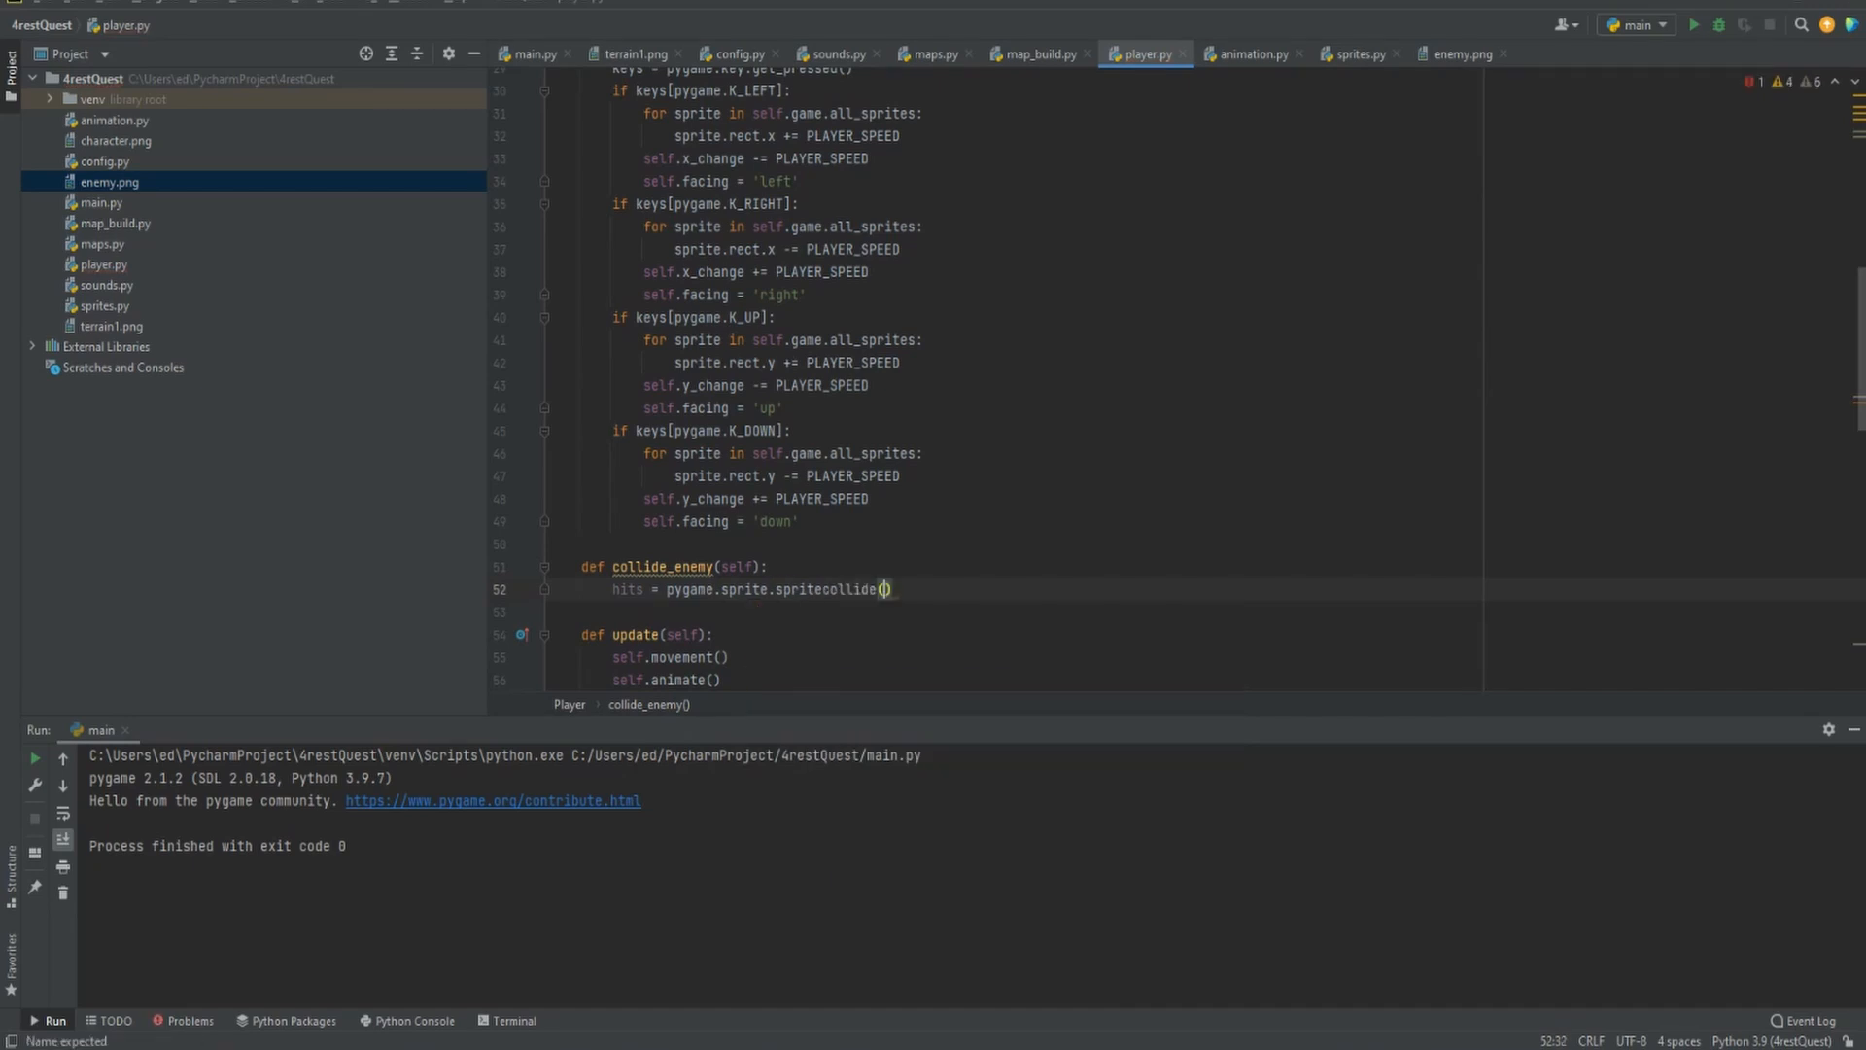
type("self, self.g")
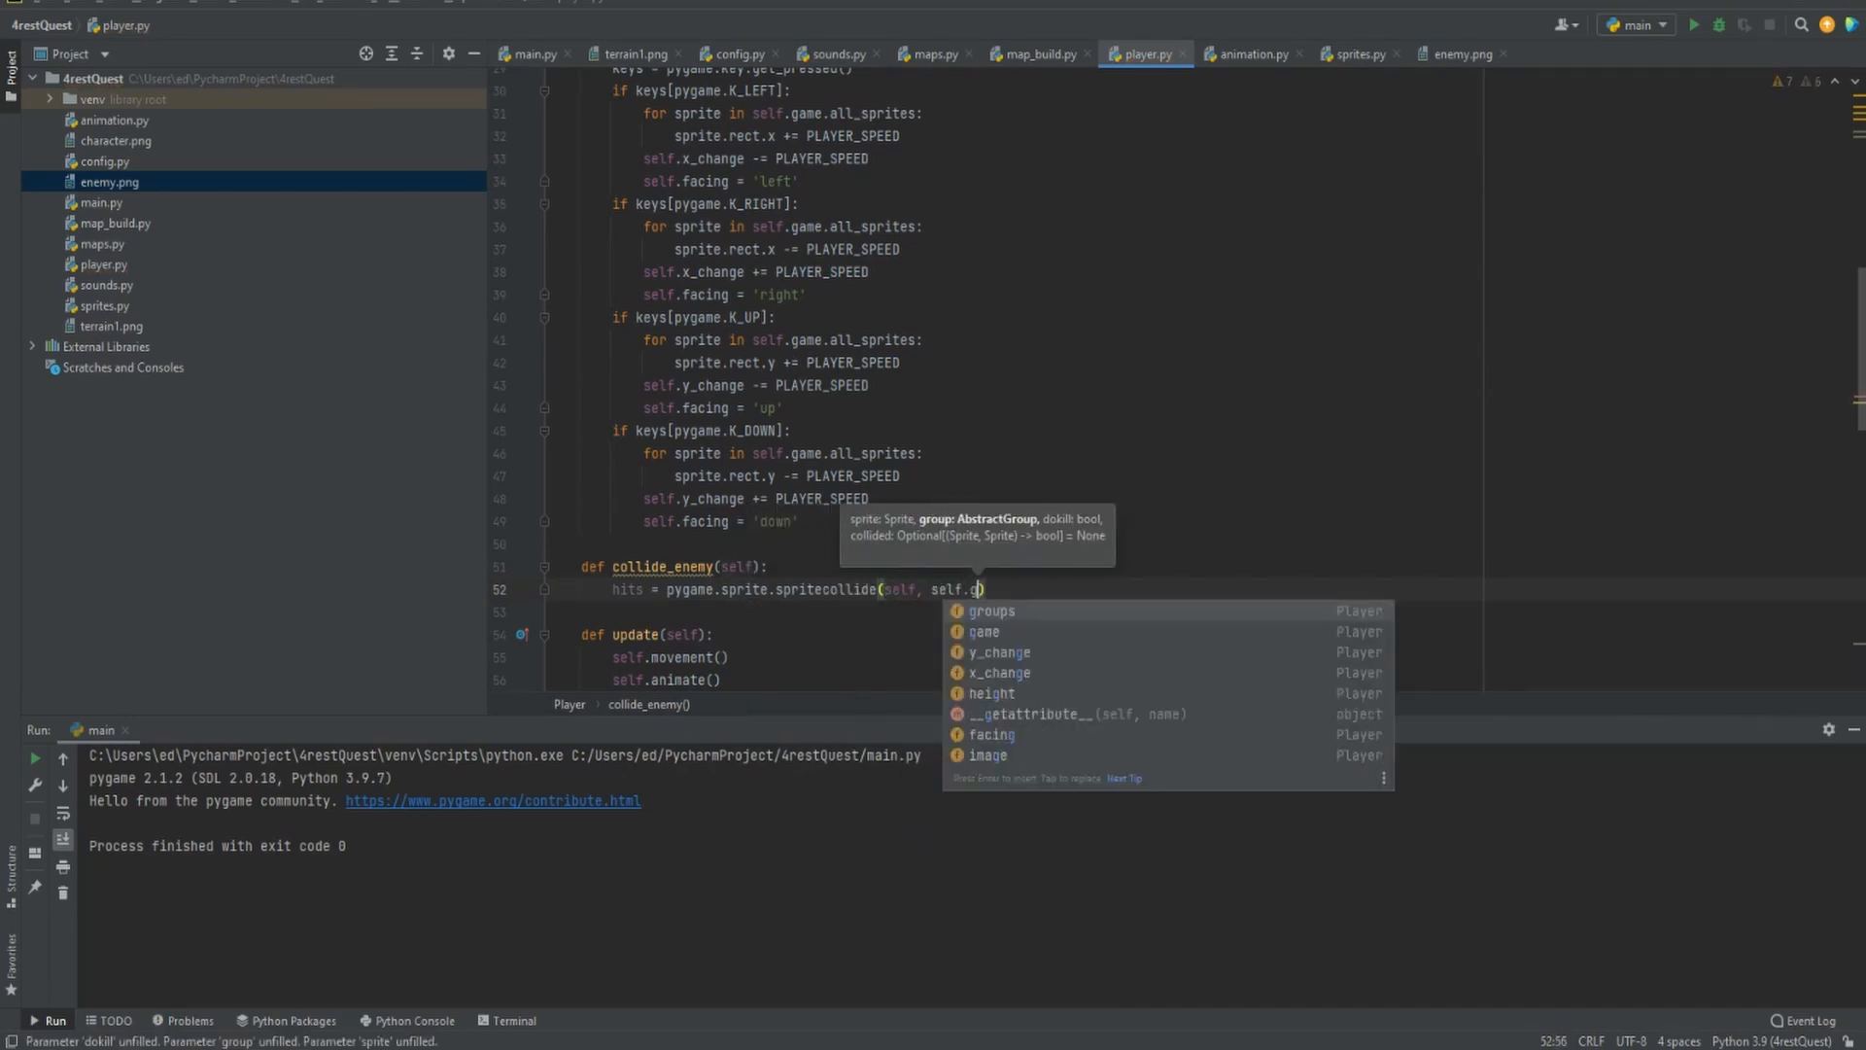
type("ame.enemies, Fal")
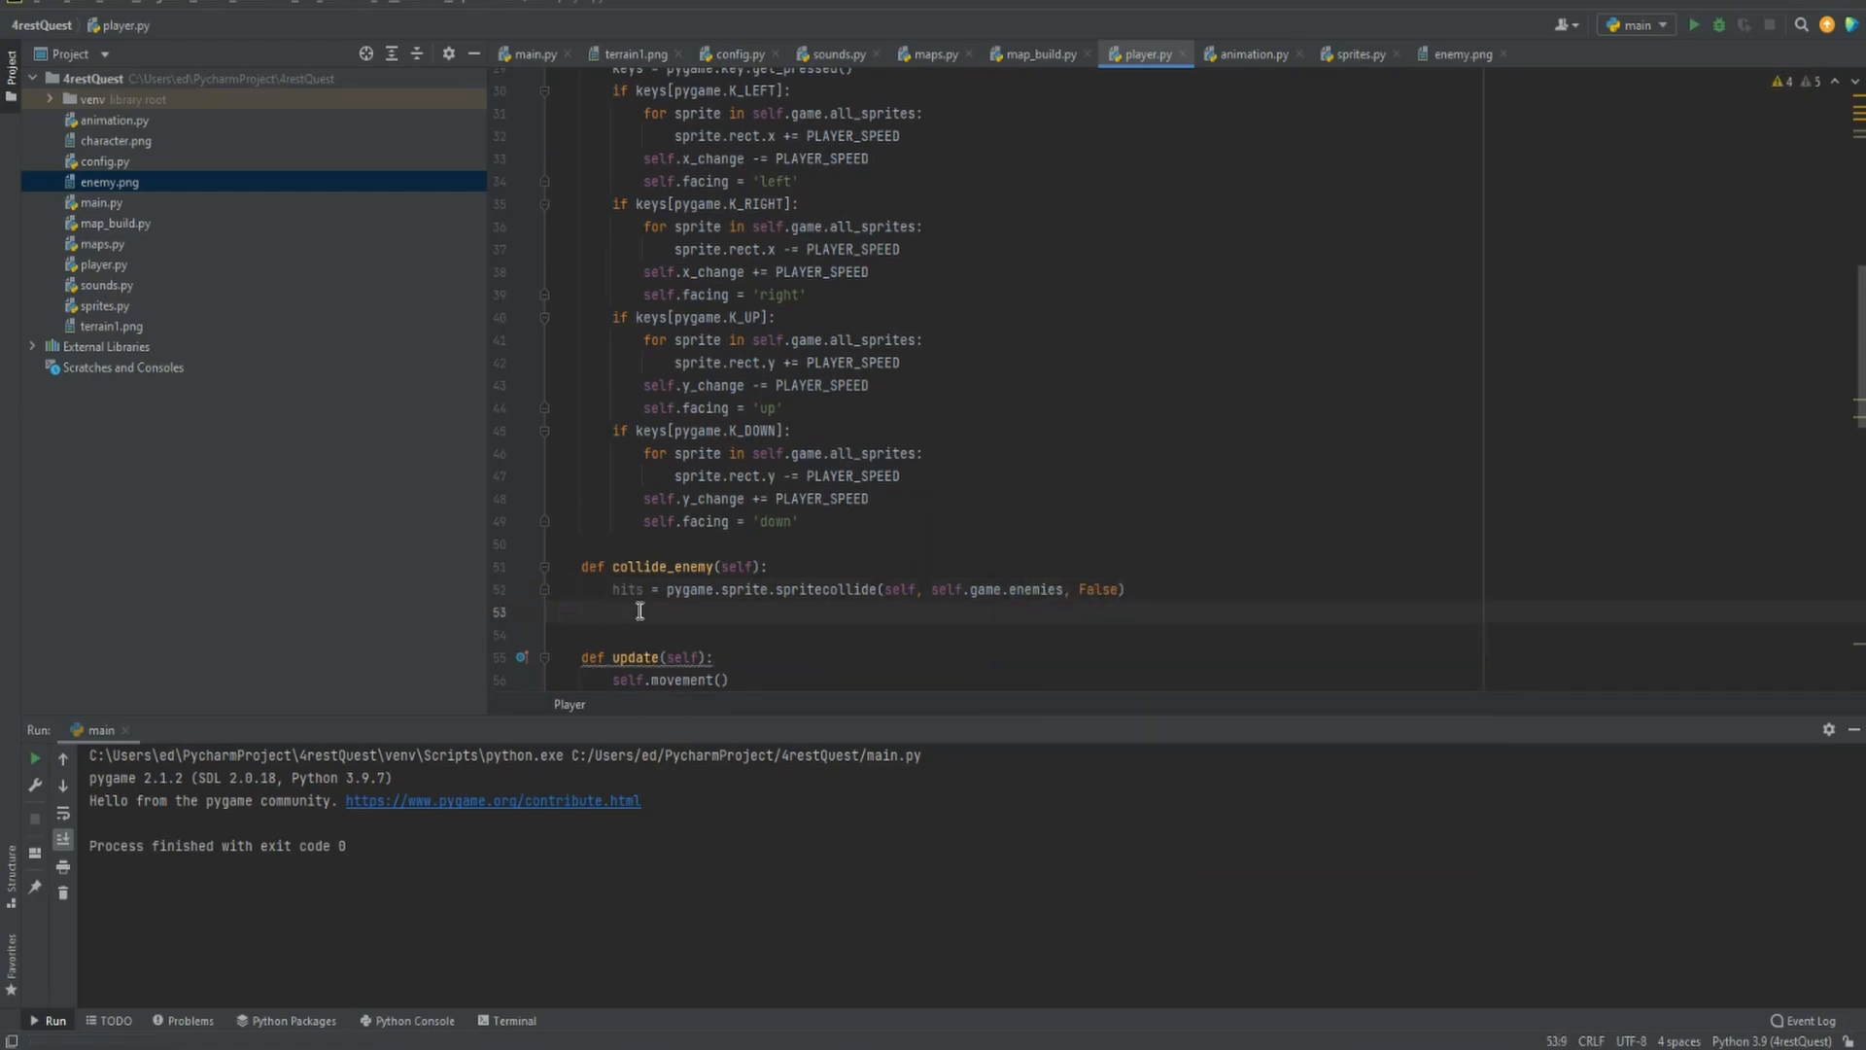
Add self.kill() and self.game.playing = False, then begin a self.collide call in update
type("self.kill(")
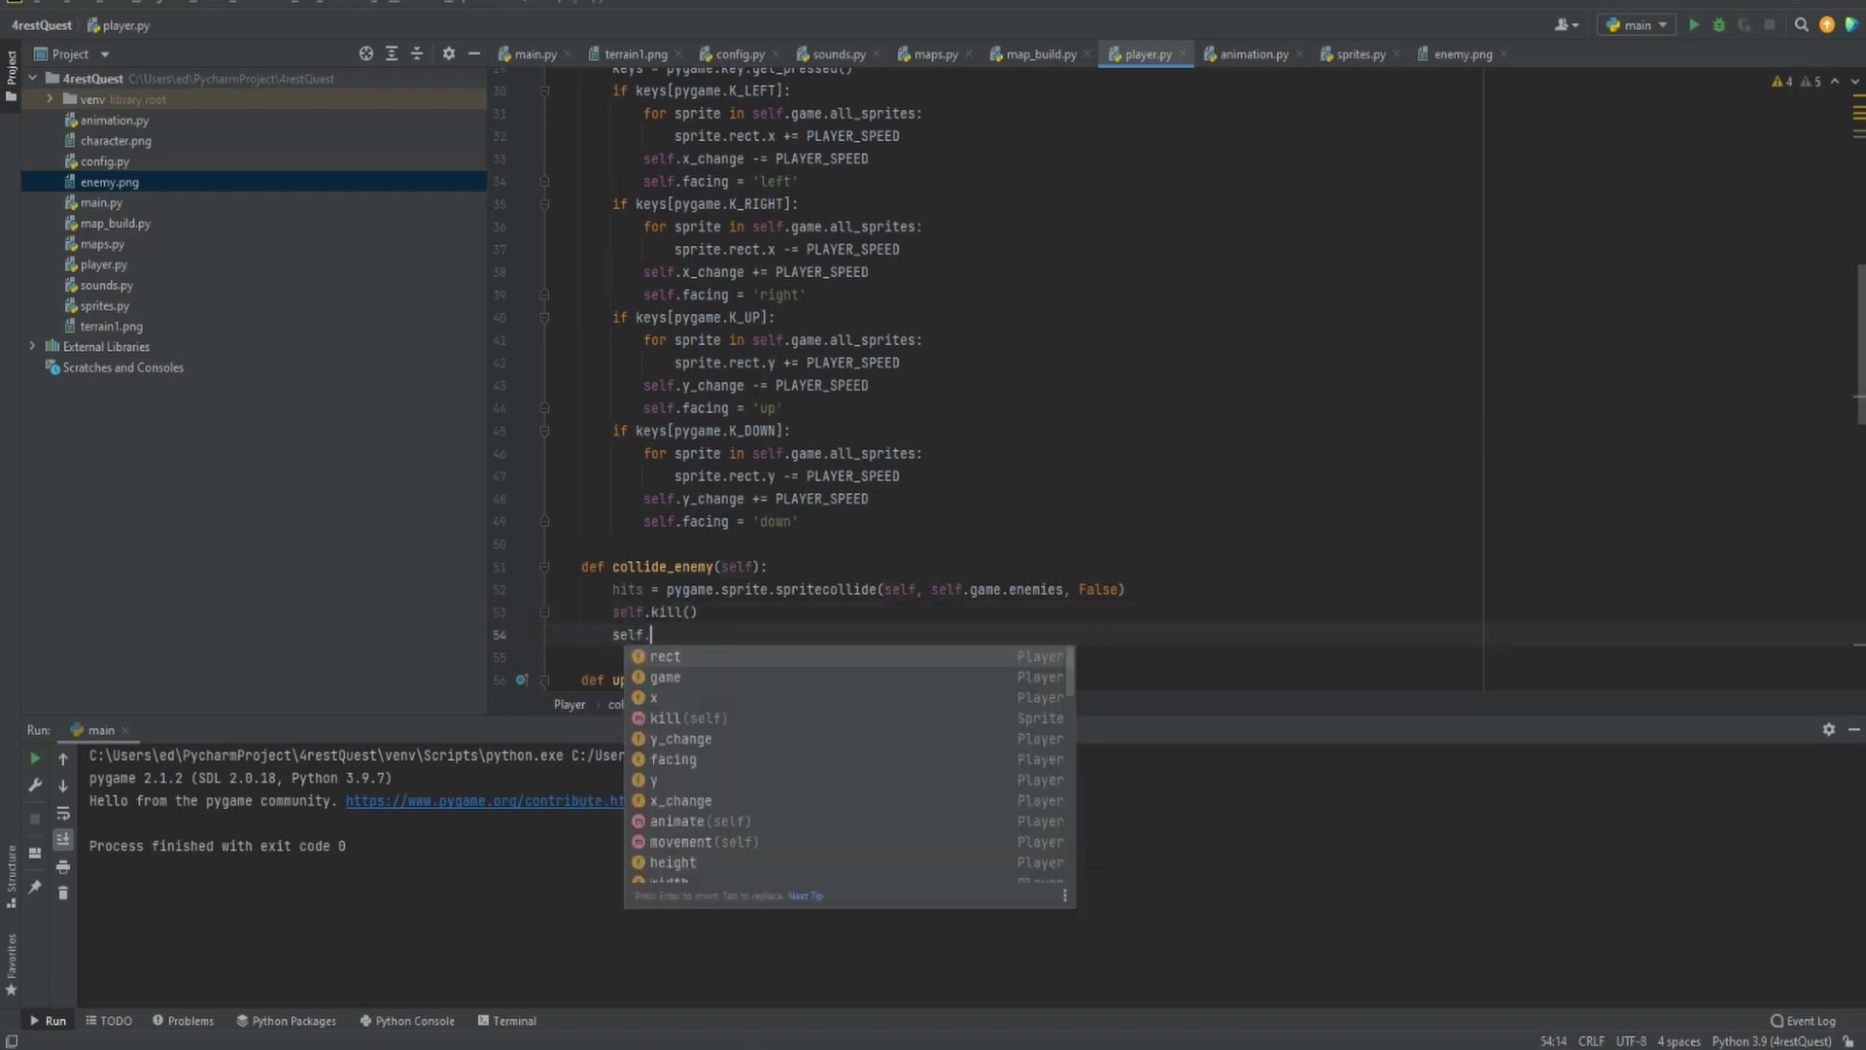
type("game.")
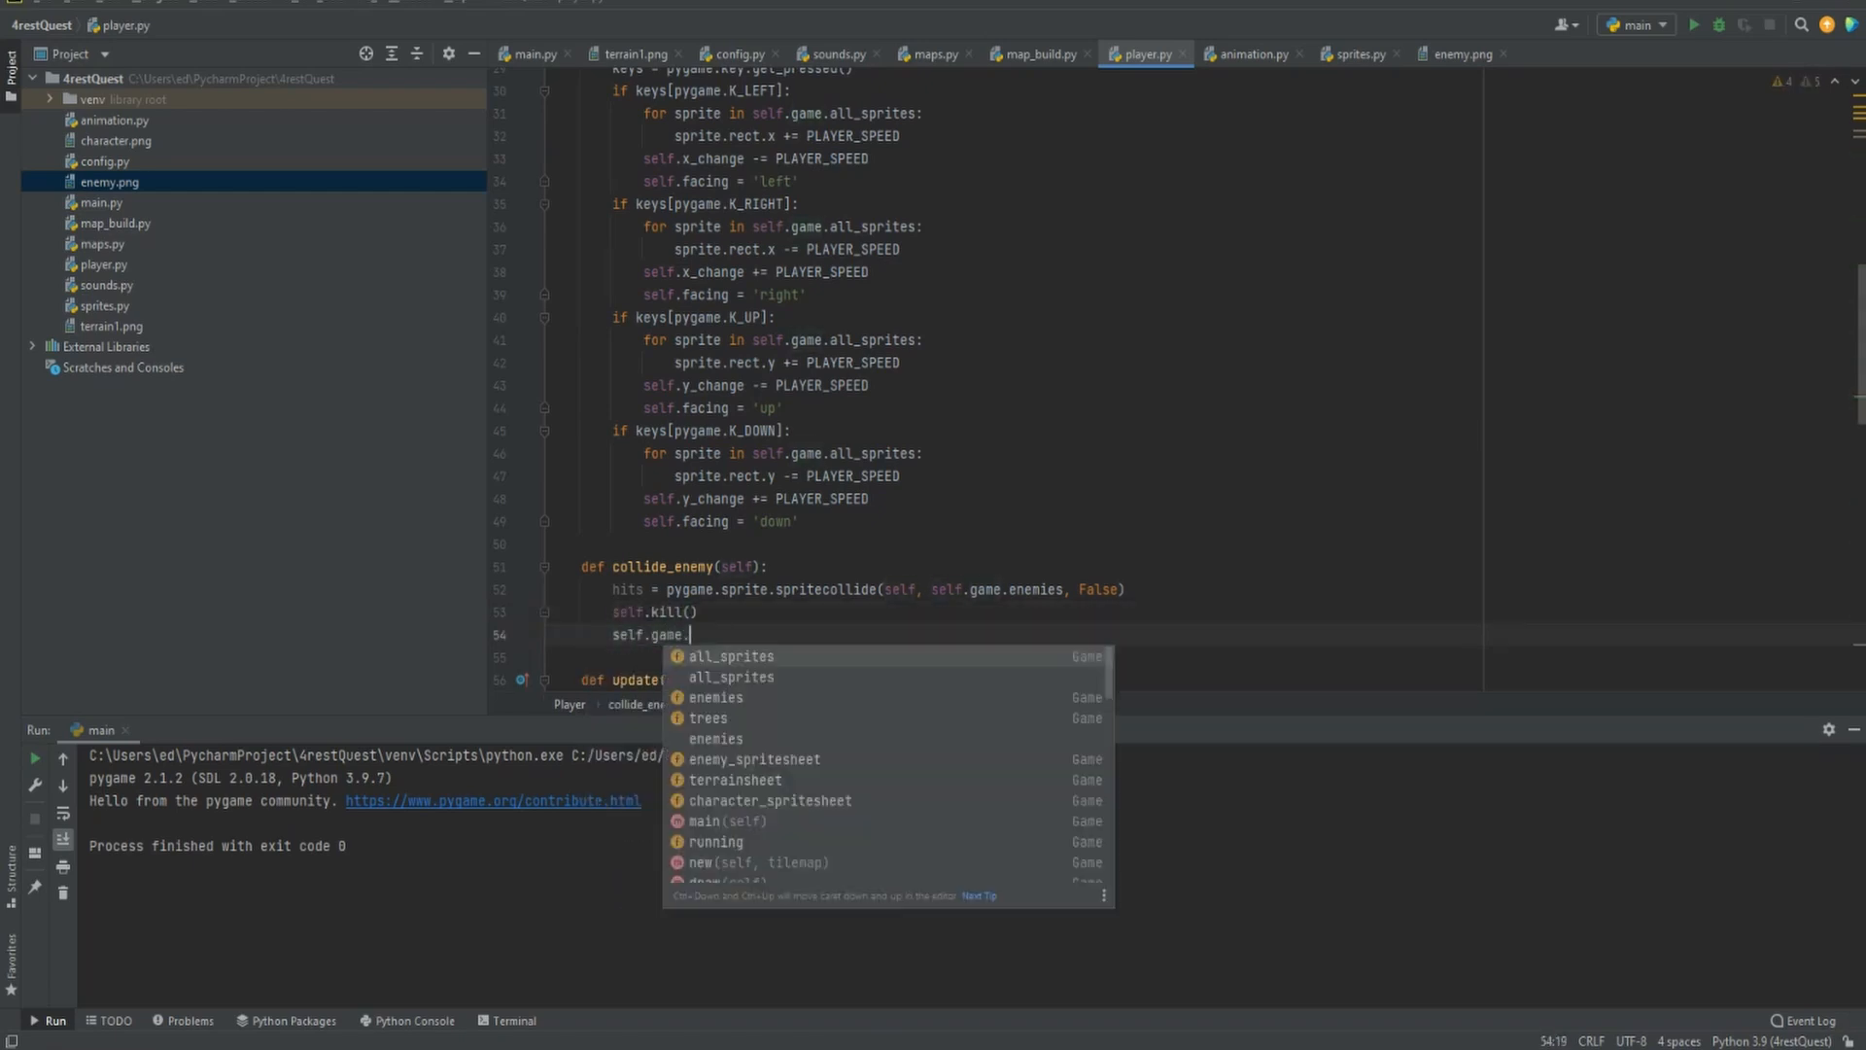
type("playing = Fa")
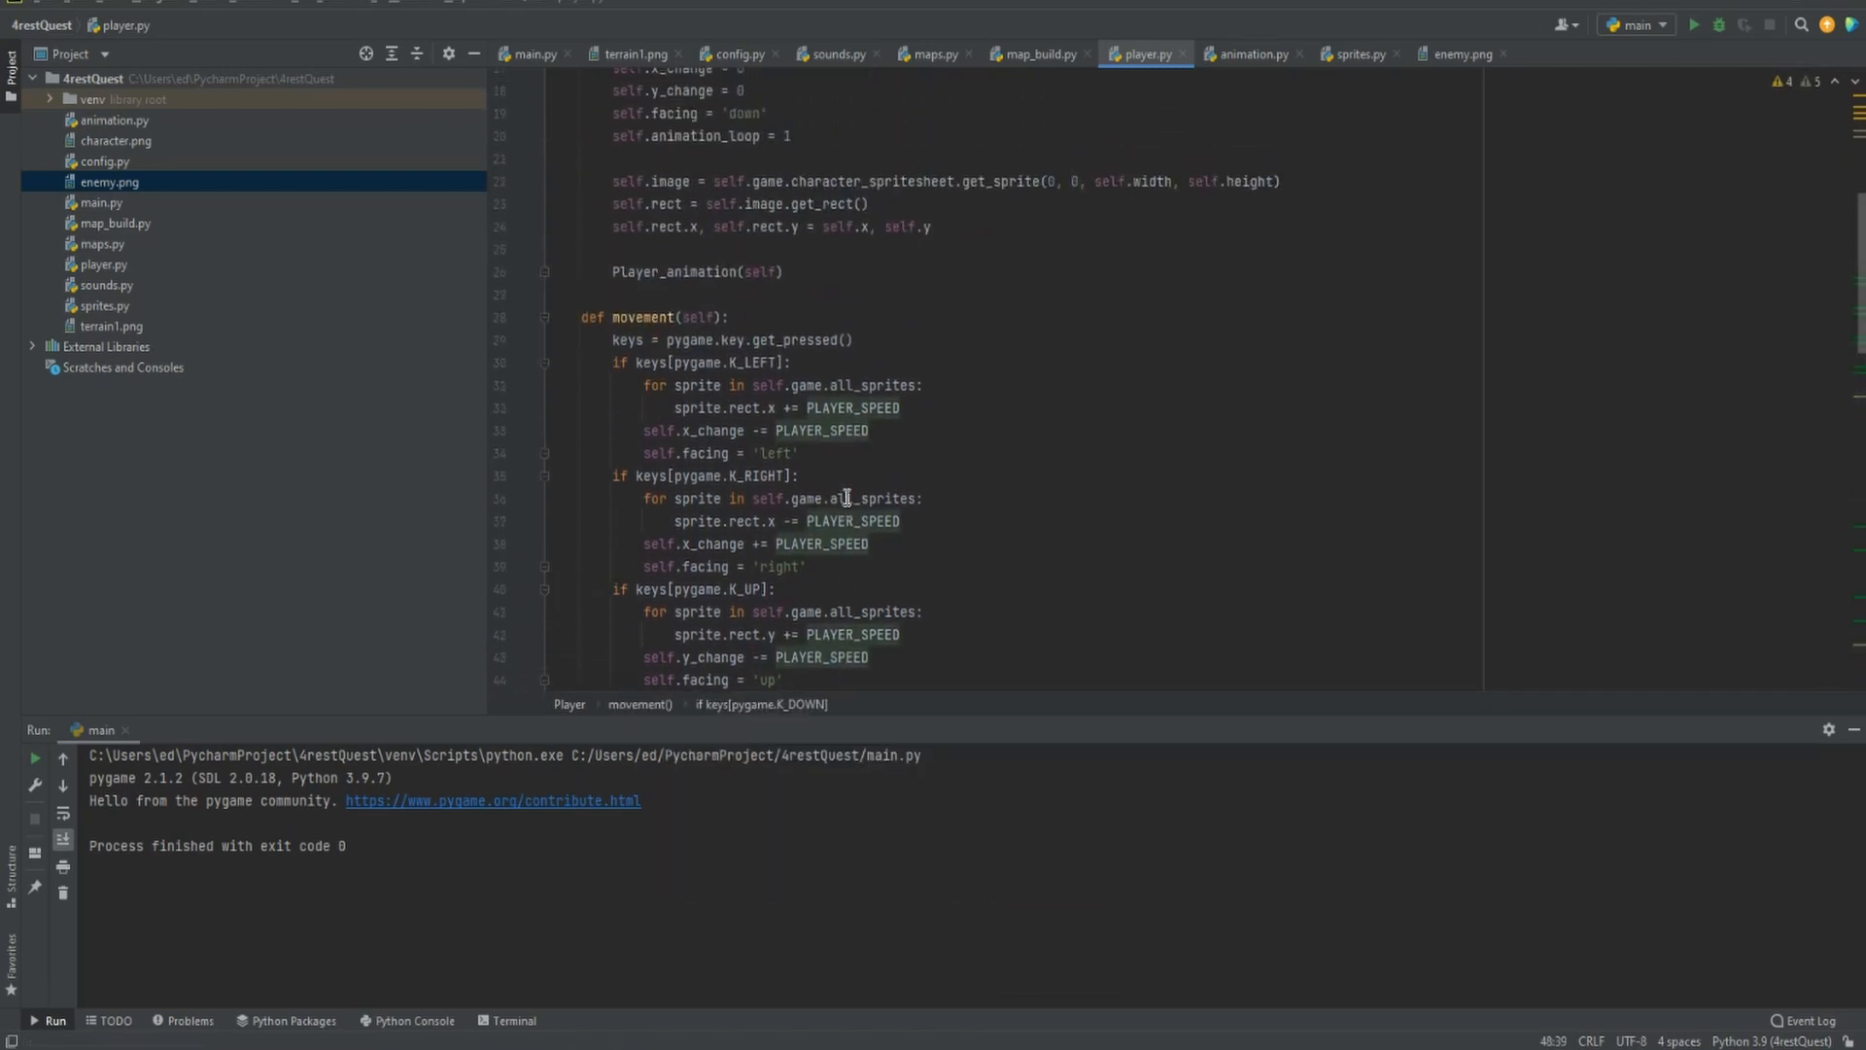
scroll("down", 3)
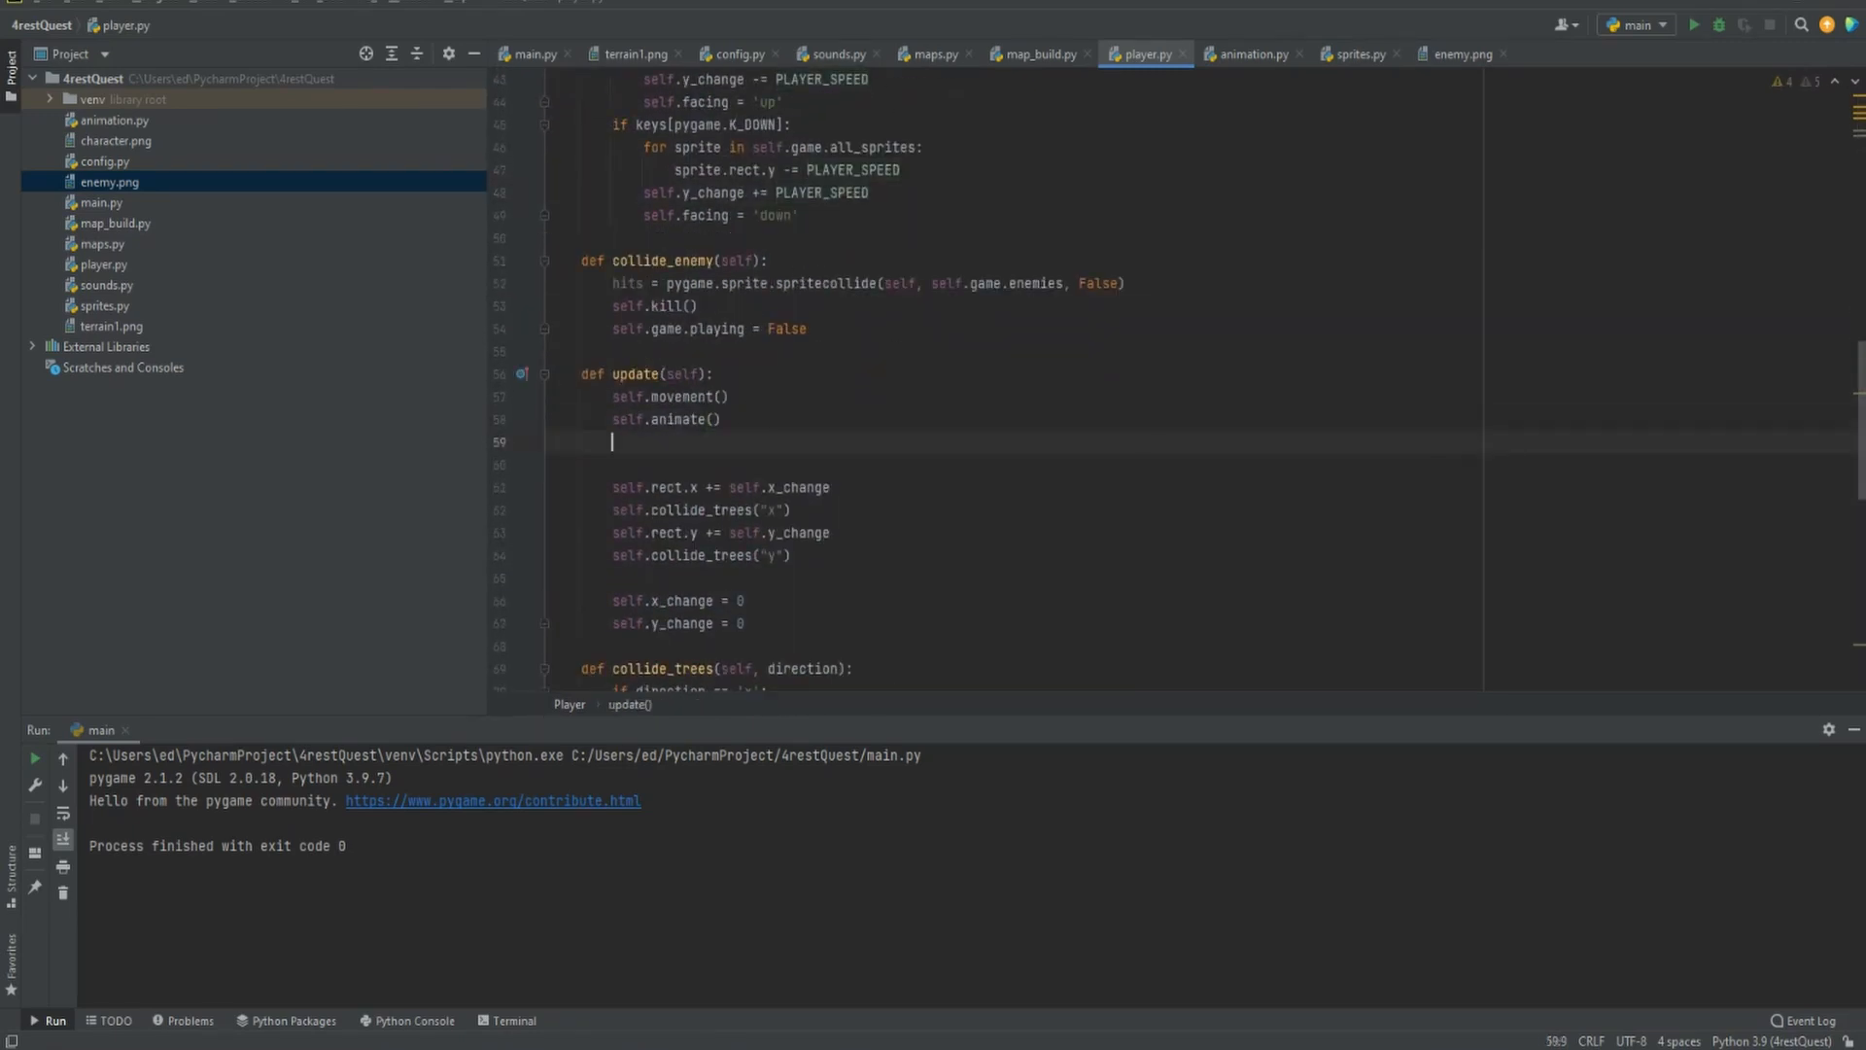
type("self.co")
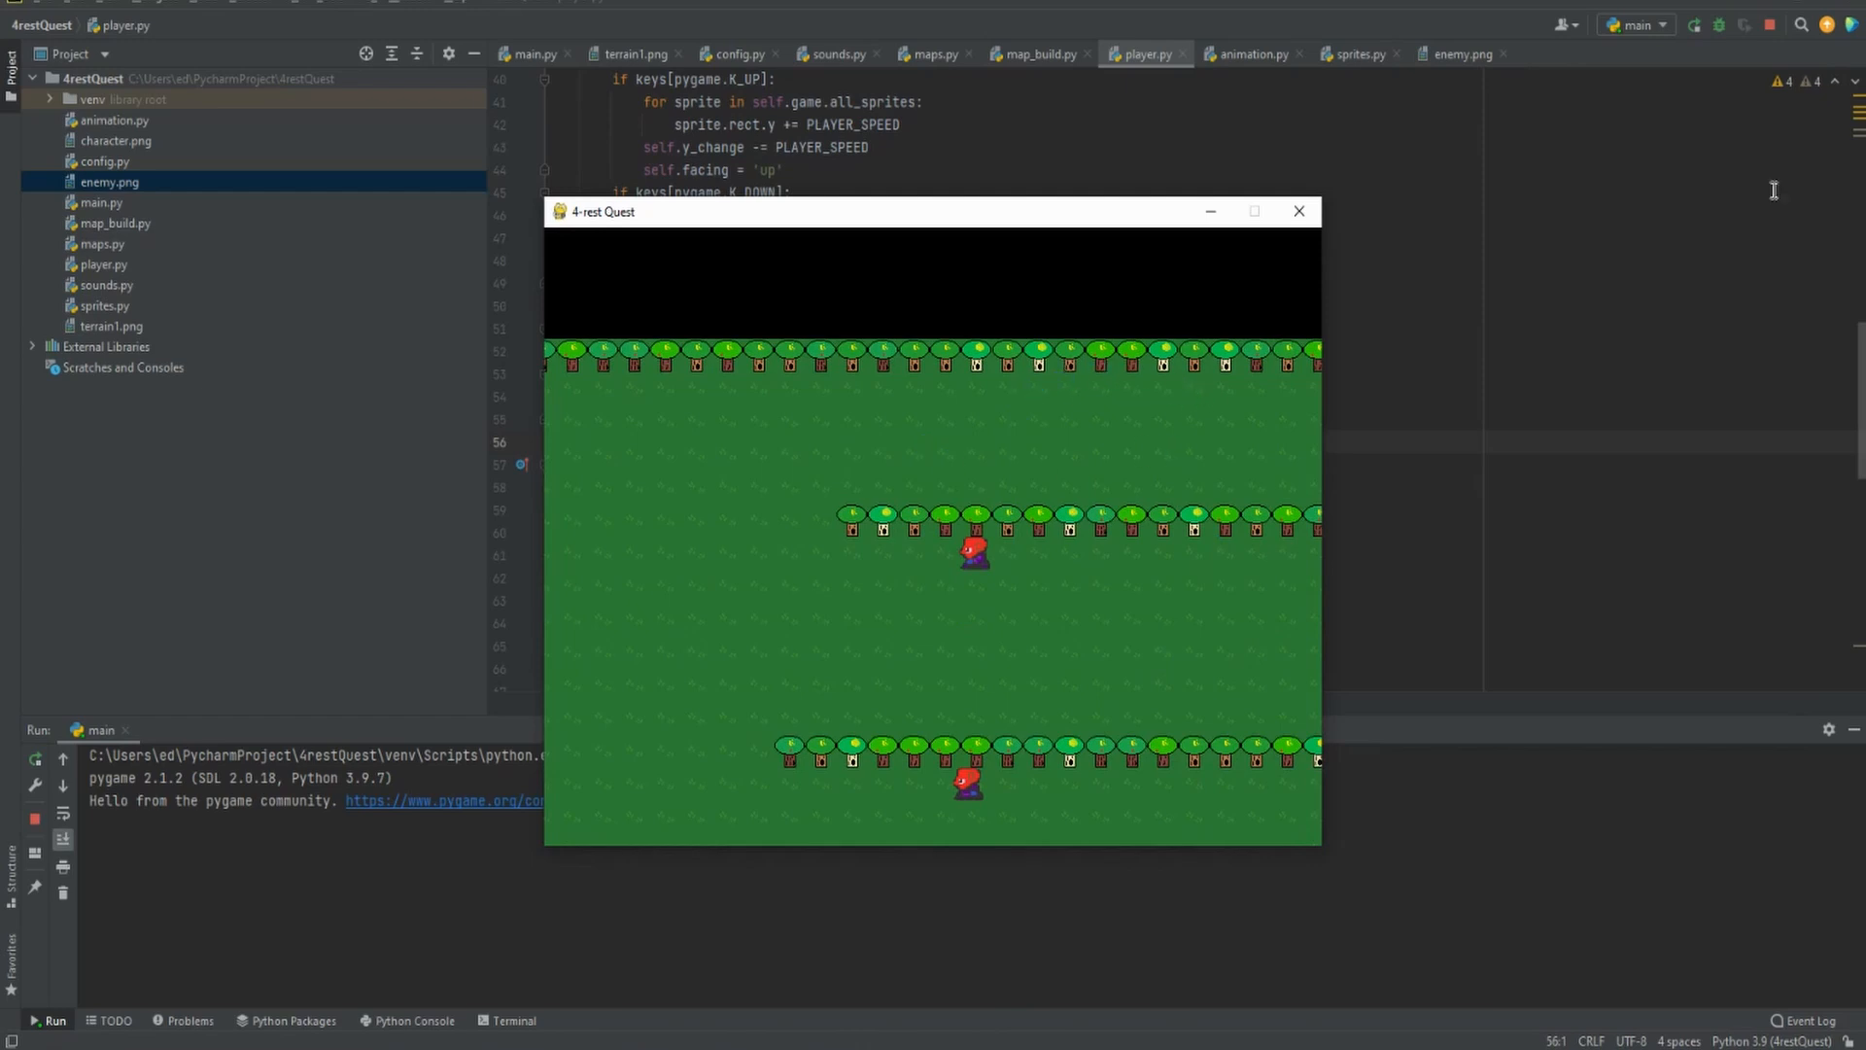
Call collide_enemy from update, test the game, and wrap the kill lines under if hits commented out
left_click(1299, 210)
type("if")
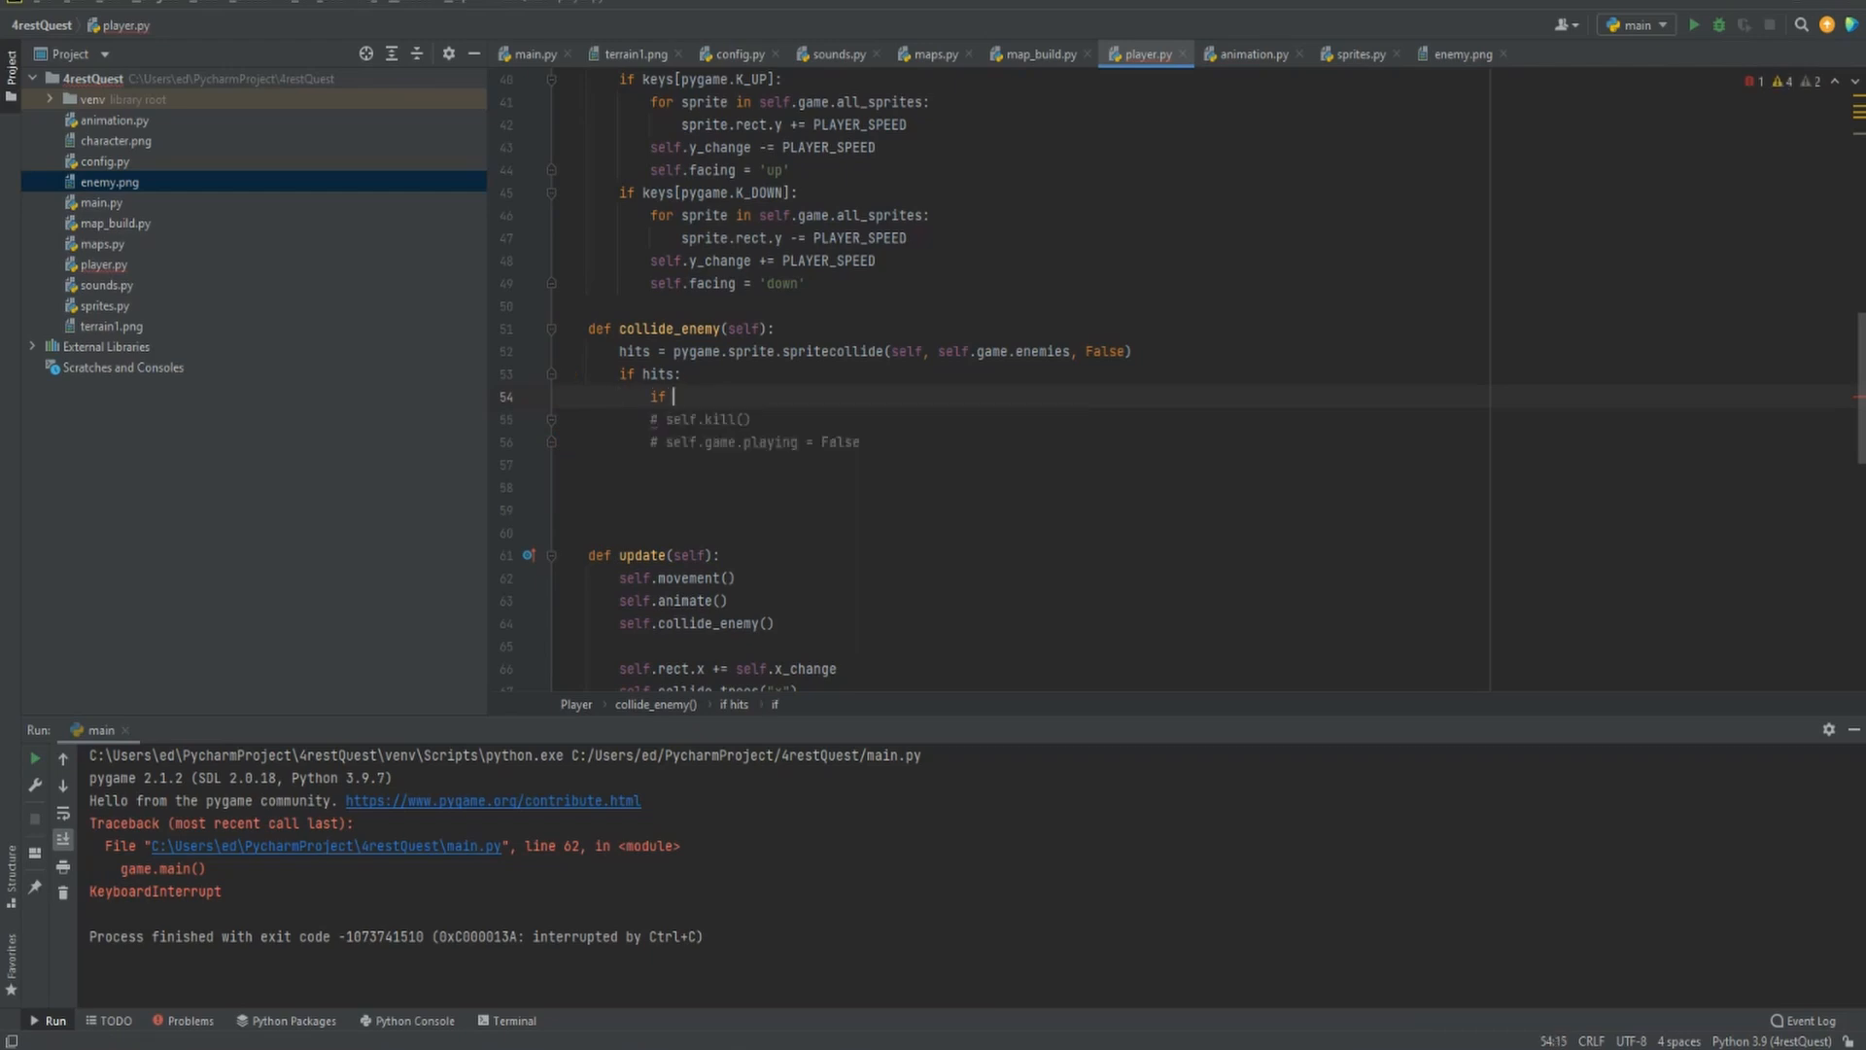
Under if hits, check self.facing == "right" and loop over self.game.all_sprites
type("self.fa")
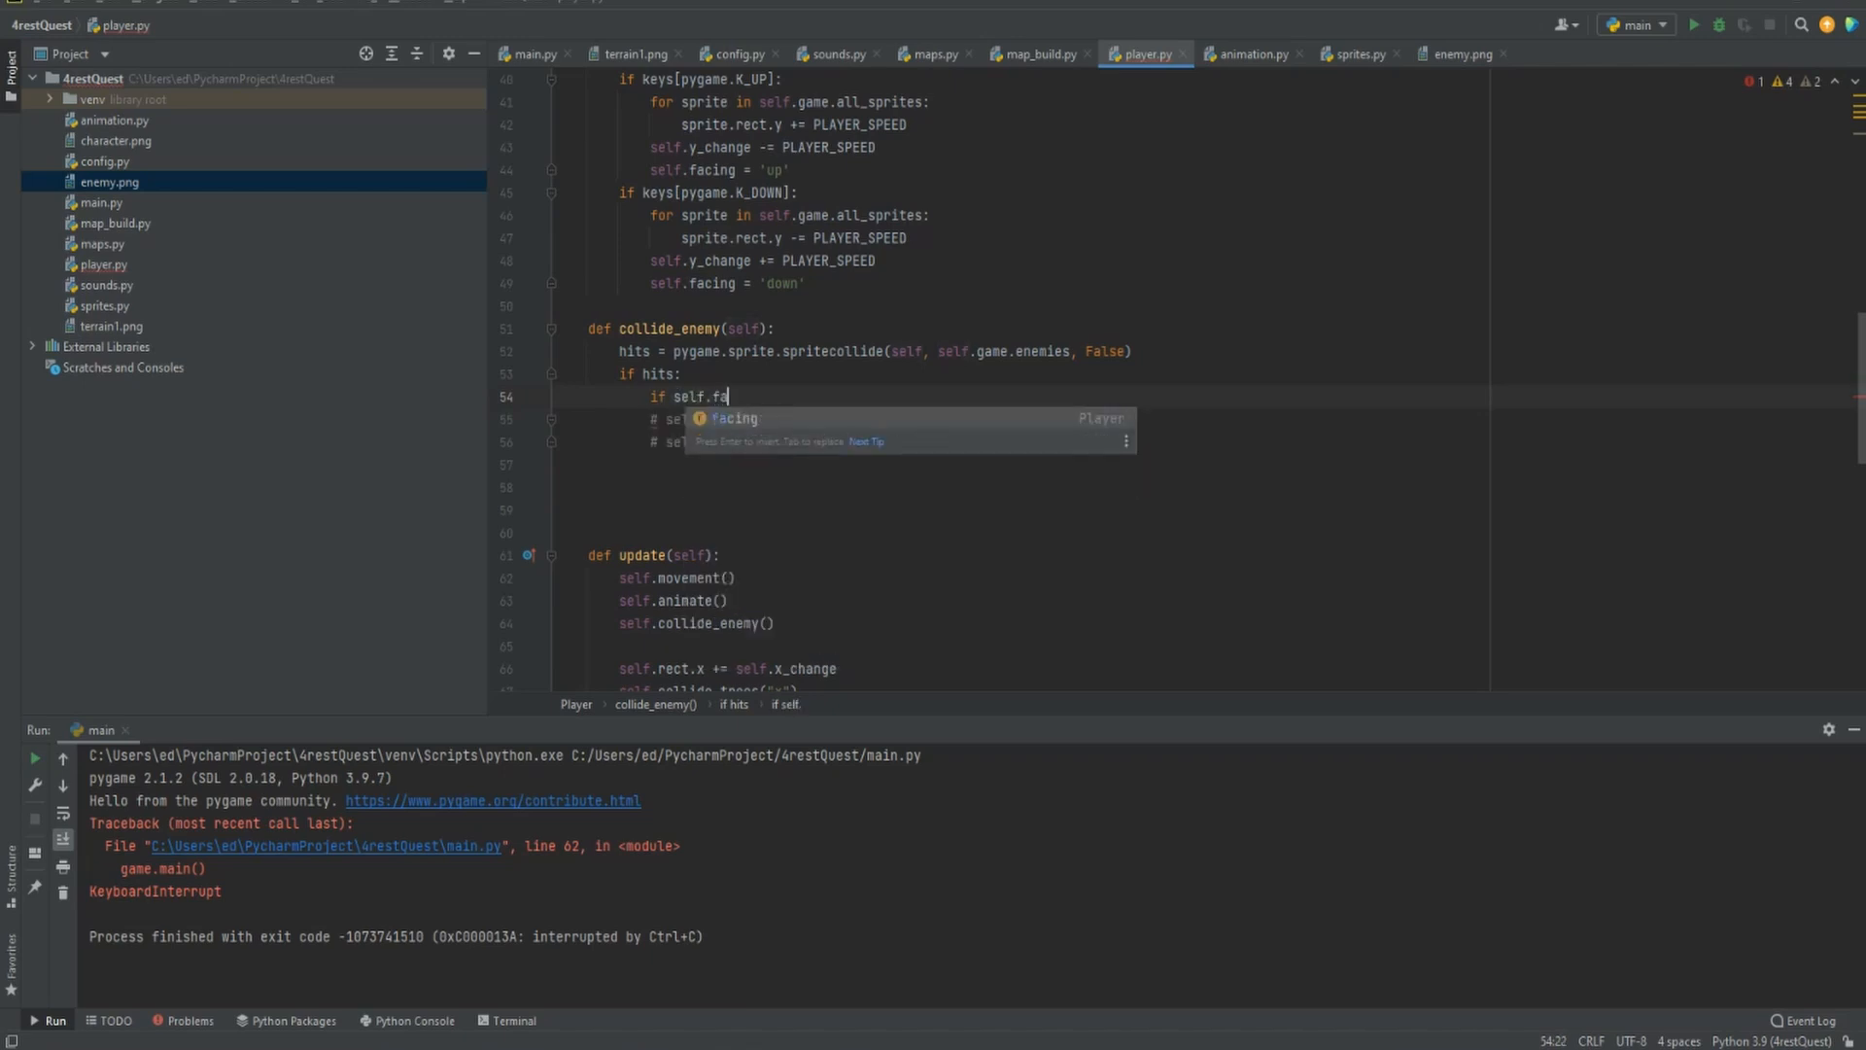
type("cing ==")
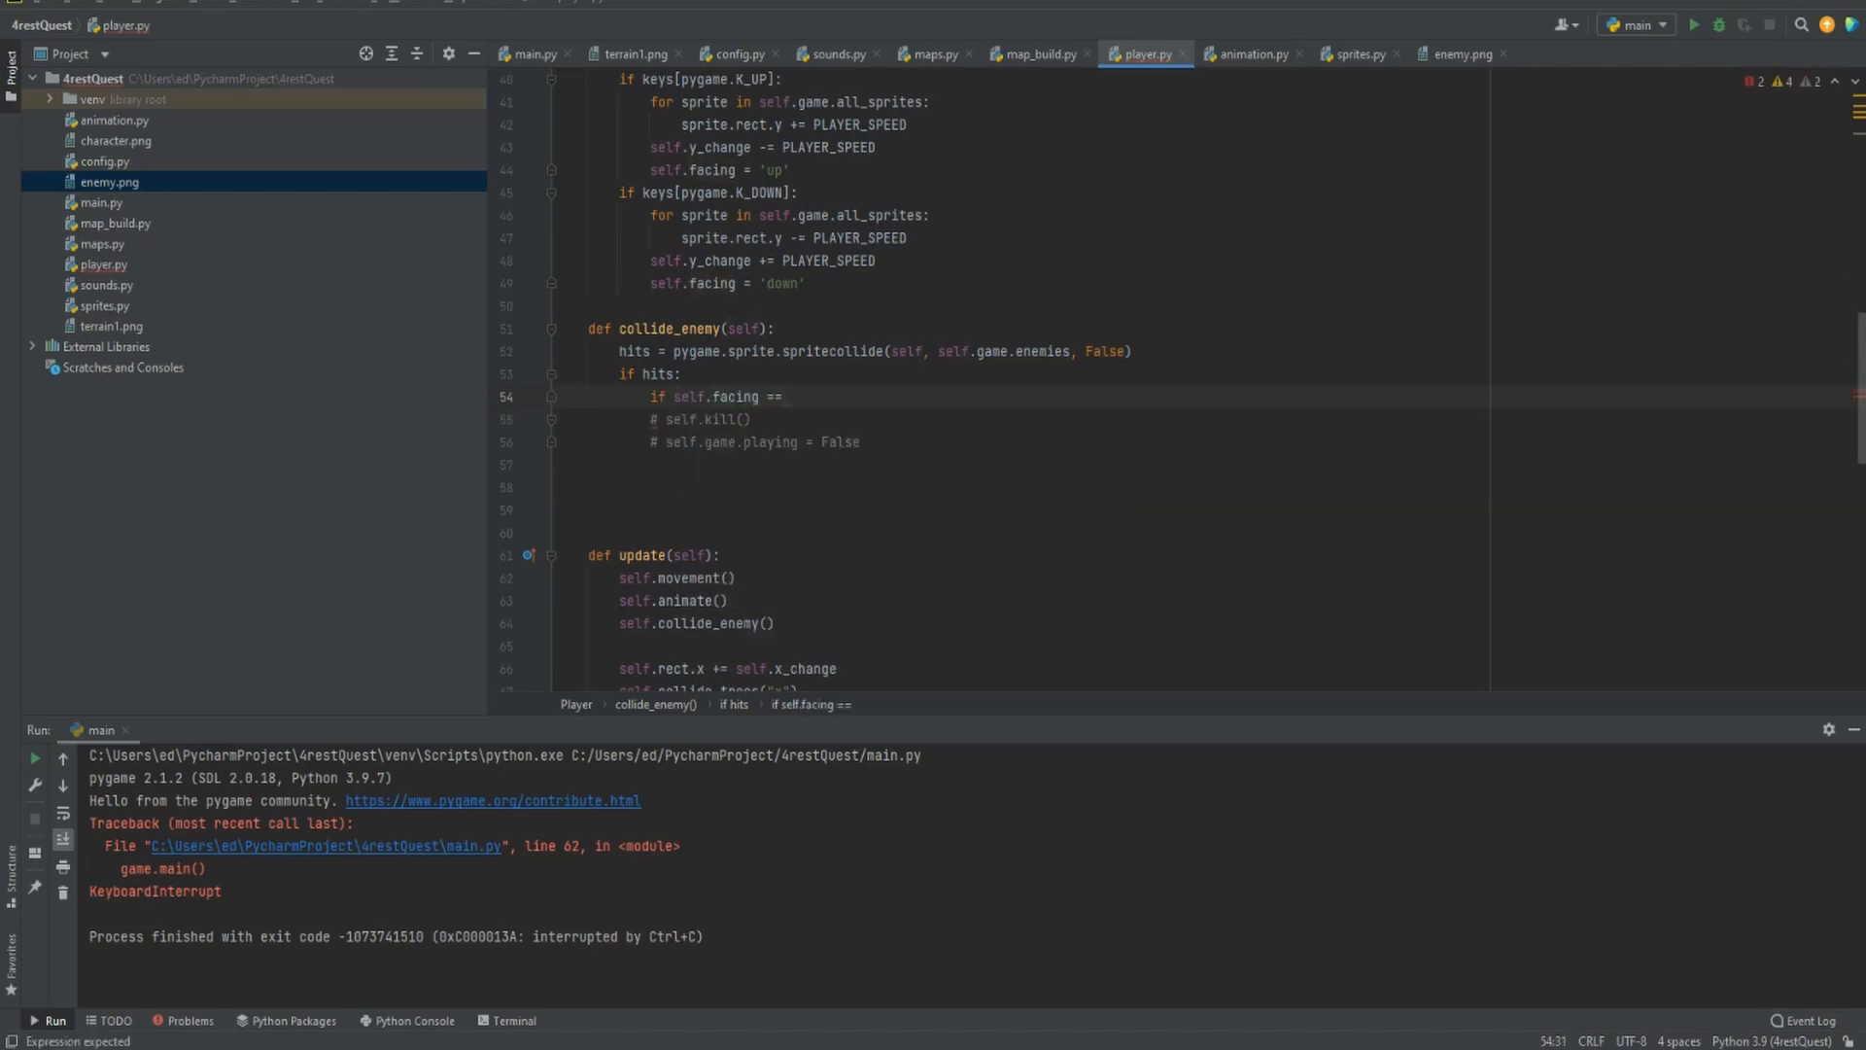
type("\"right\":")
type("for ")
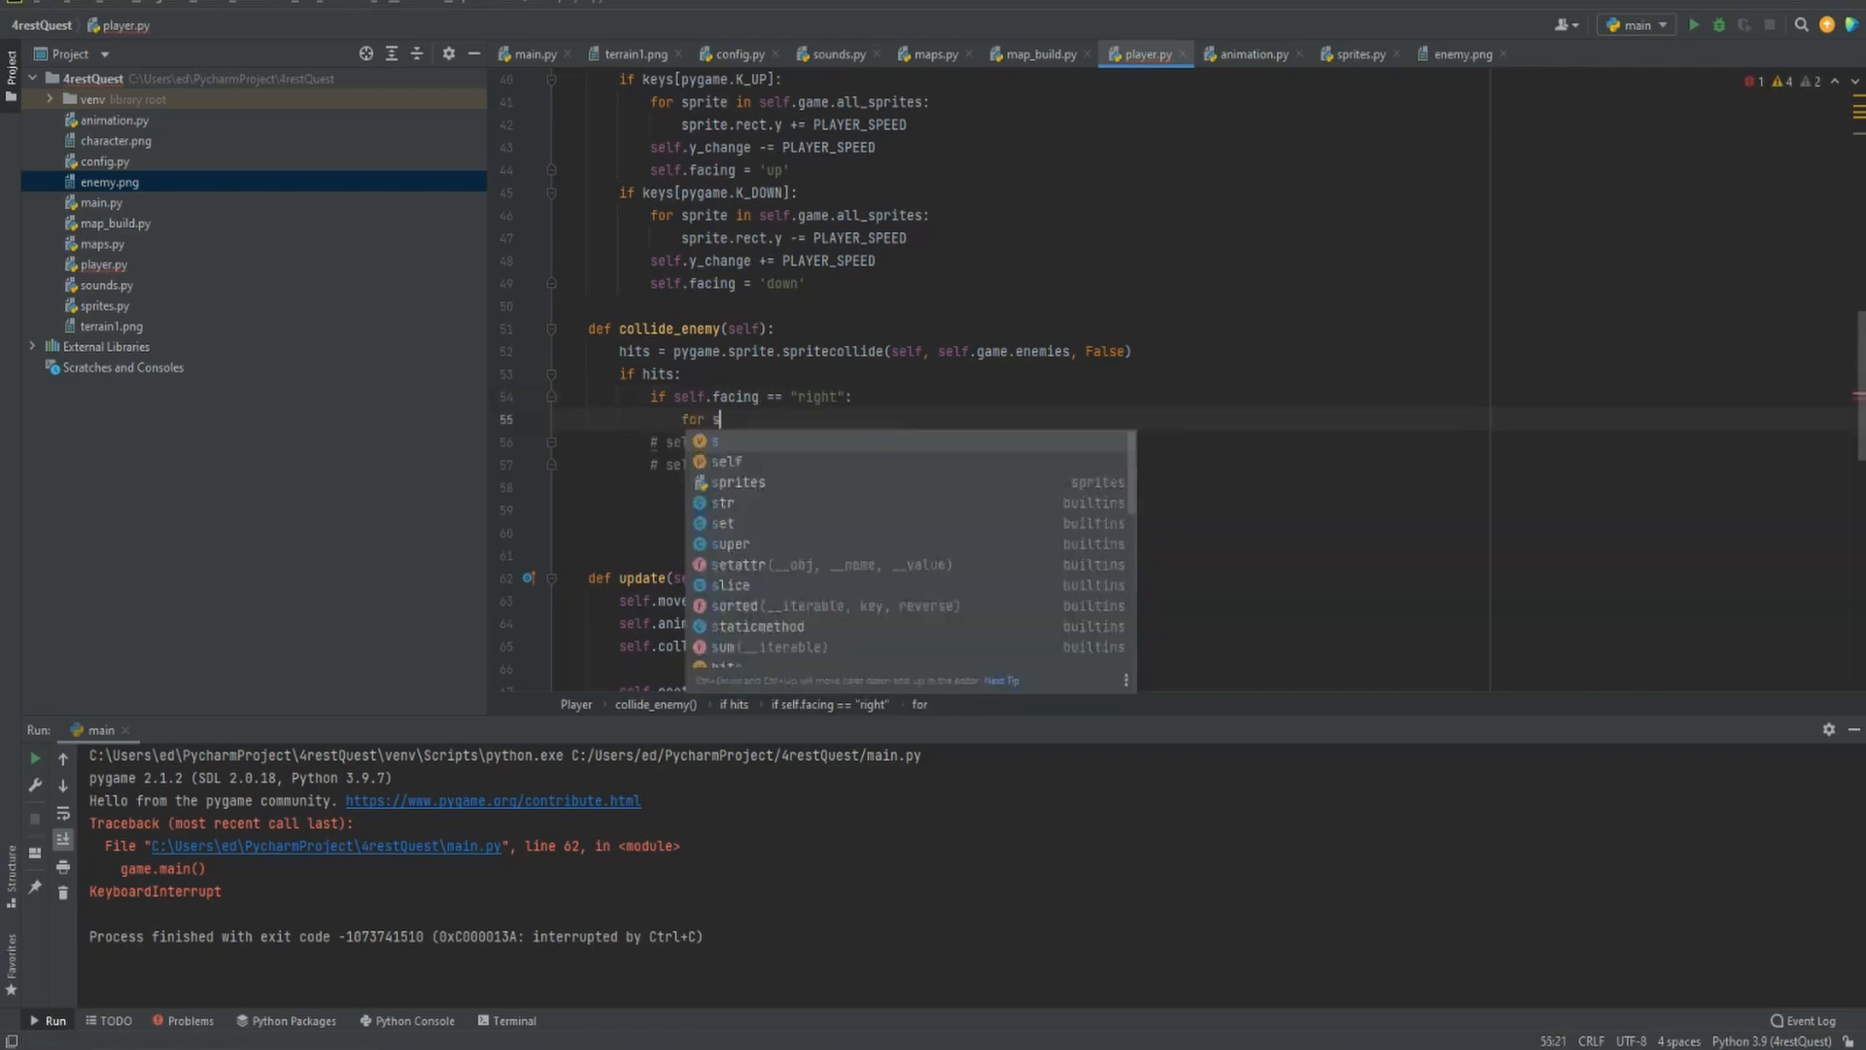
type("sprite in")
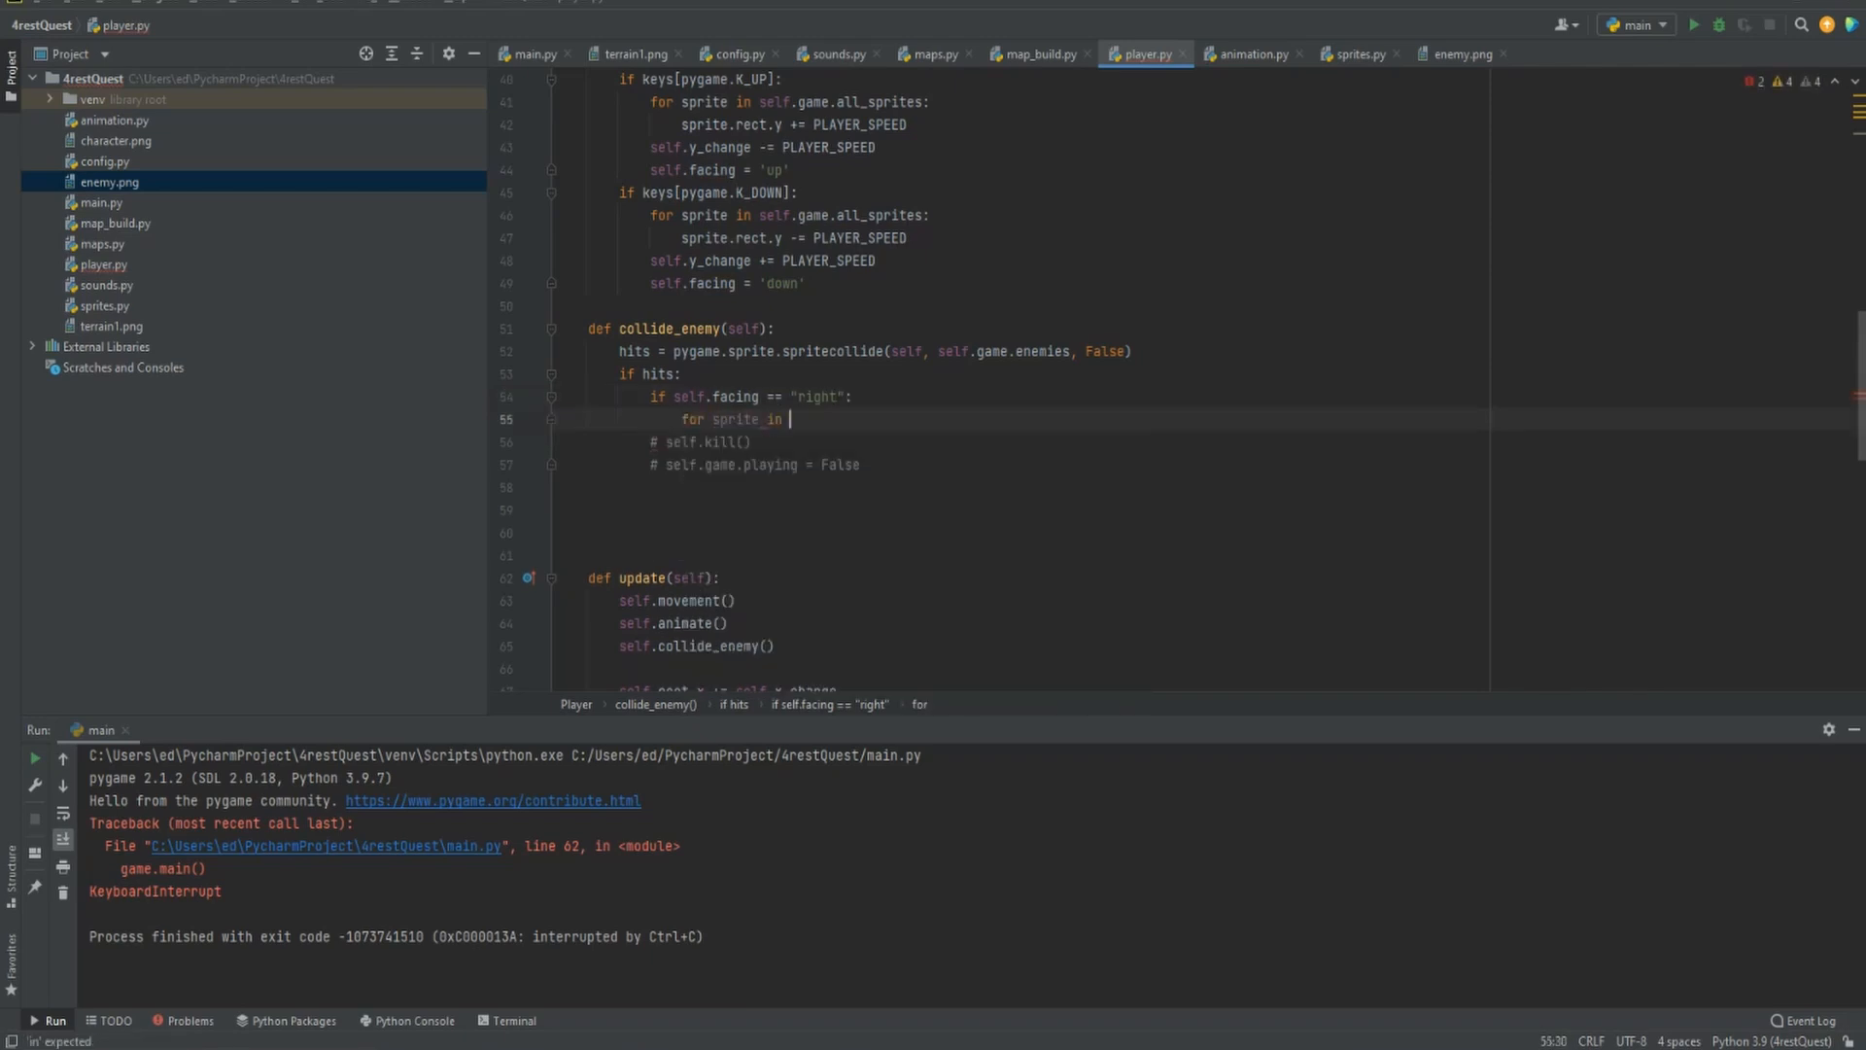
type("self.g")
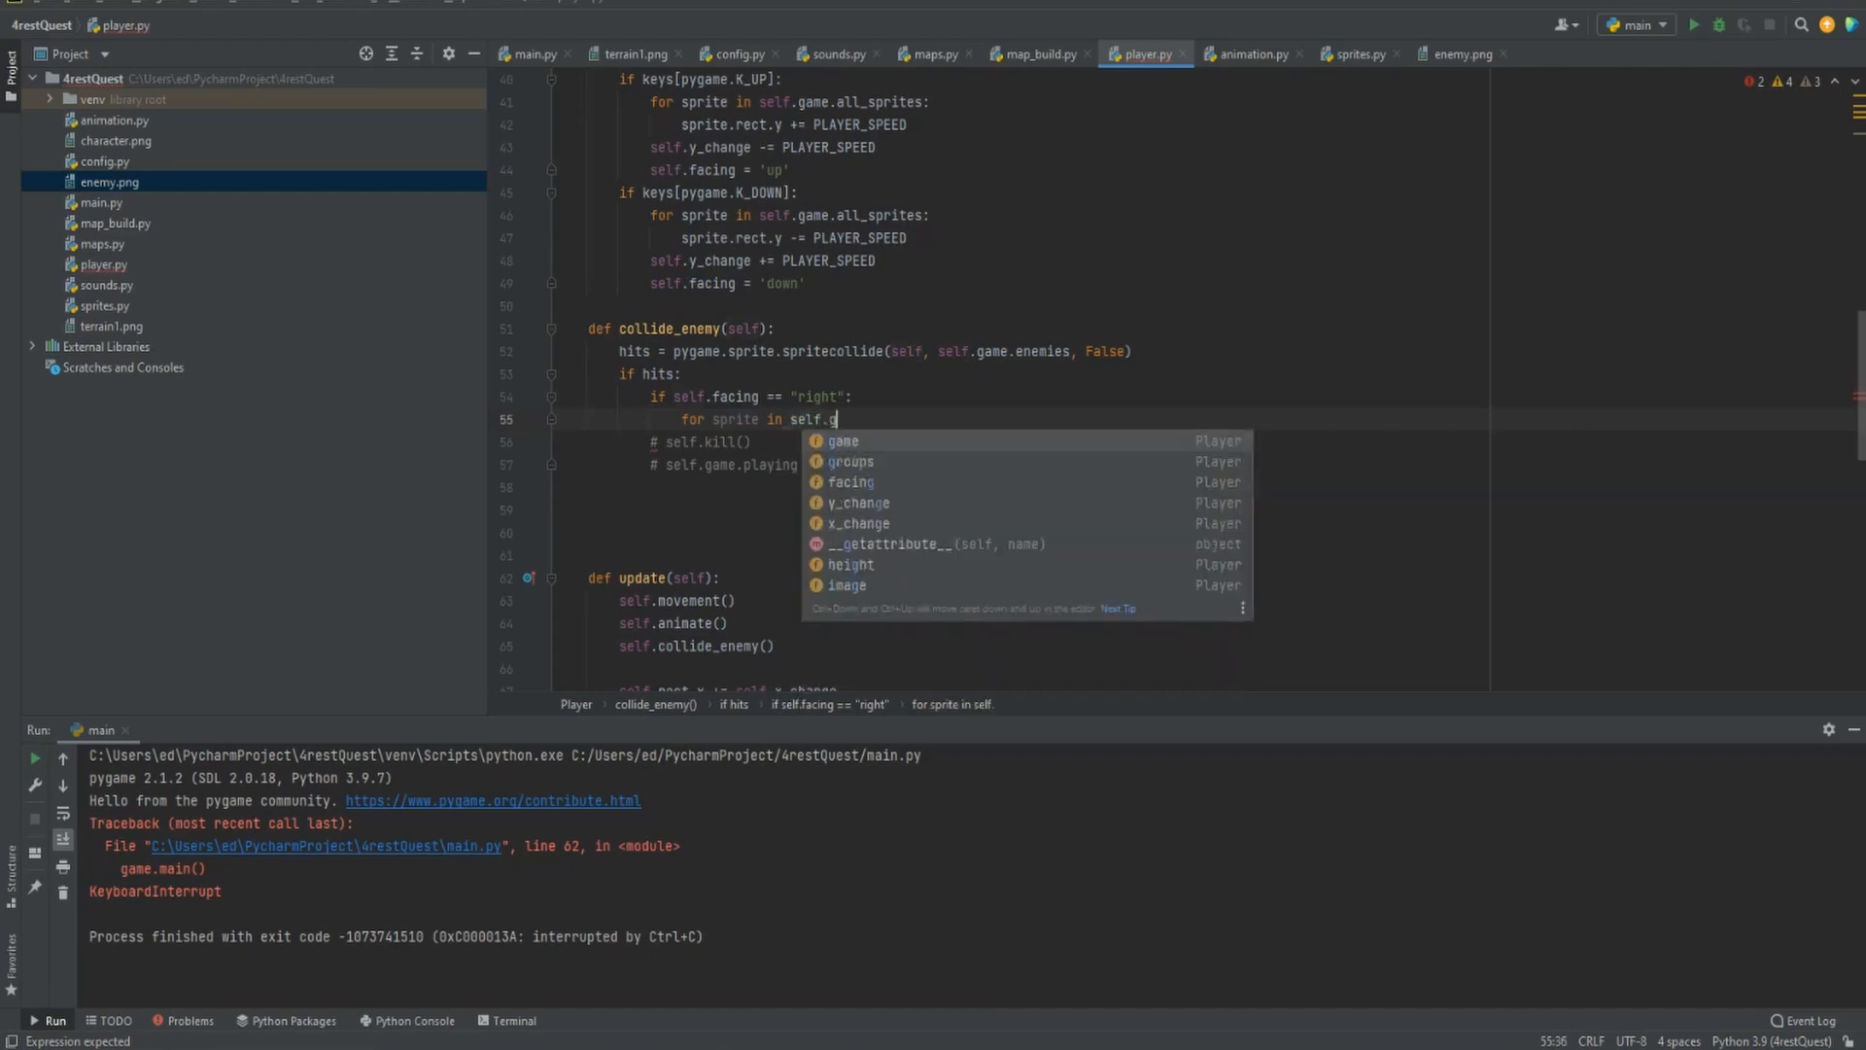
type("game.al")
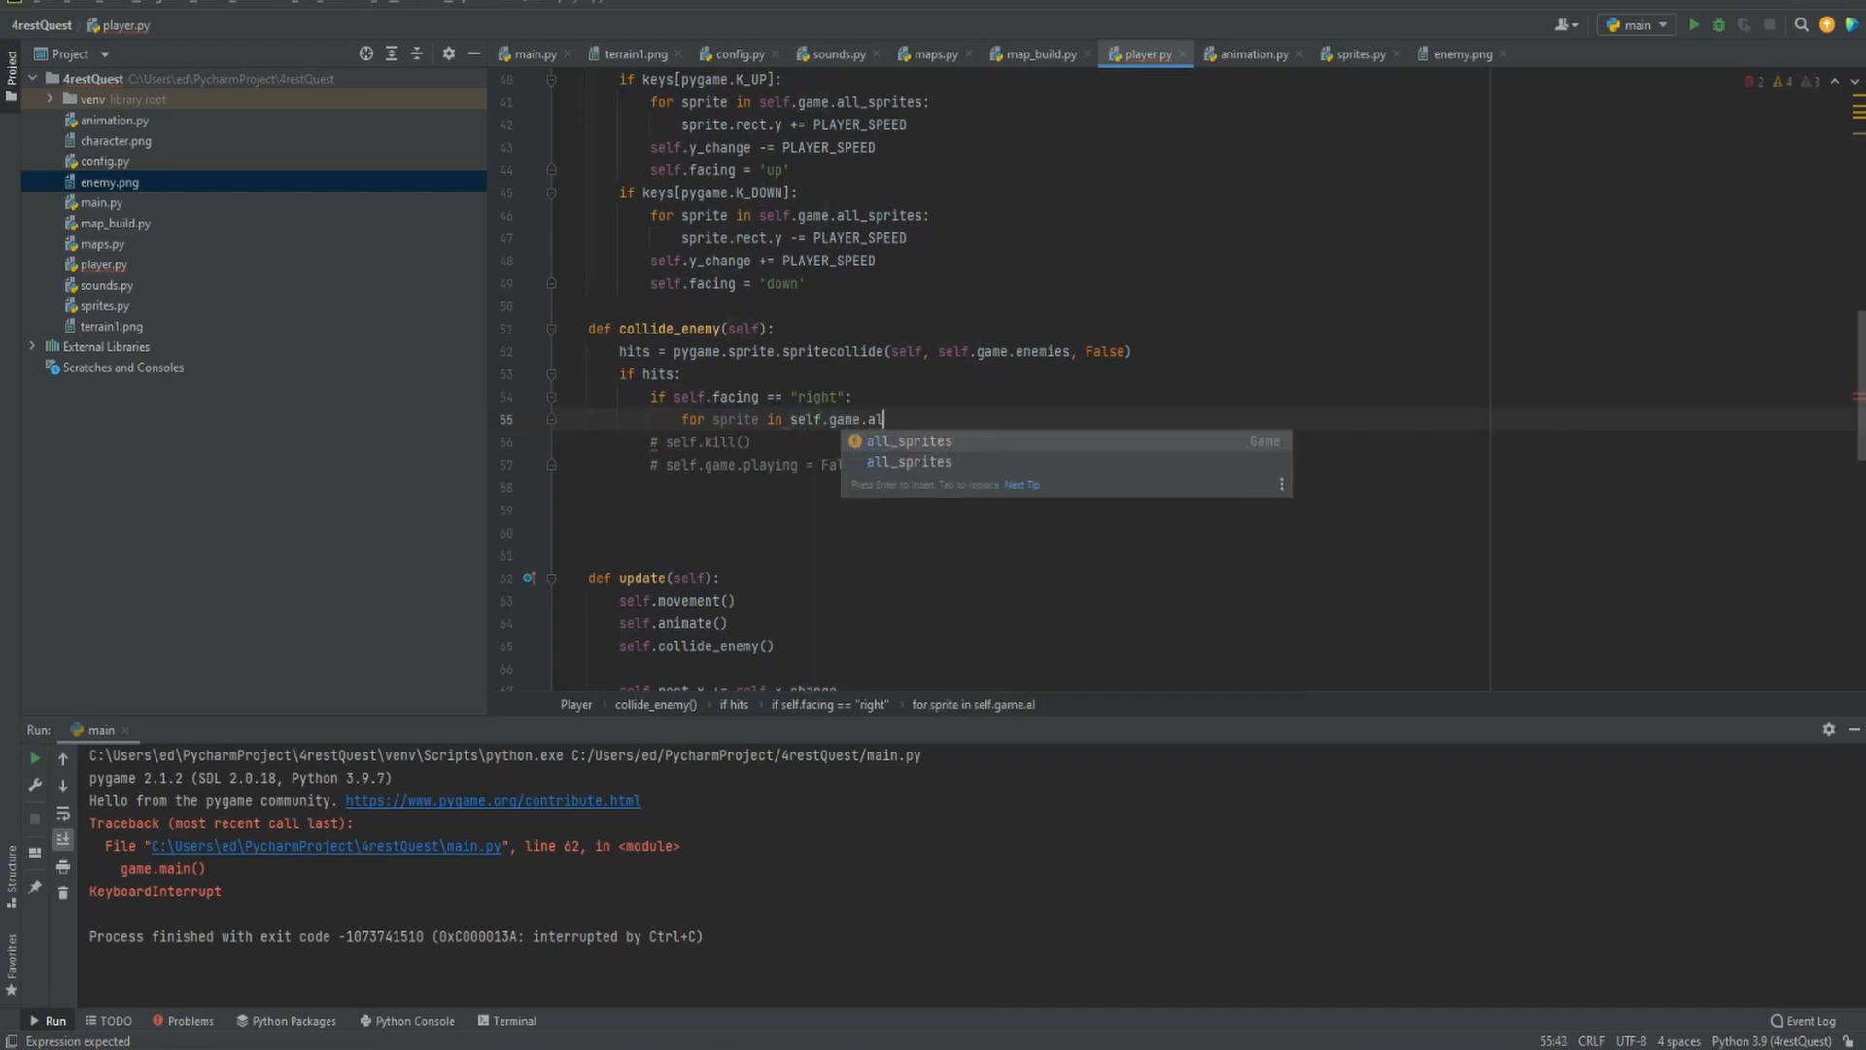
key("Enter")
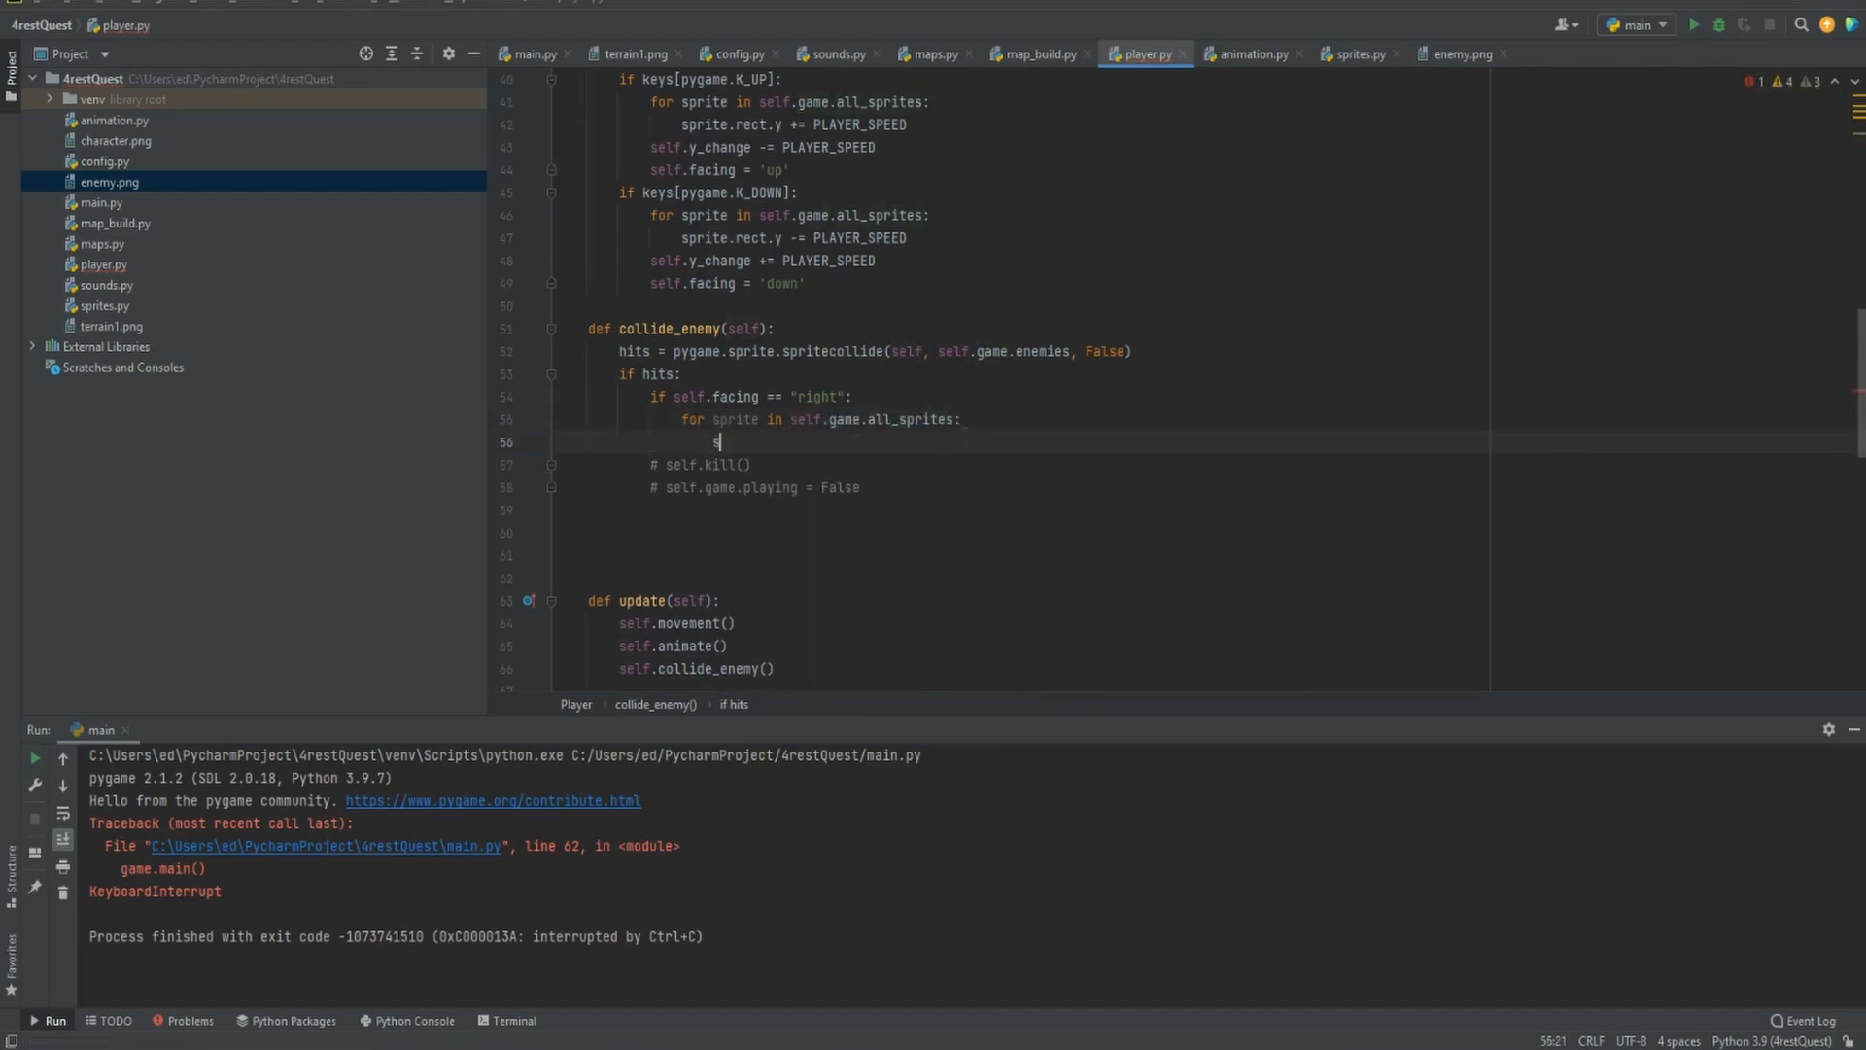
Shift each sprite with sprite.rect.x += PLAYER_SPEED * KNOCK_DISTANCE
type("prite")
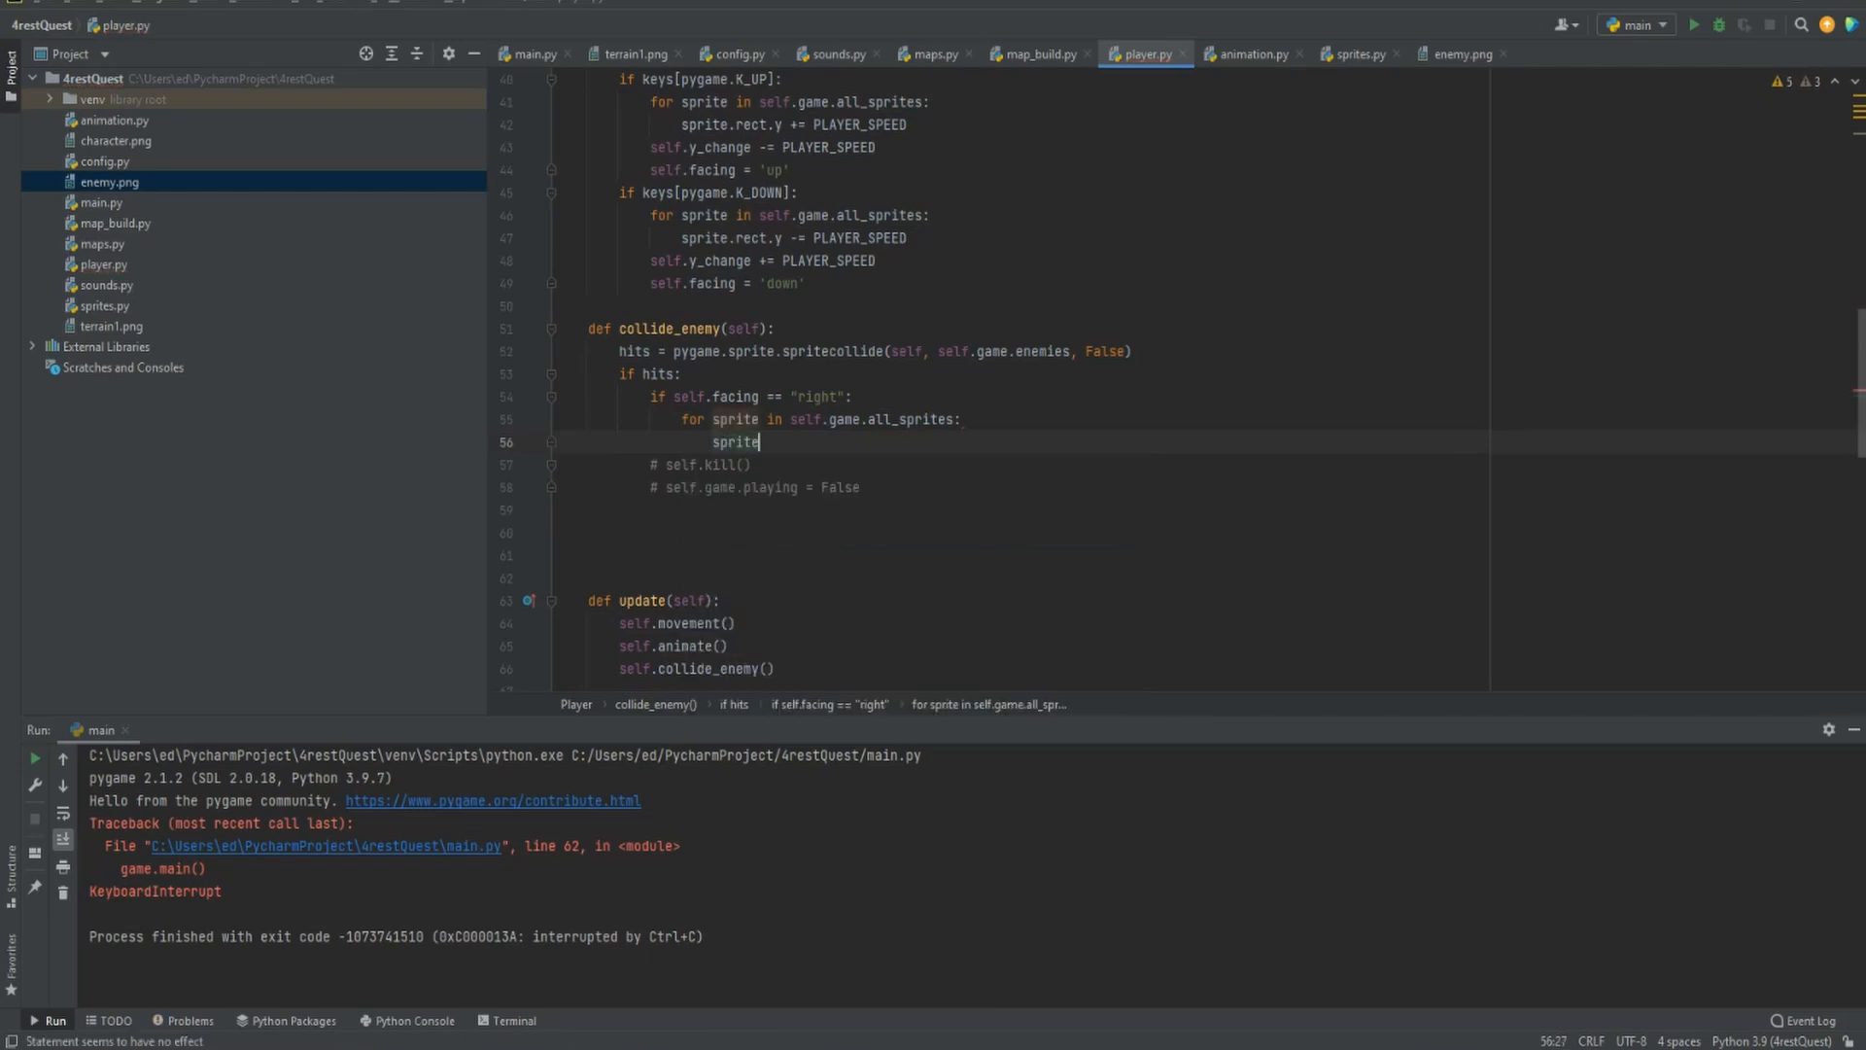
type(".rect.x +=")
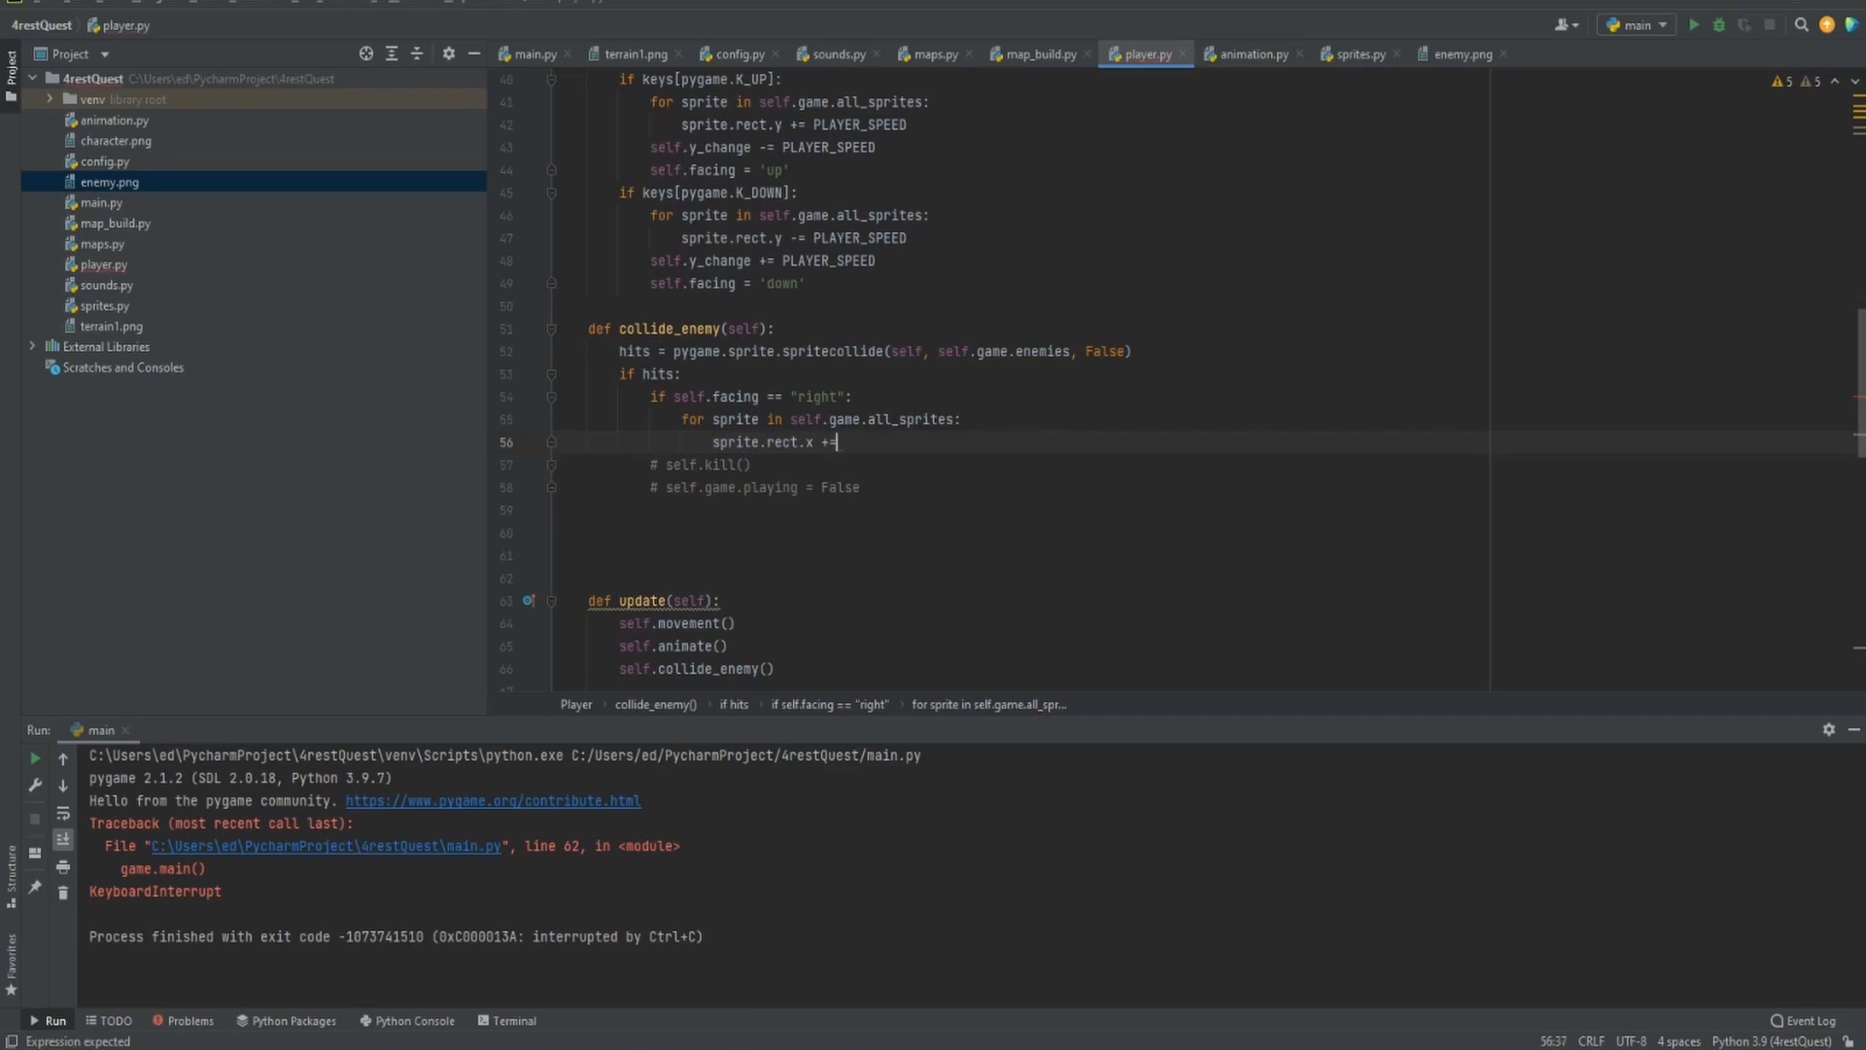
type("PLAYER_SPEED * KNO")
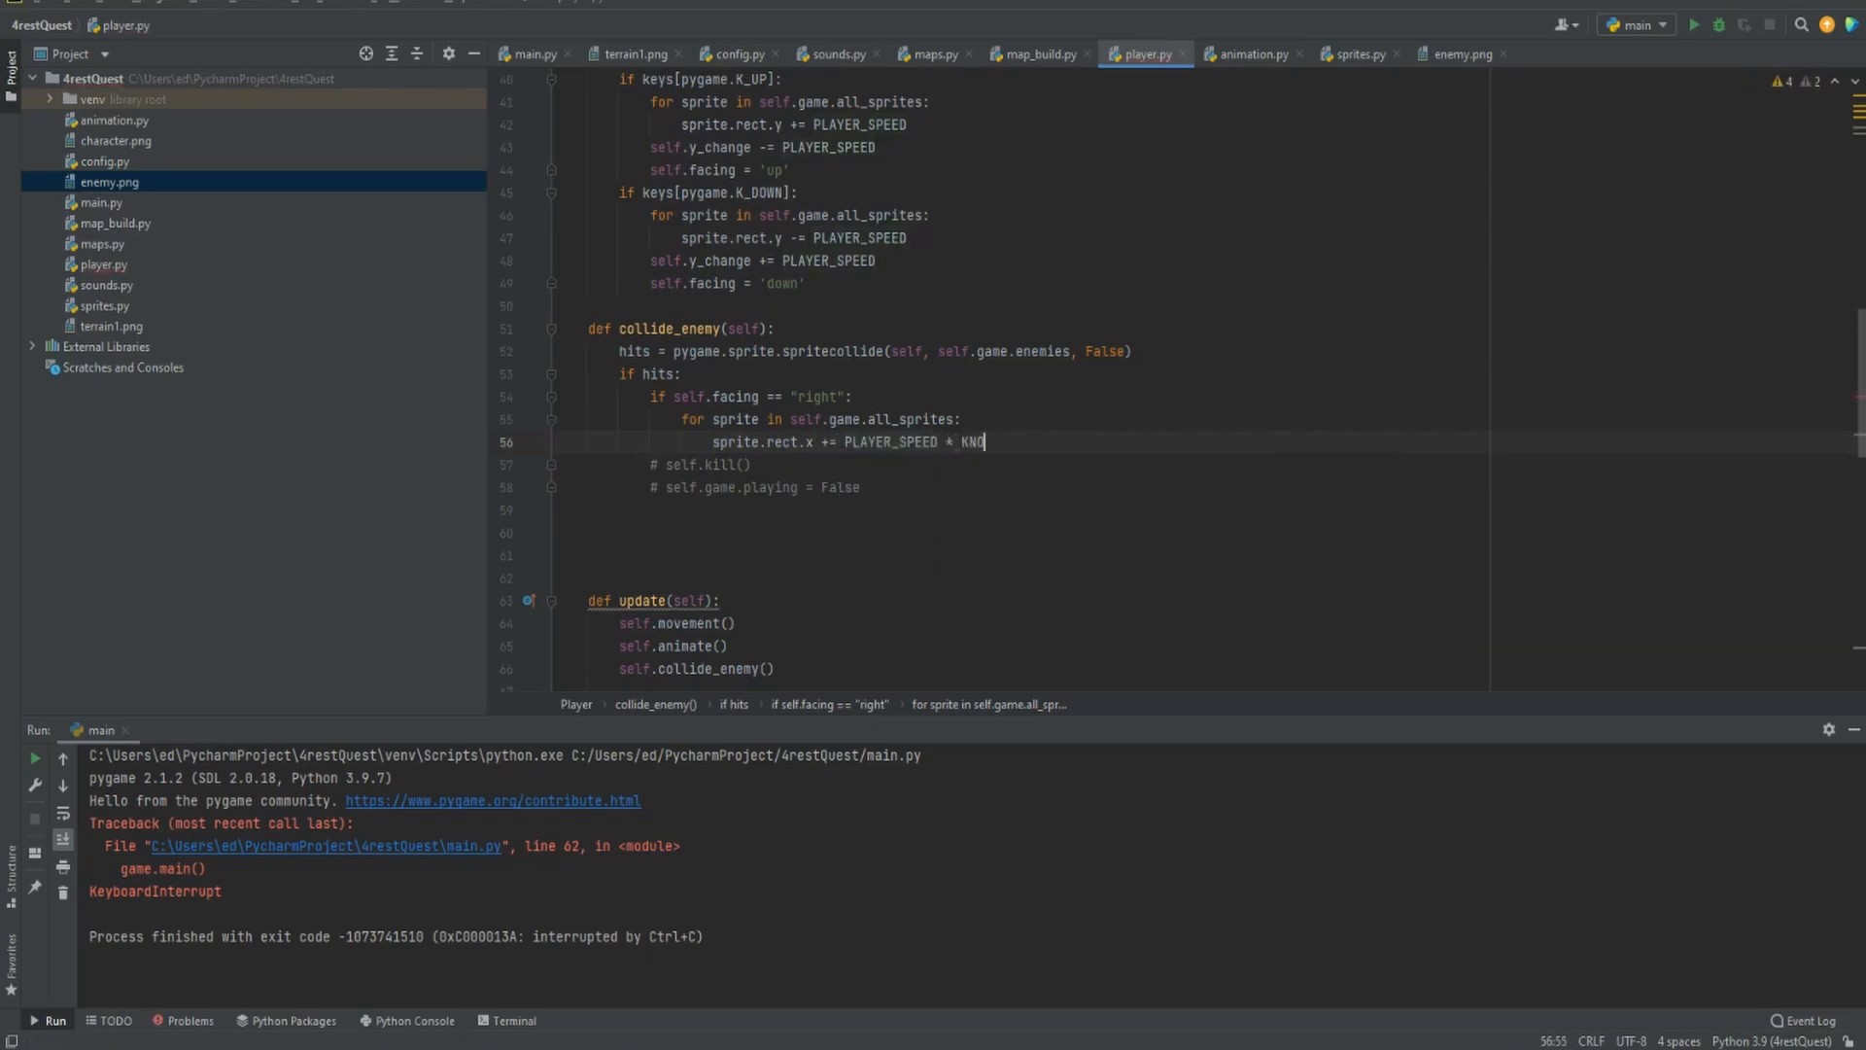
type("_D")
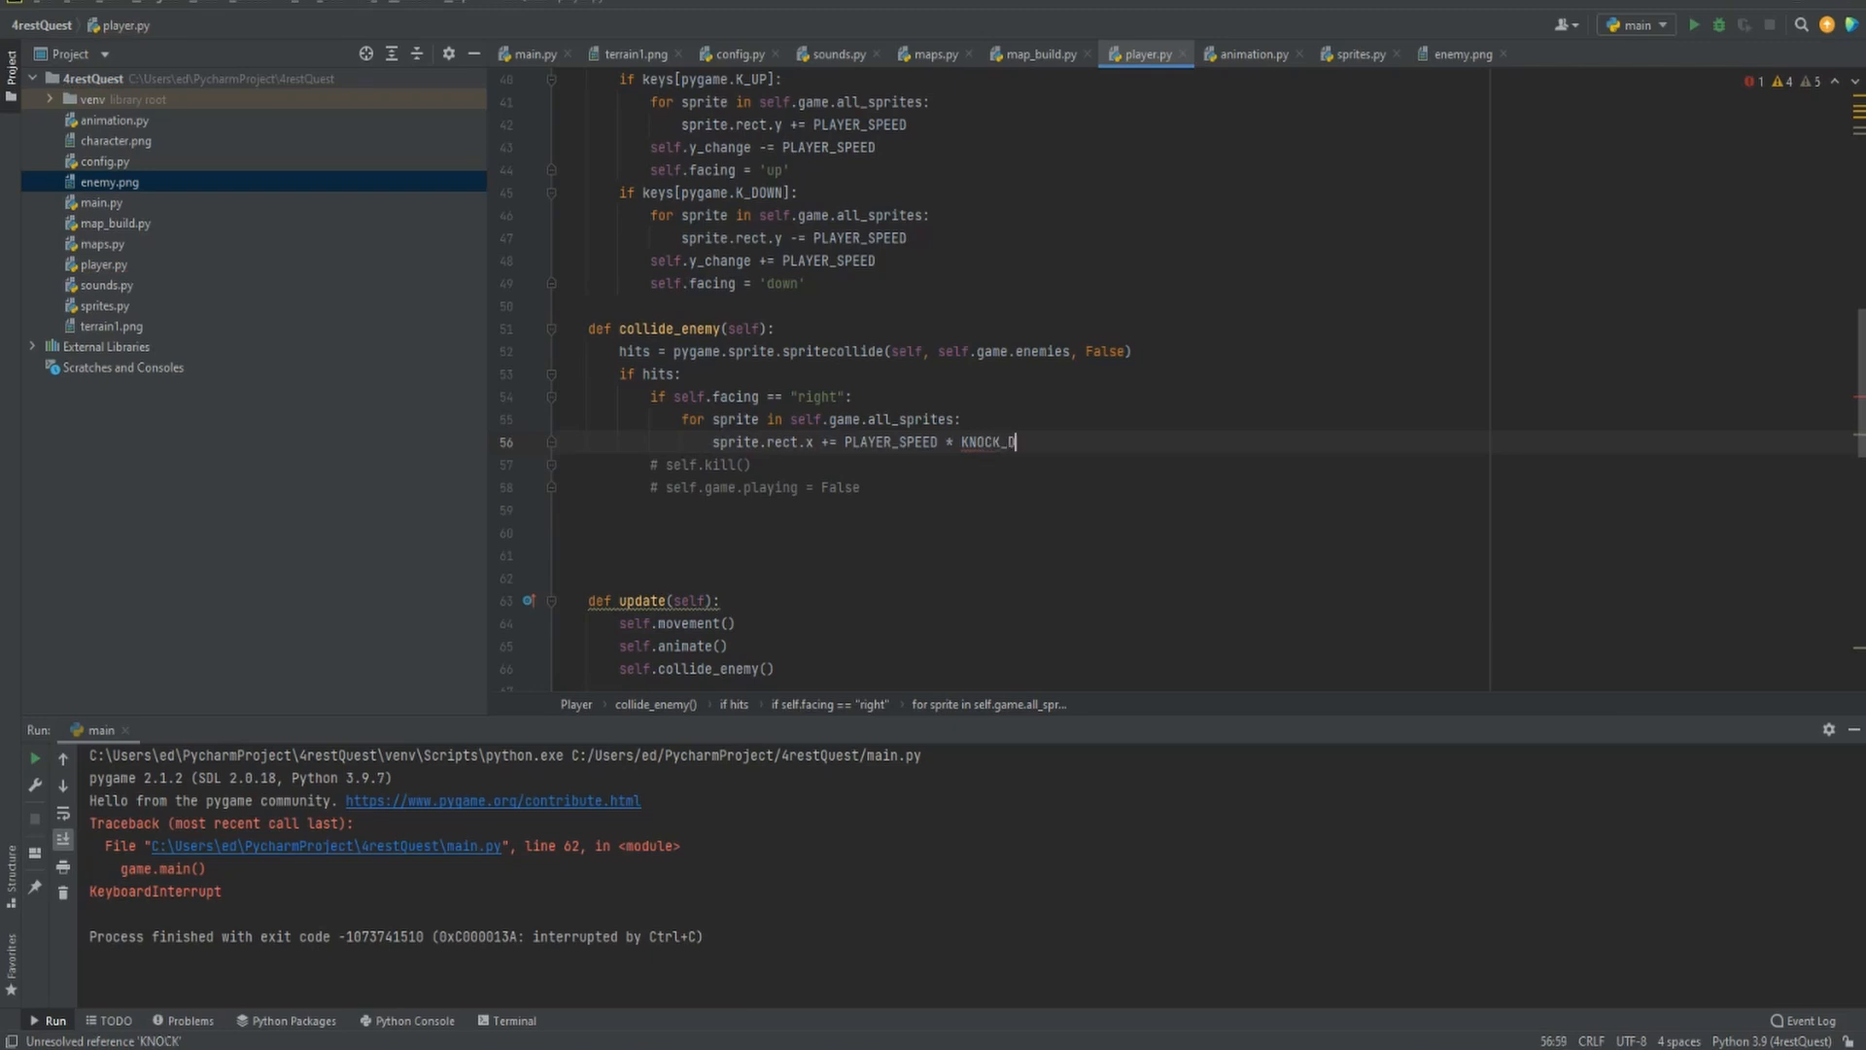
type("ISTANCE")
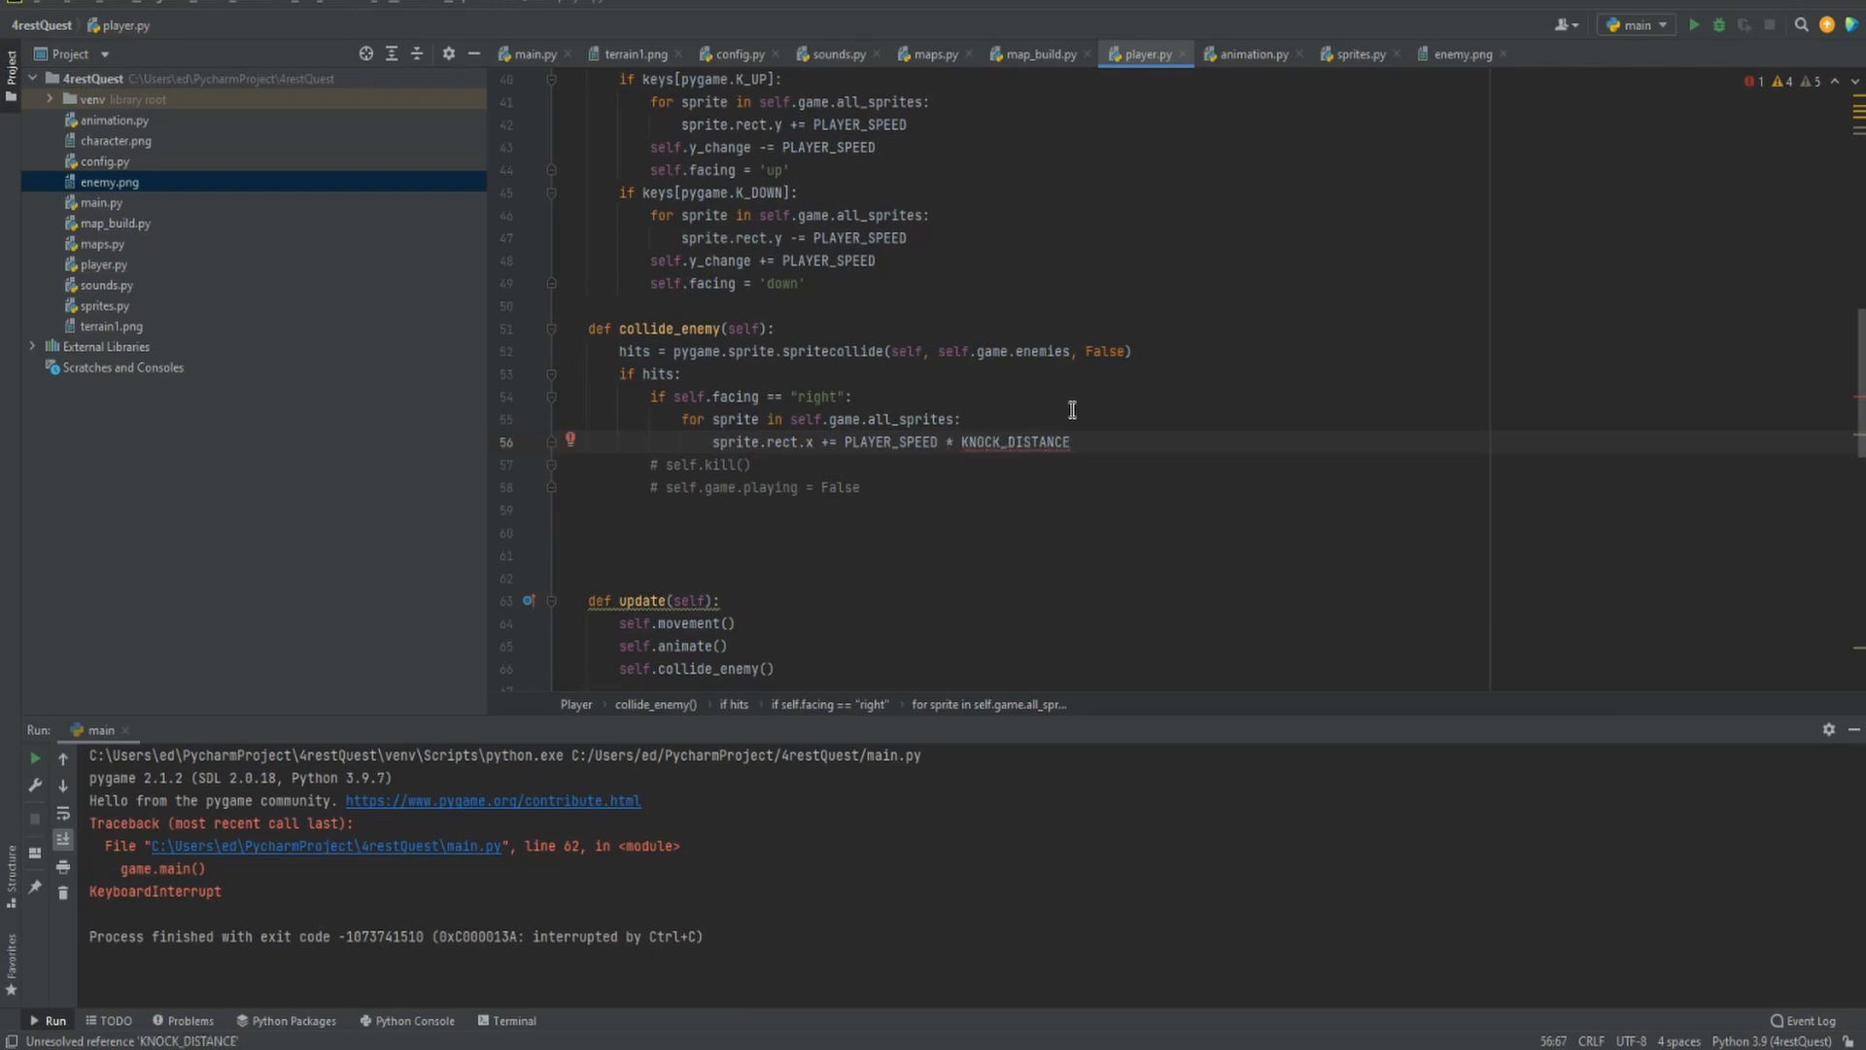
mouse_move(933, 377)
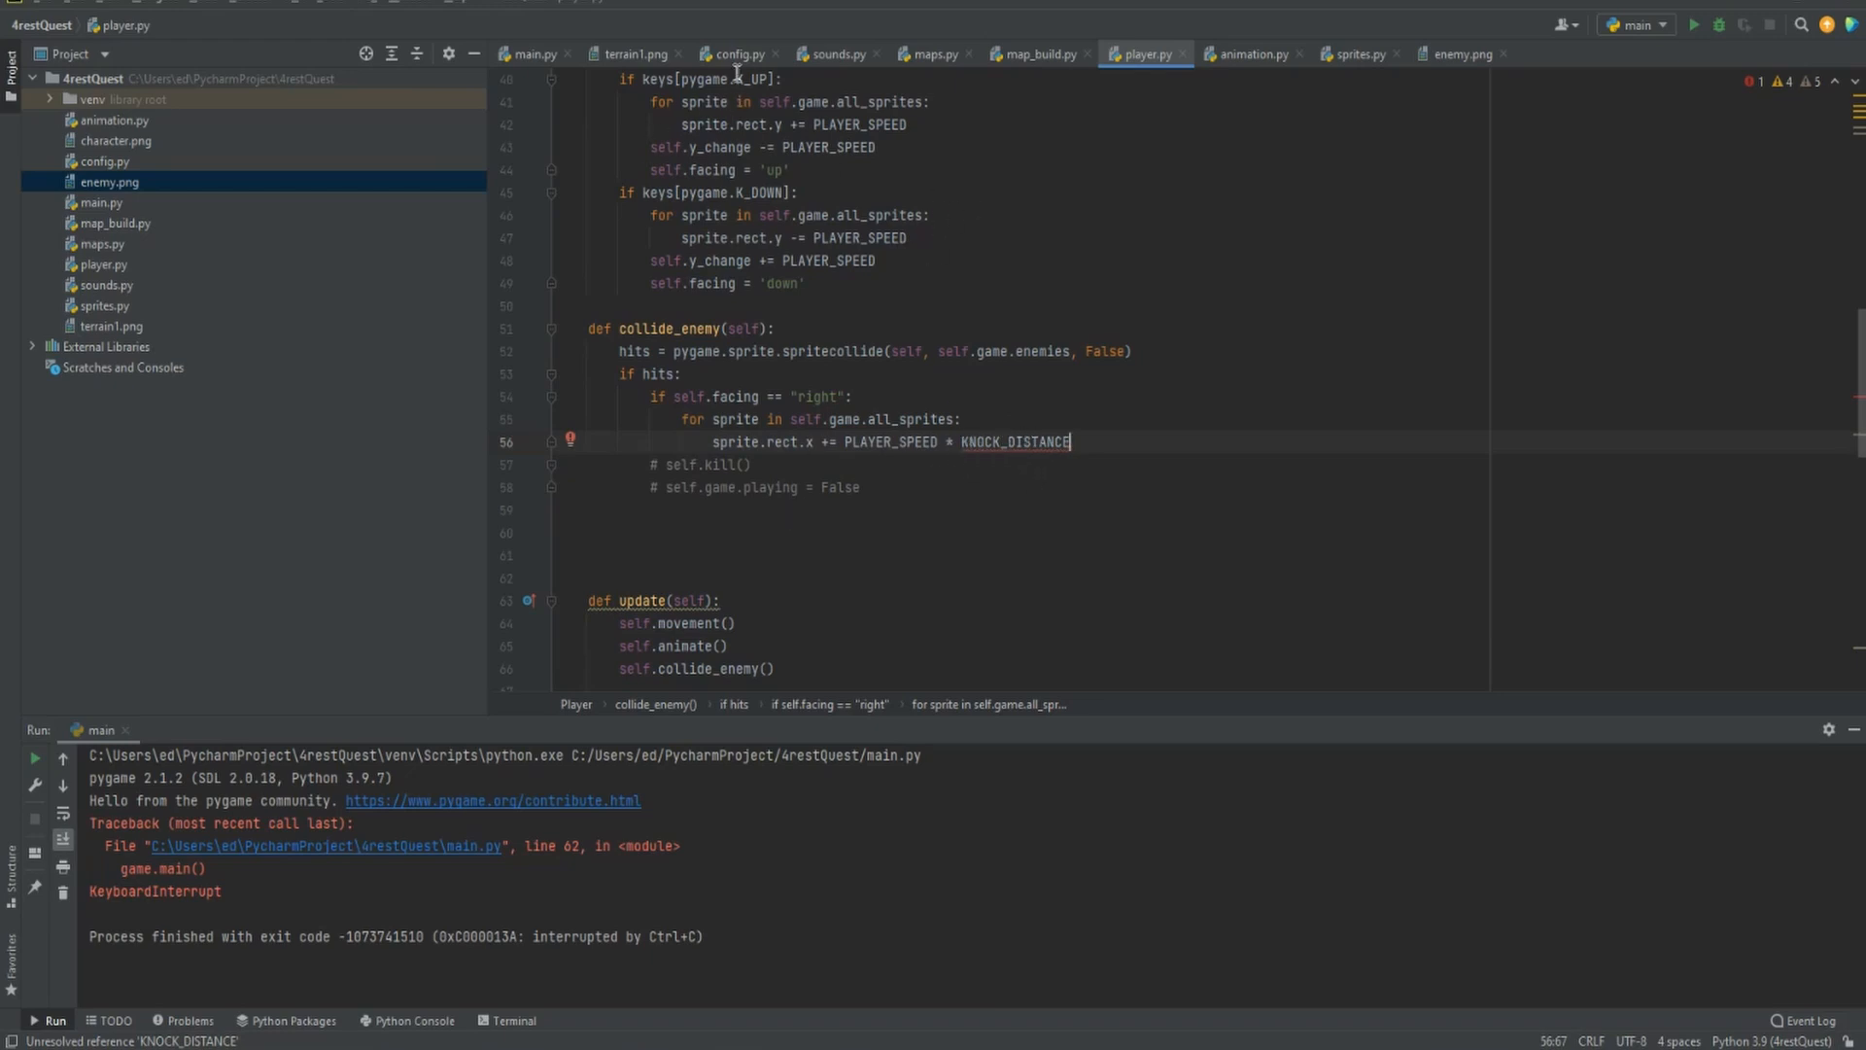
Define KNOCK_DISTANCE = 25 in config.py and return to player.py
left_click(734, 54)
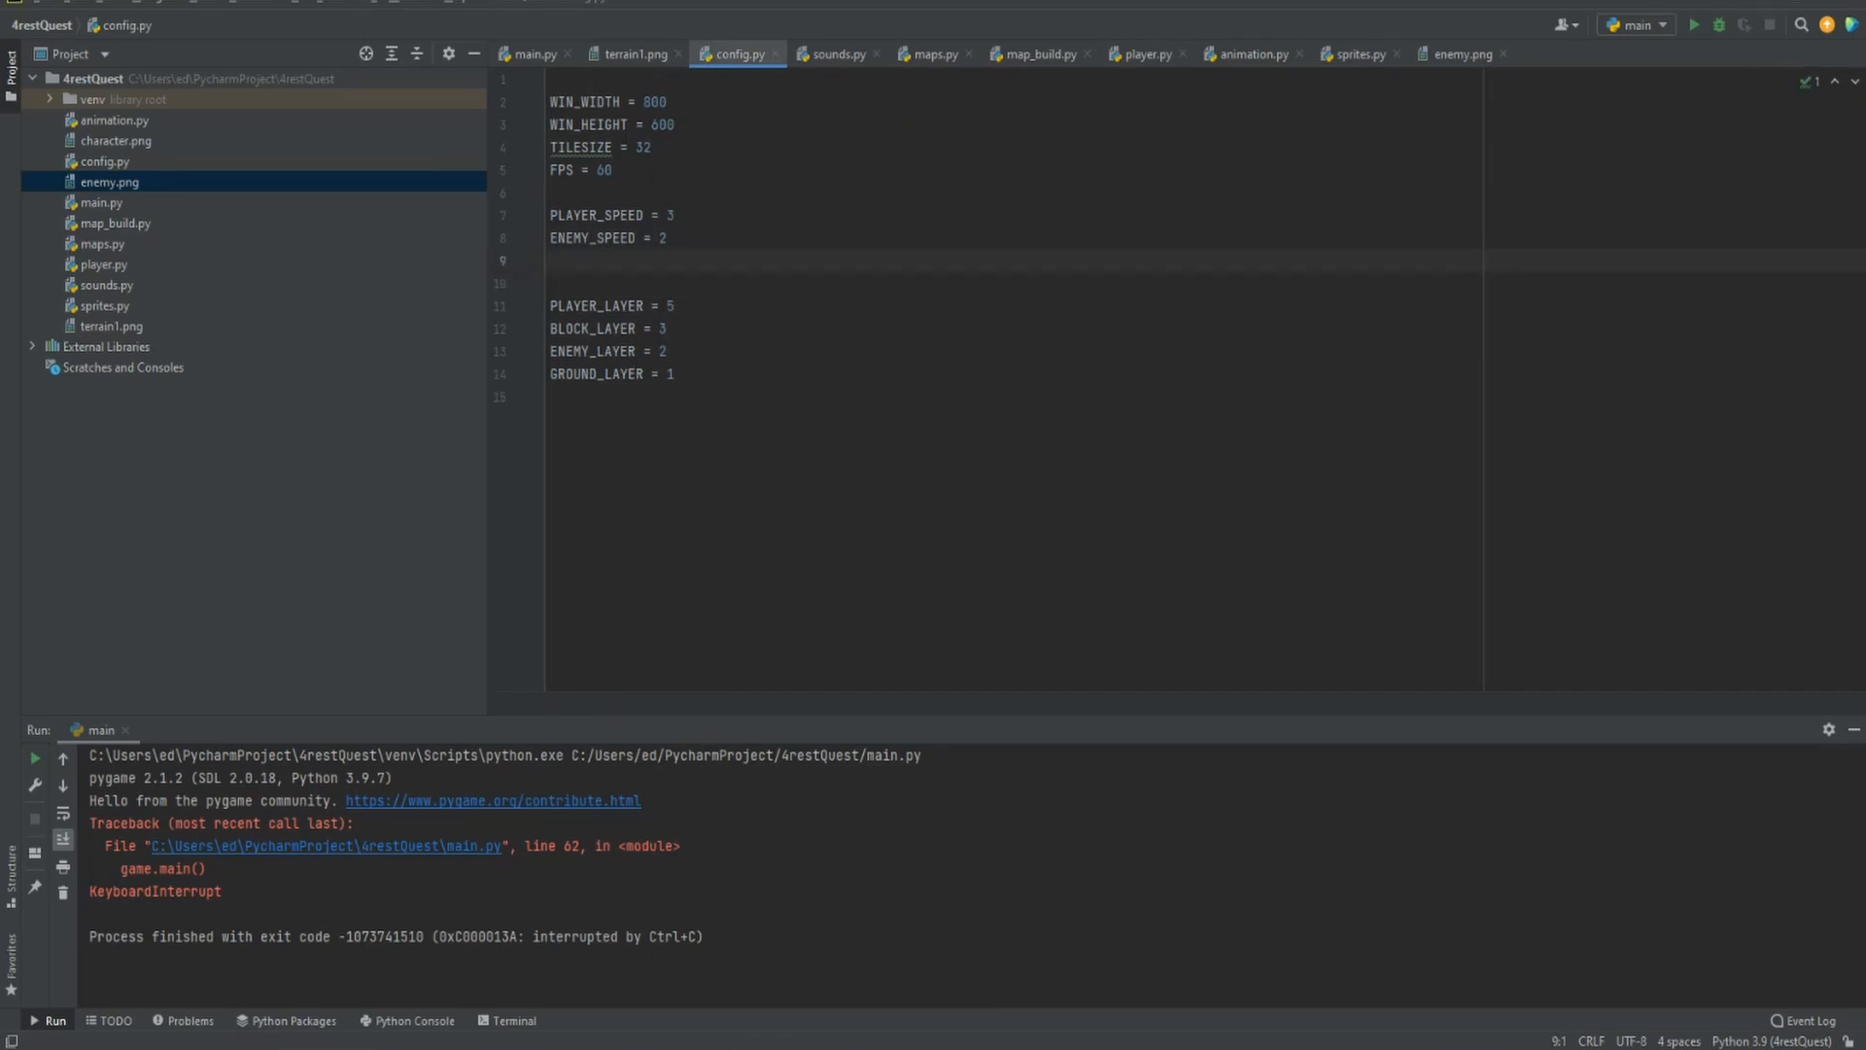
type("KNOCK_DISTANCE")
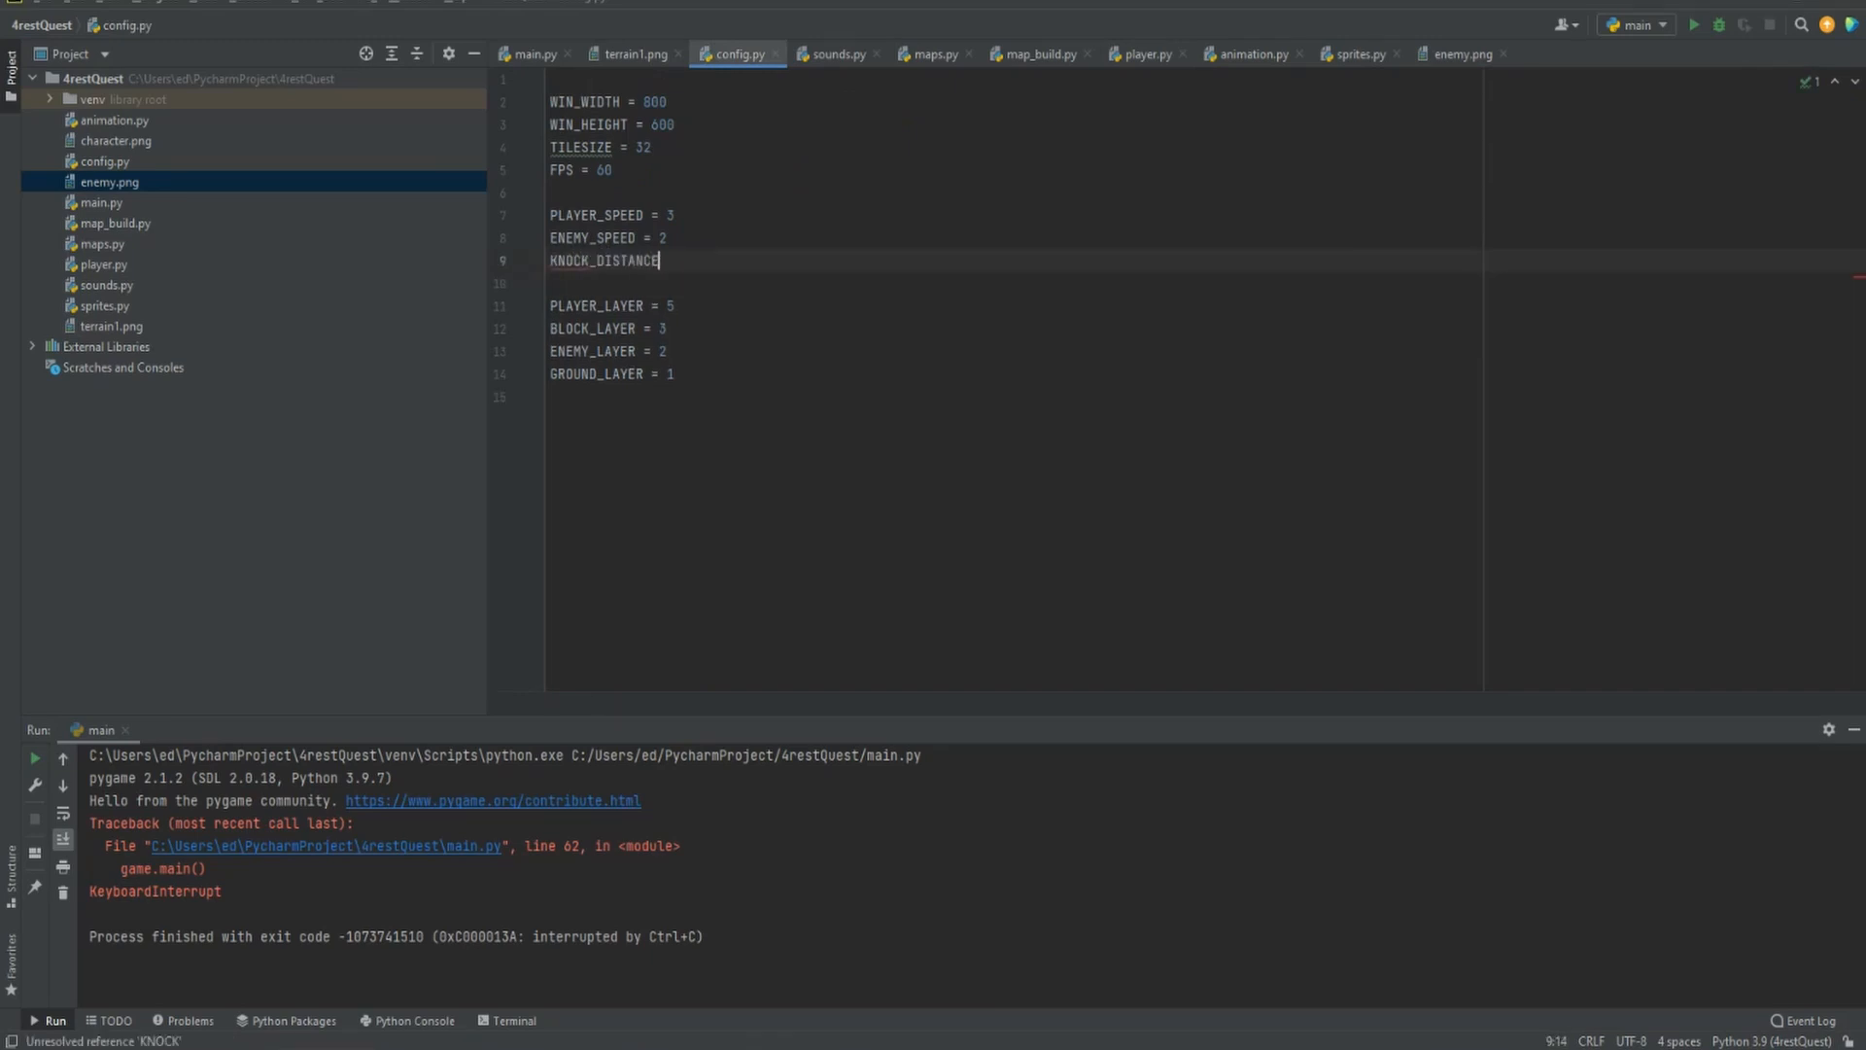
type("= 25")
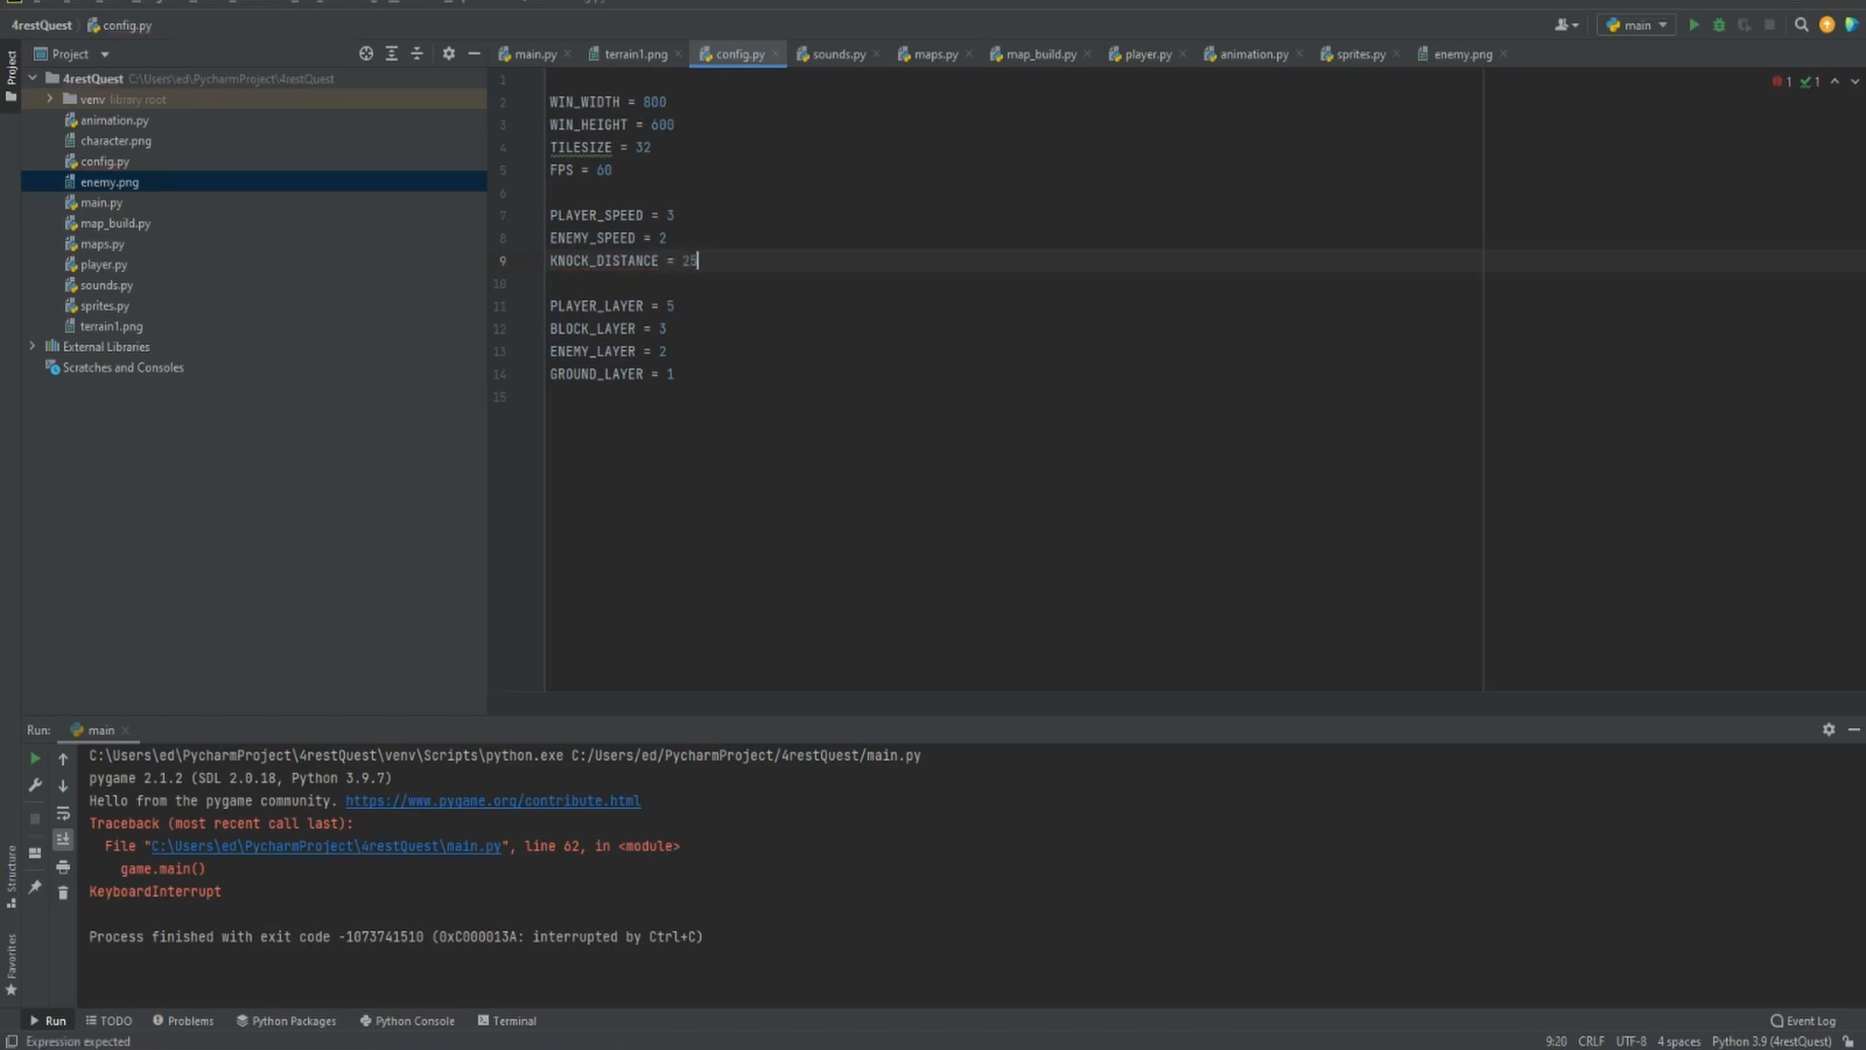
left_click(1151, 54)
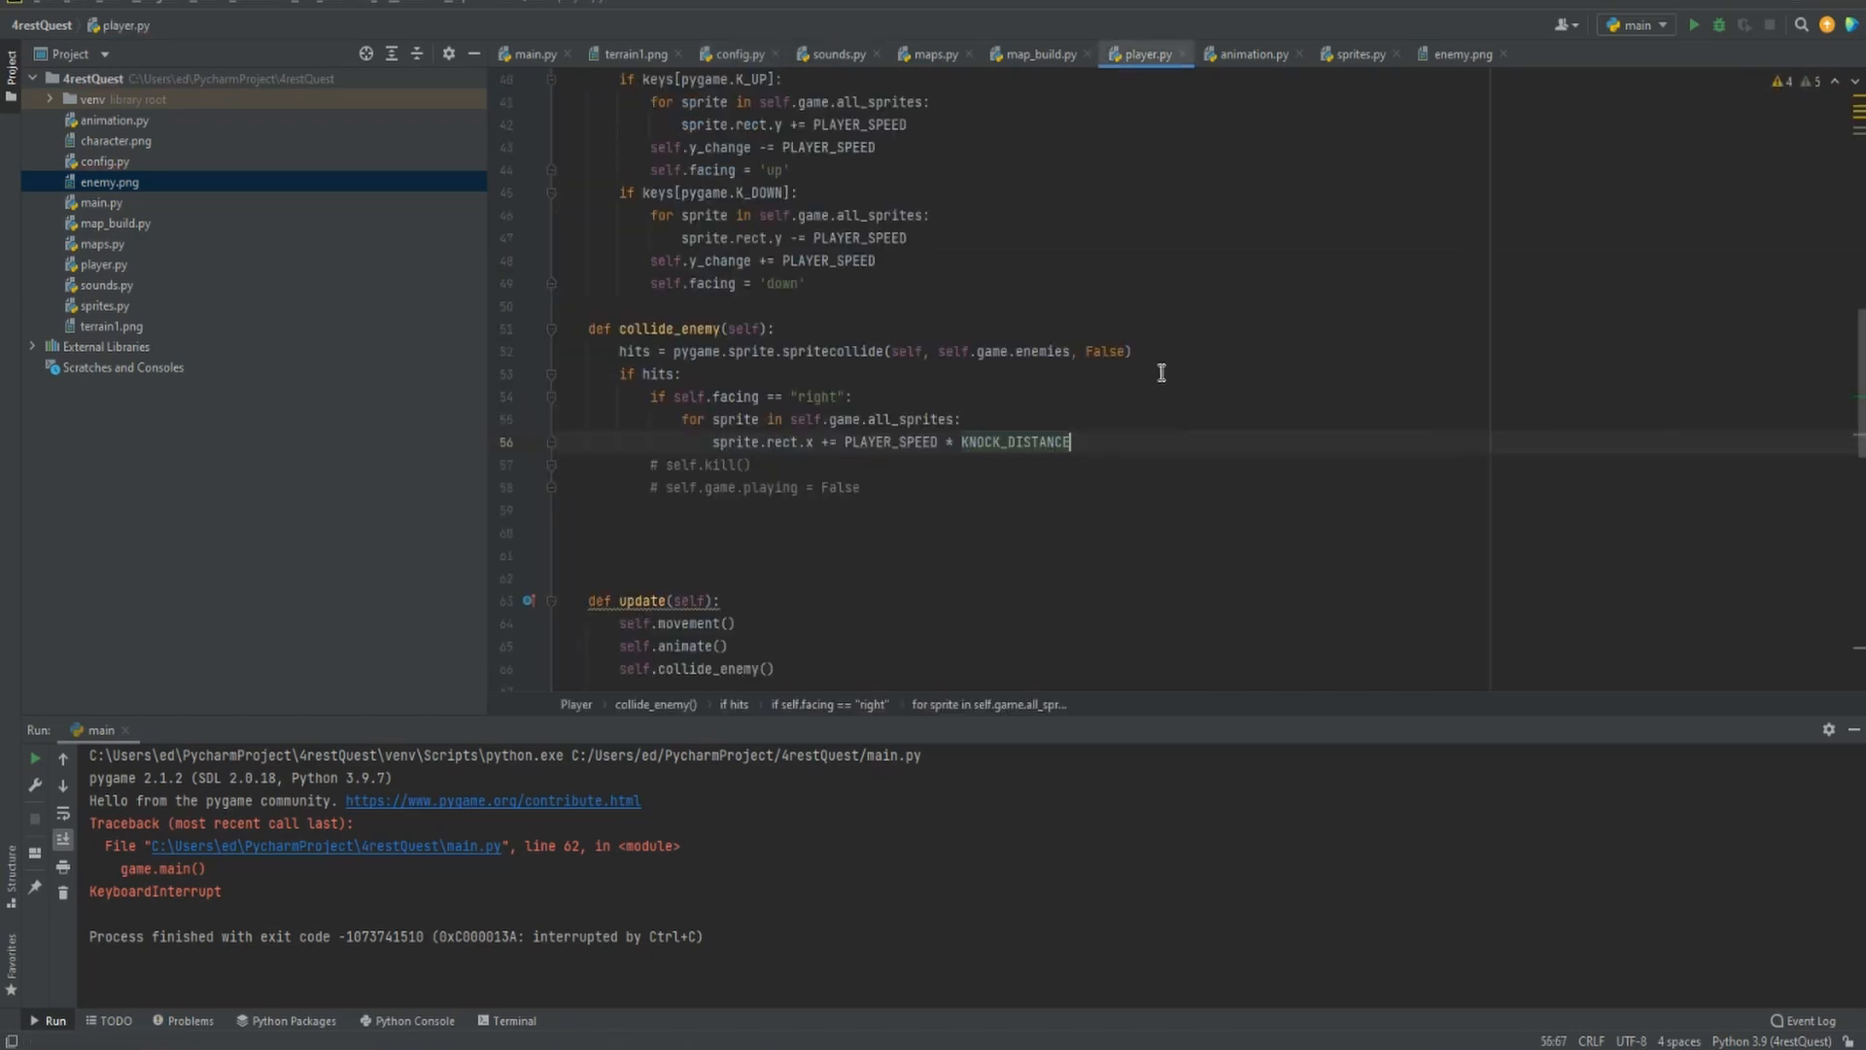
After the loop, subtract PLAYER_SPEED * KNOCK_DISTANCE from self.x_change
key("Enter")
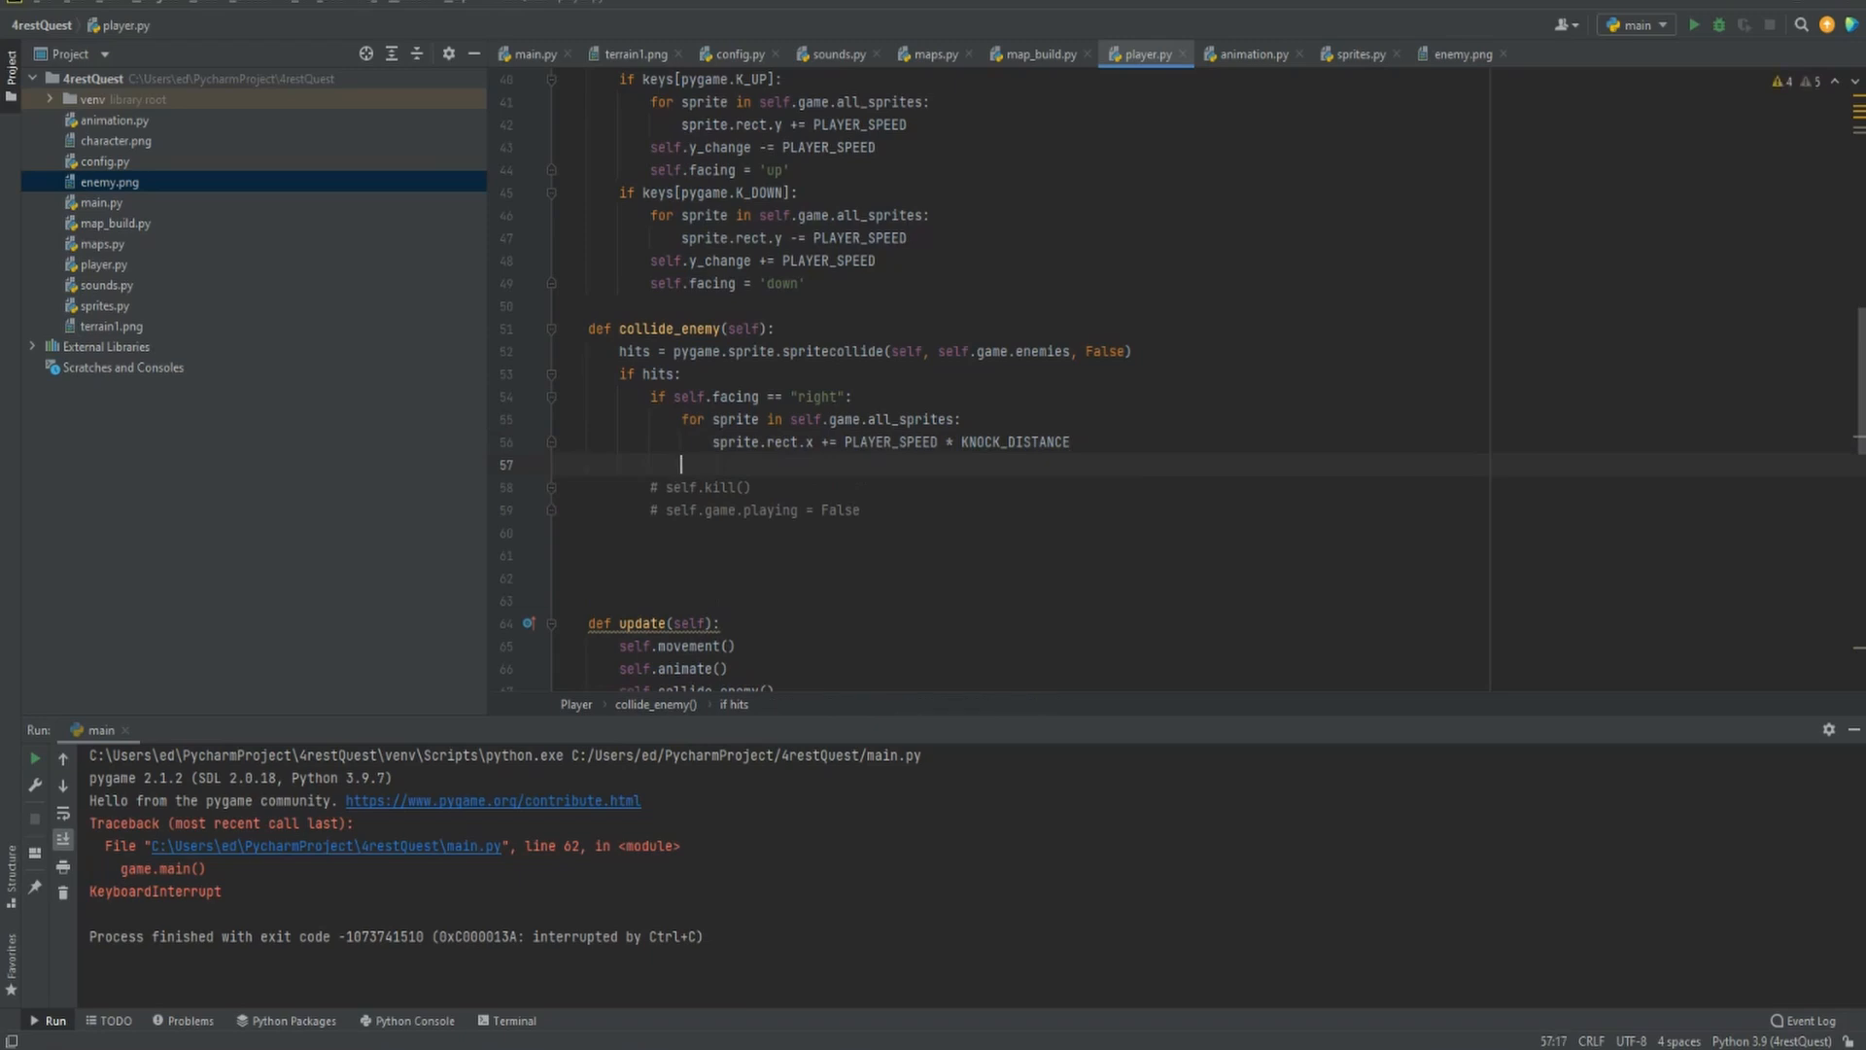
type("self.z")
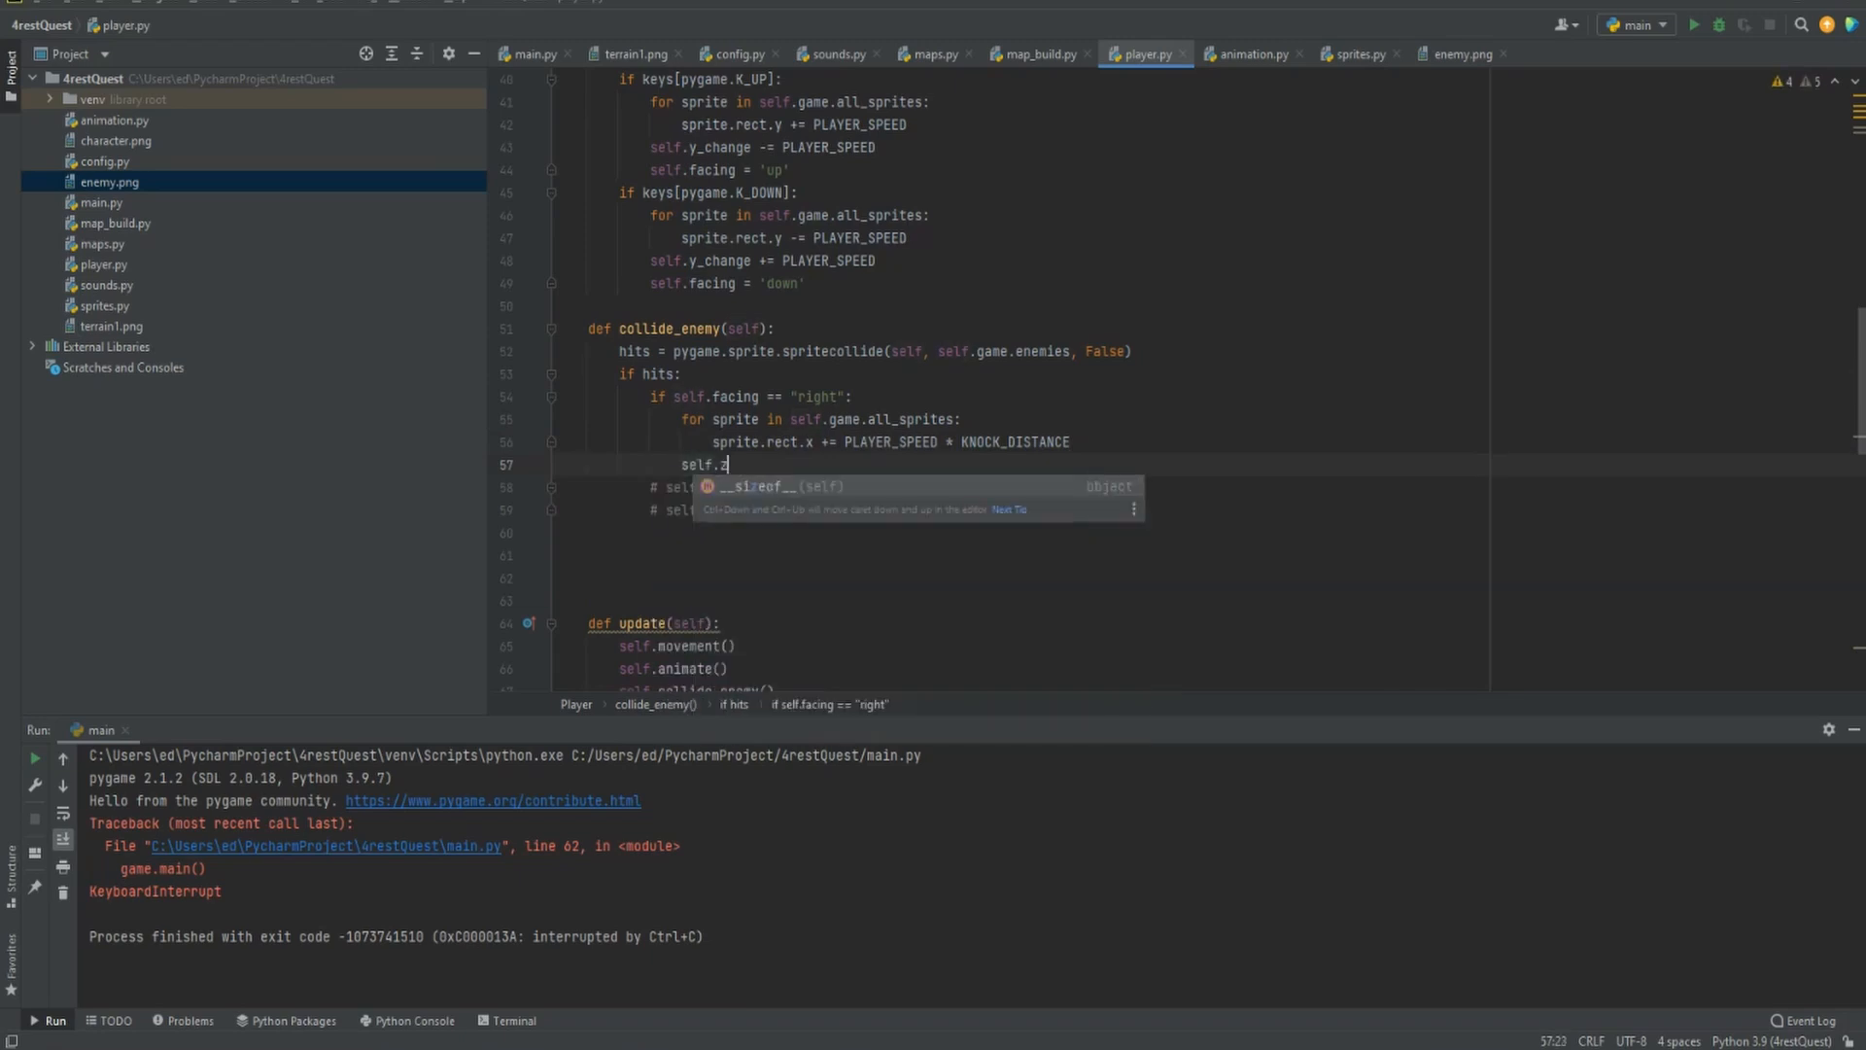
type("x_change")
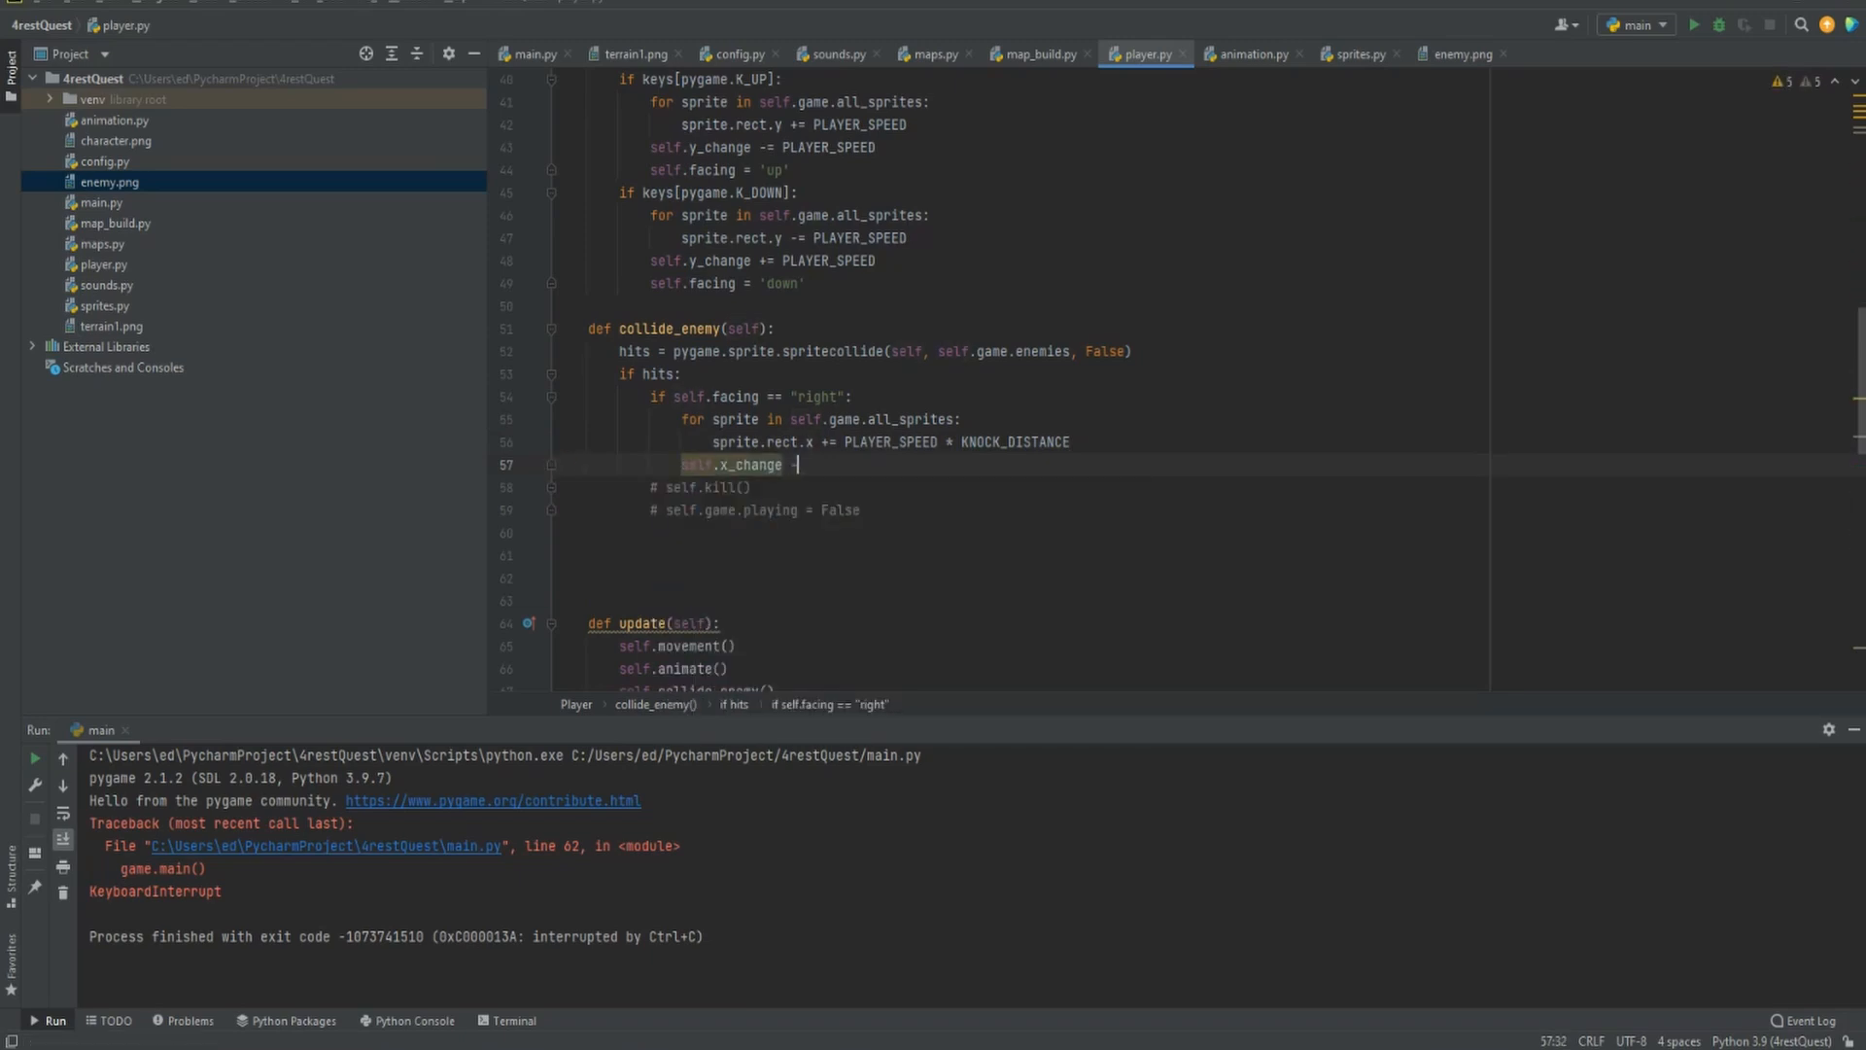
type("-= PLAYER_SPEED * KN")
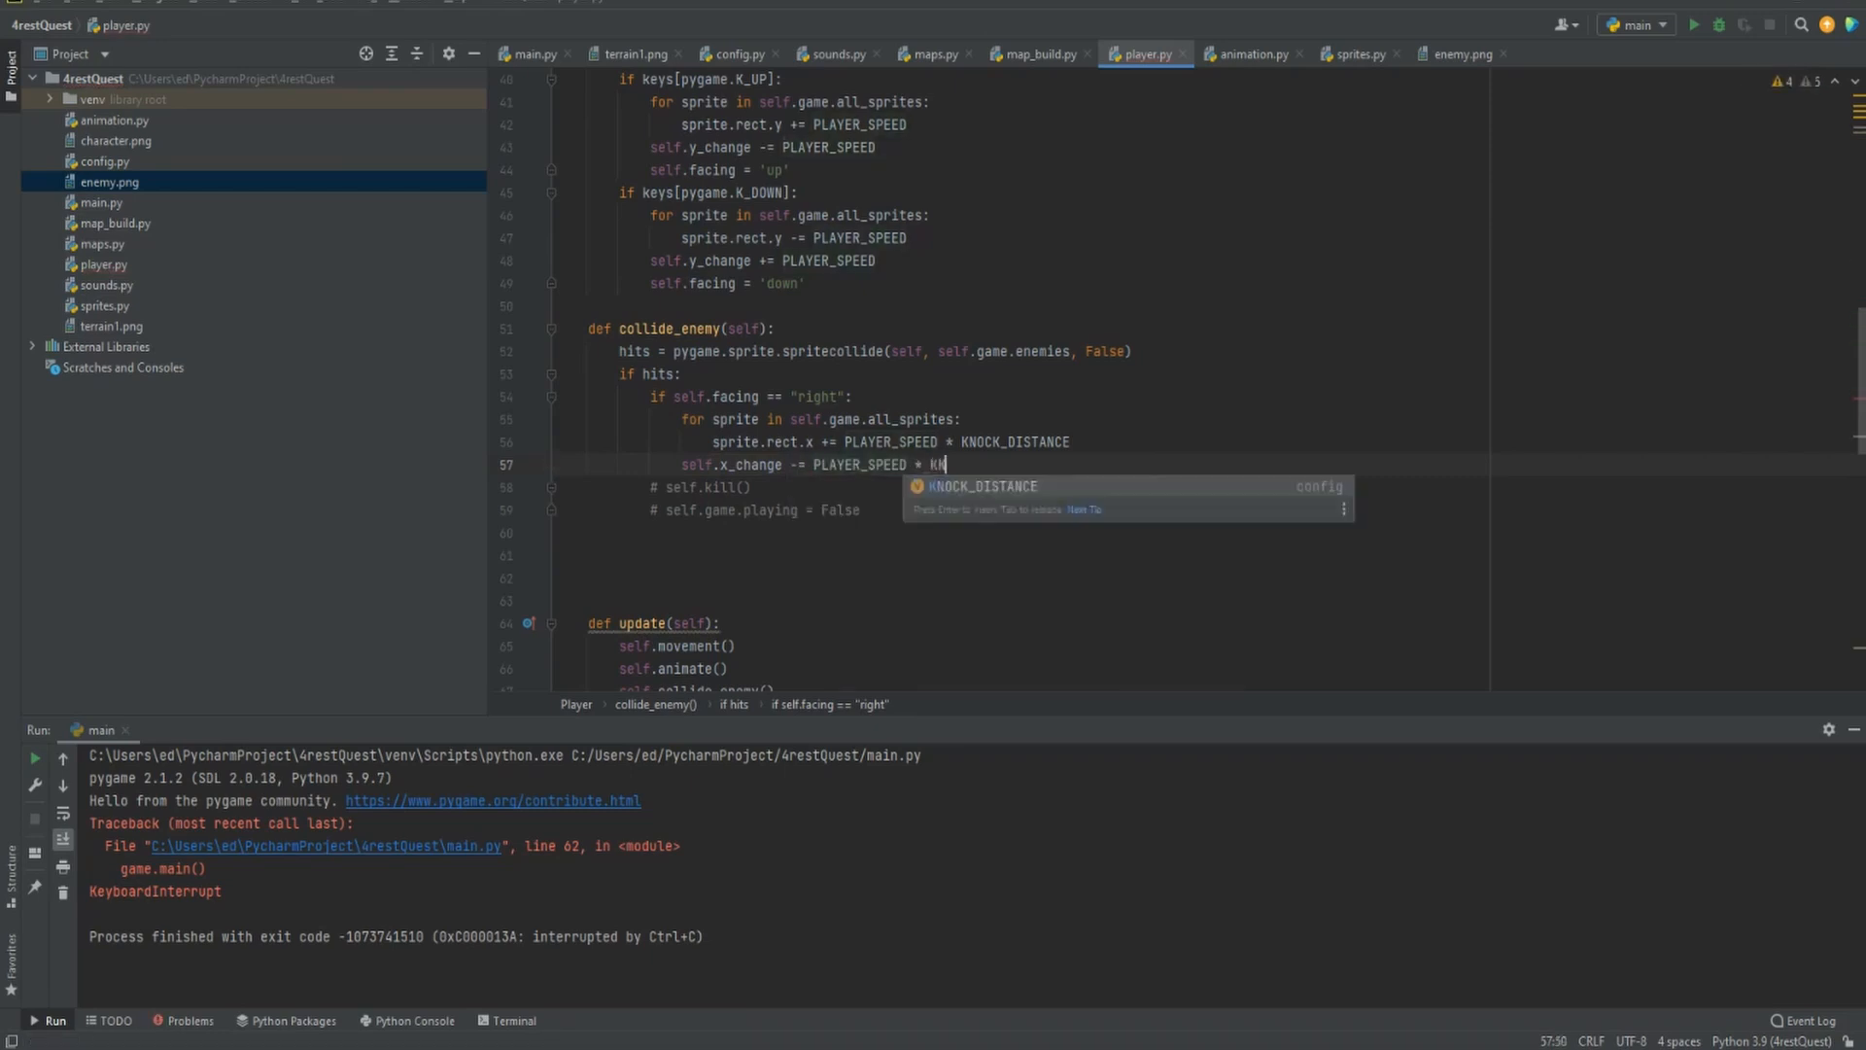
key("Enter")
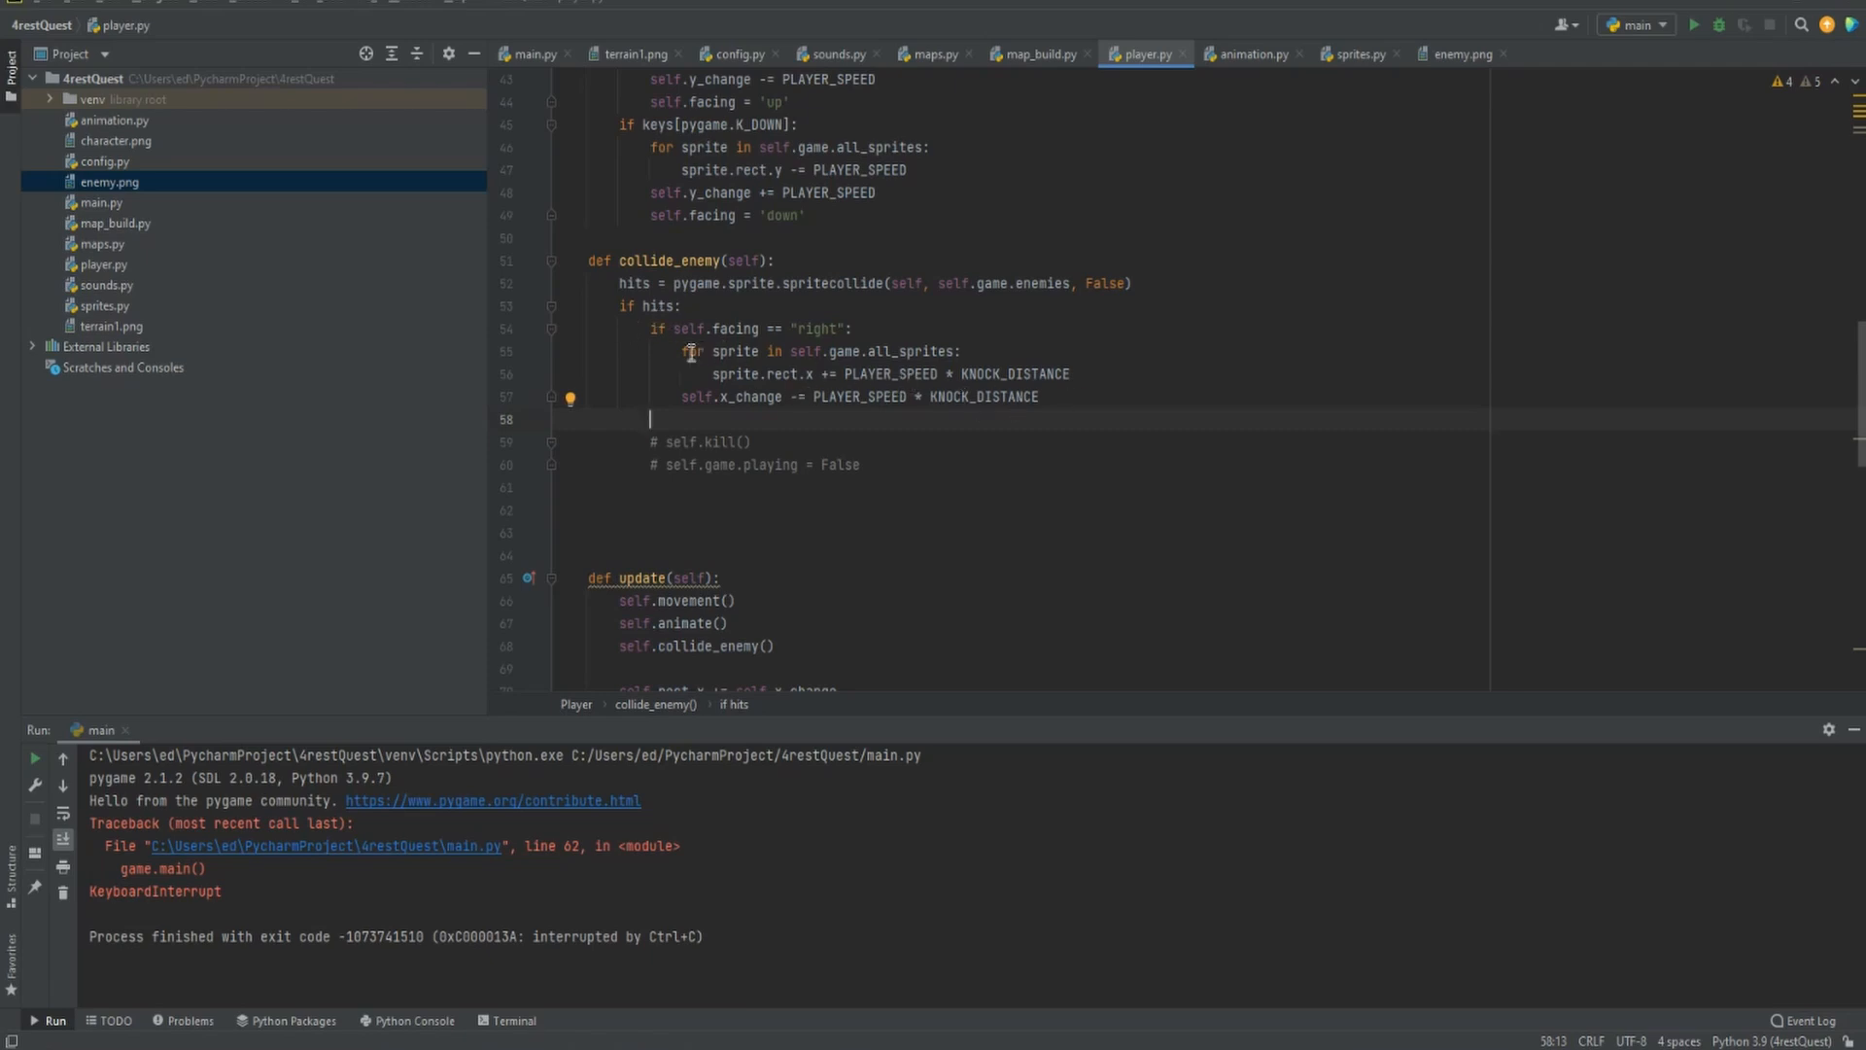
mouse_move(1697, 35)
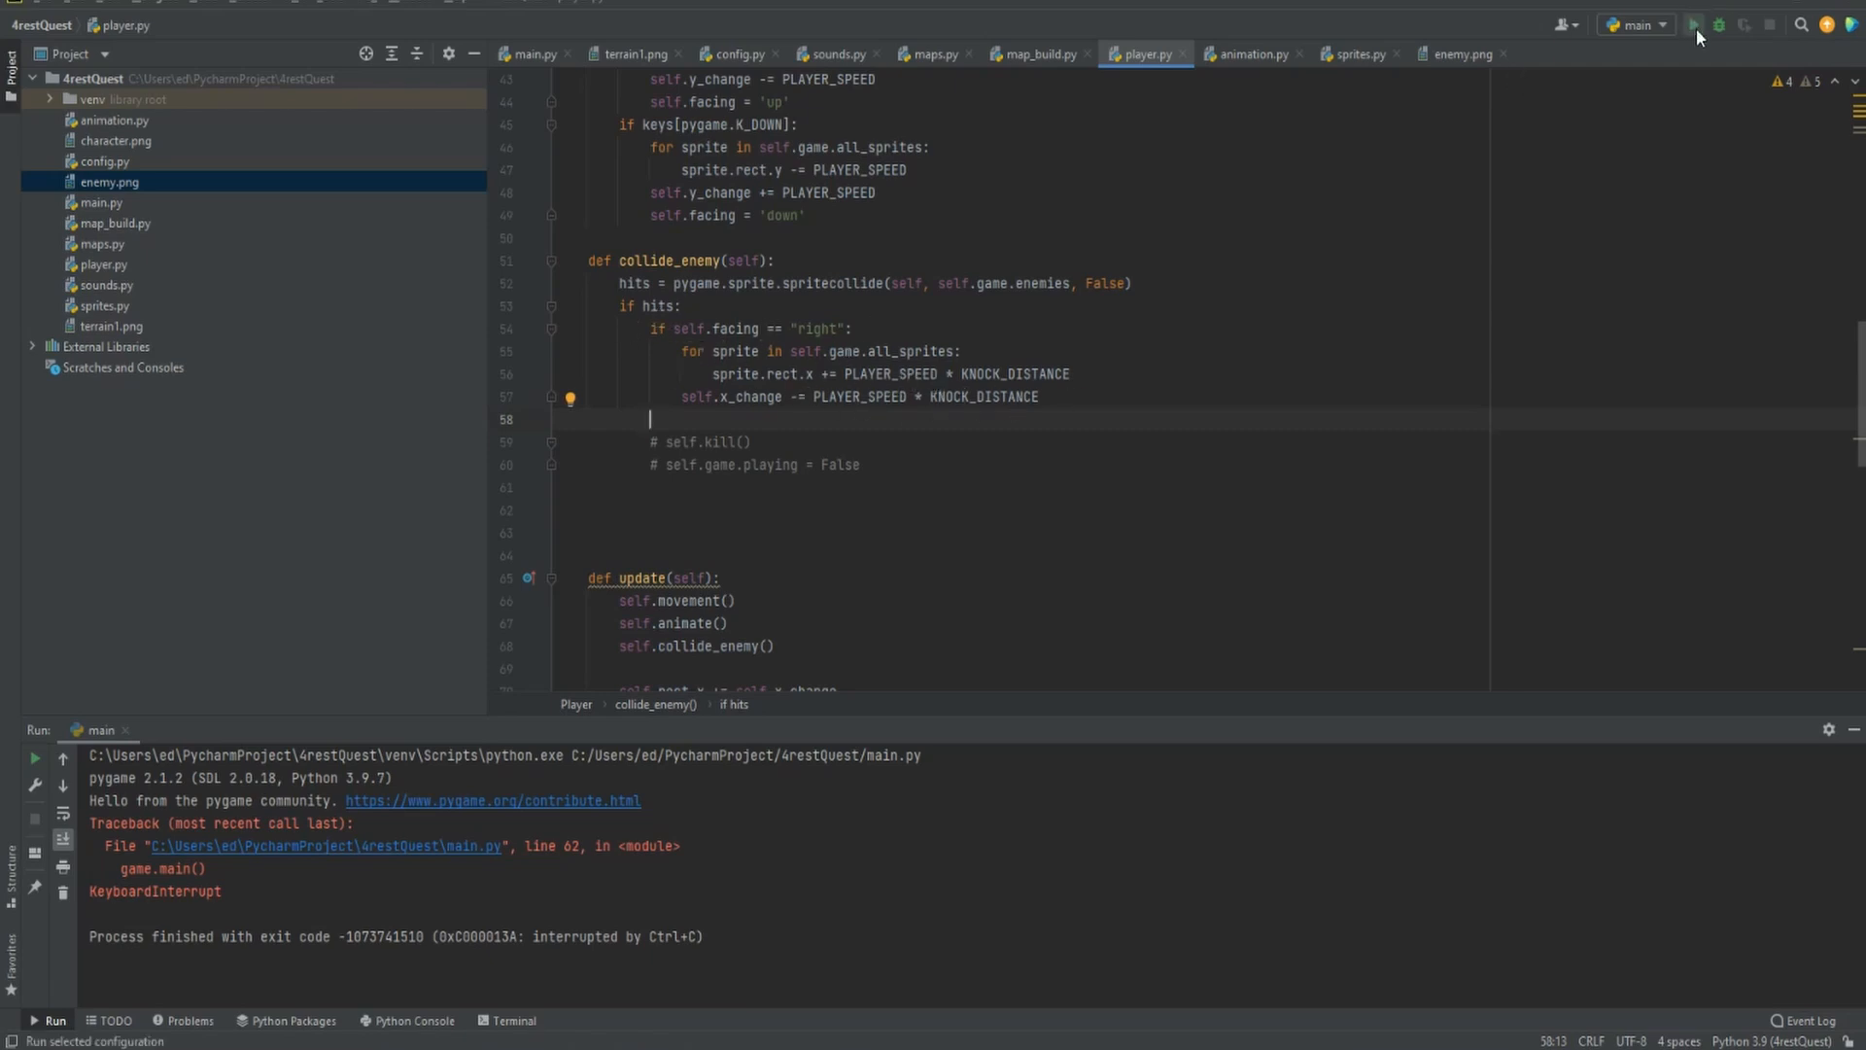
Test-run the game, then duplicate the facing-right knockback block beneath itself
left_click(1699, 25)
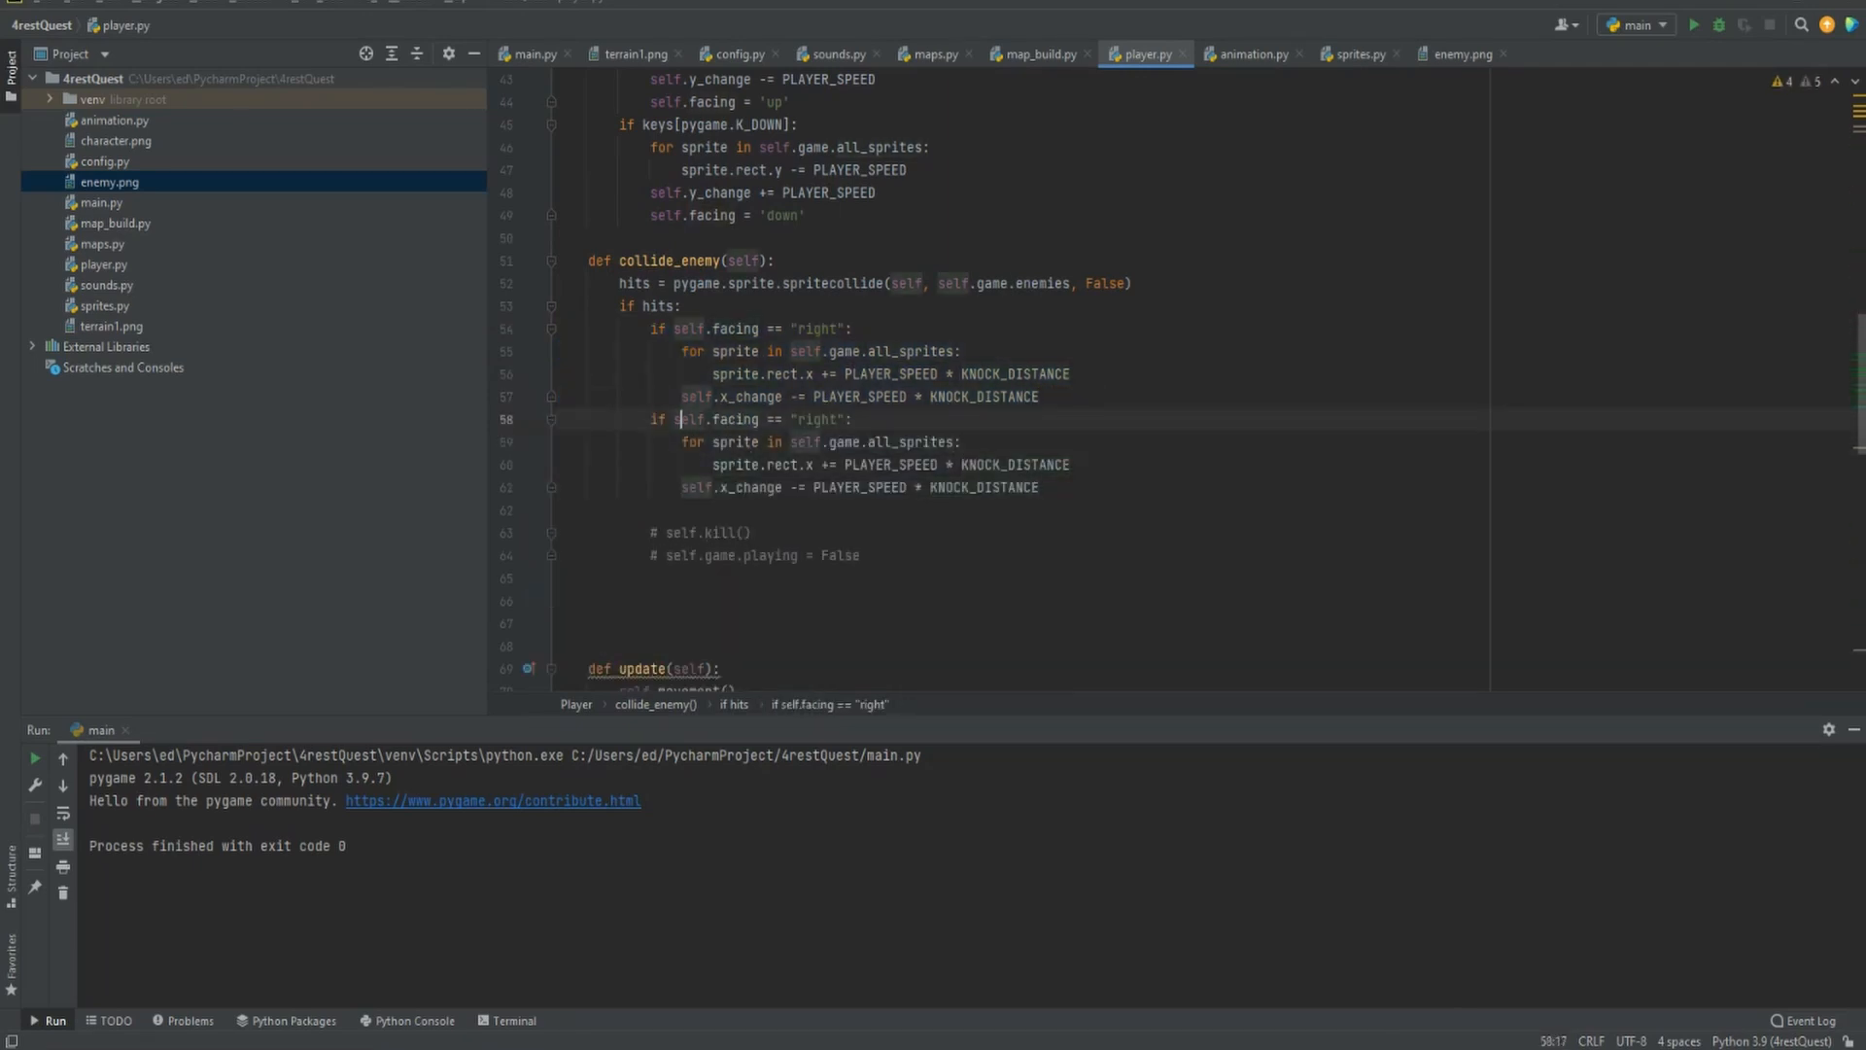
Turn the copy into elif facing "left" with reversed signs and add an "up" branch using rect.y
type("elif")
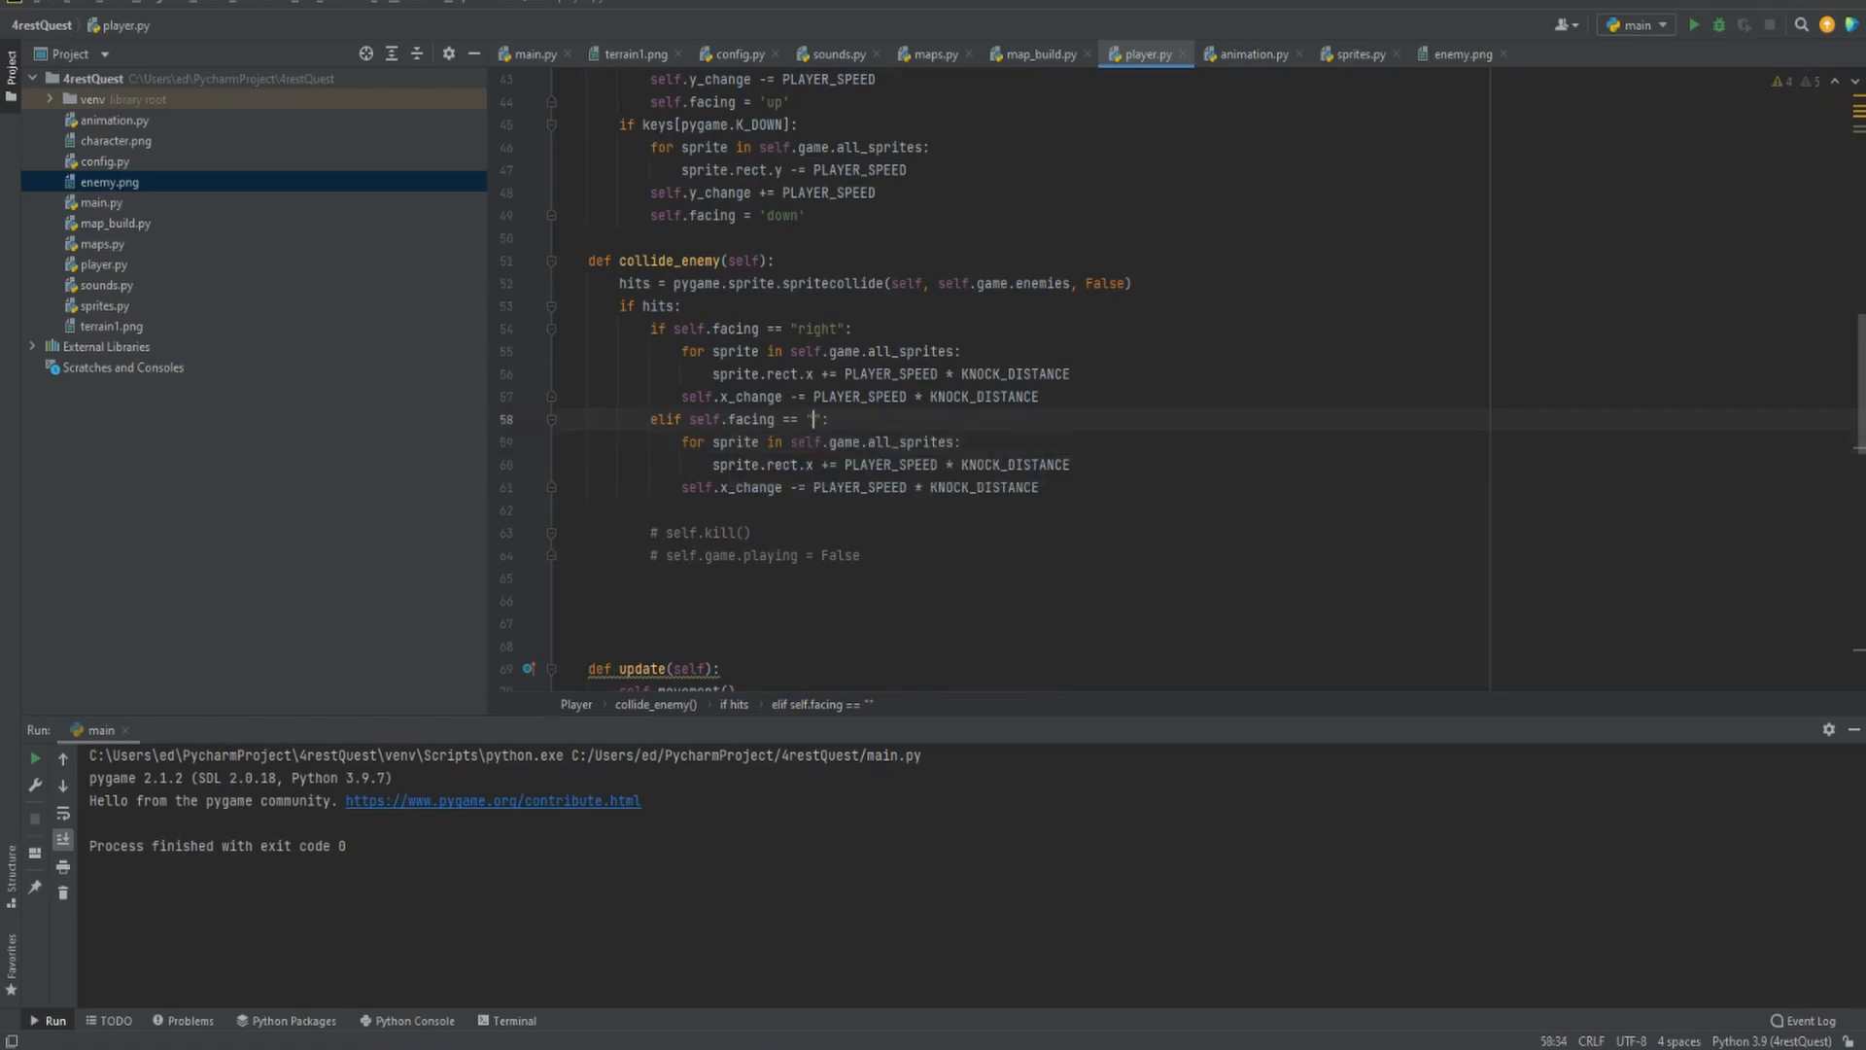
type("left")
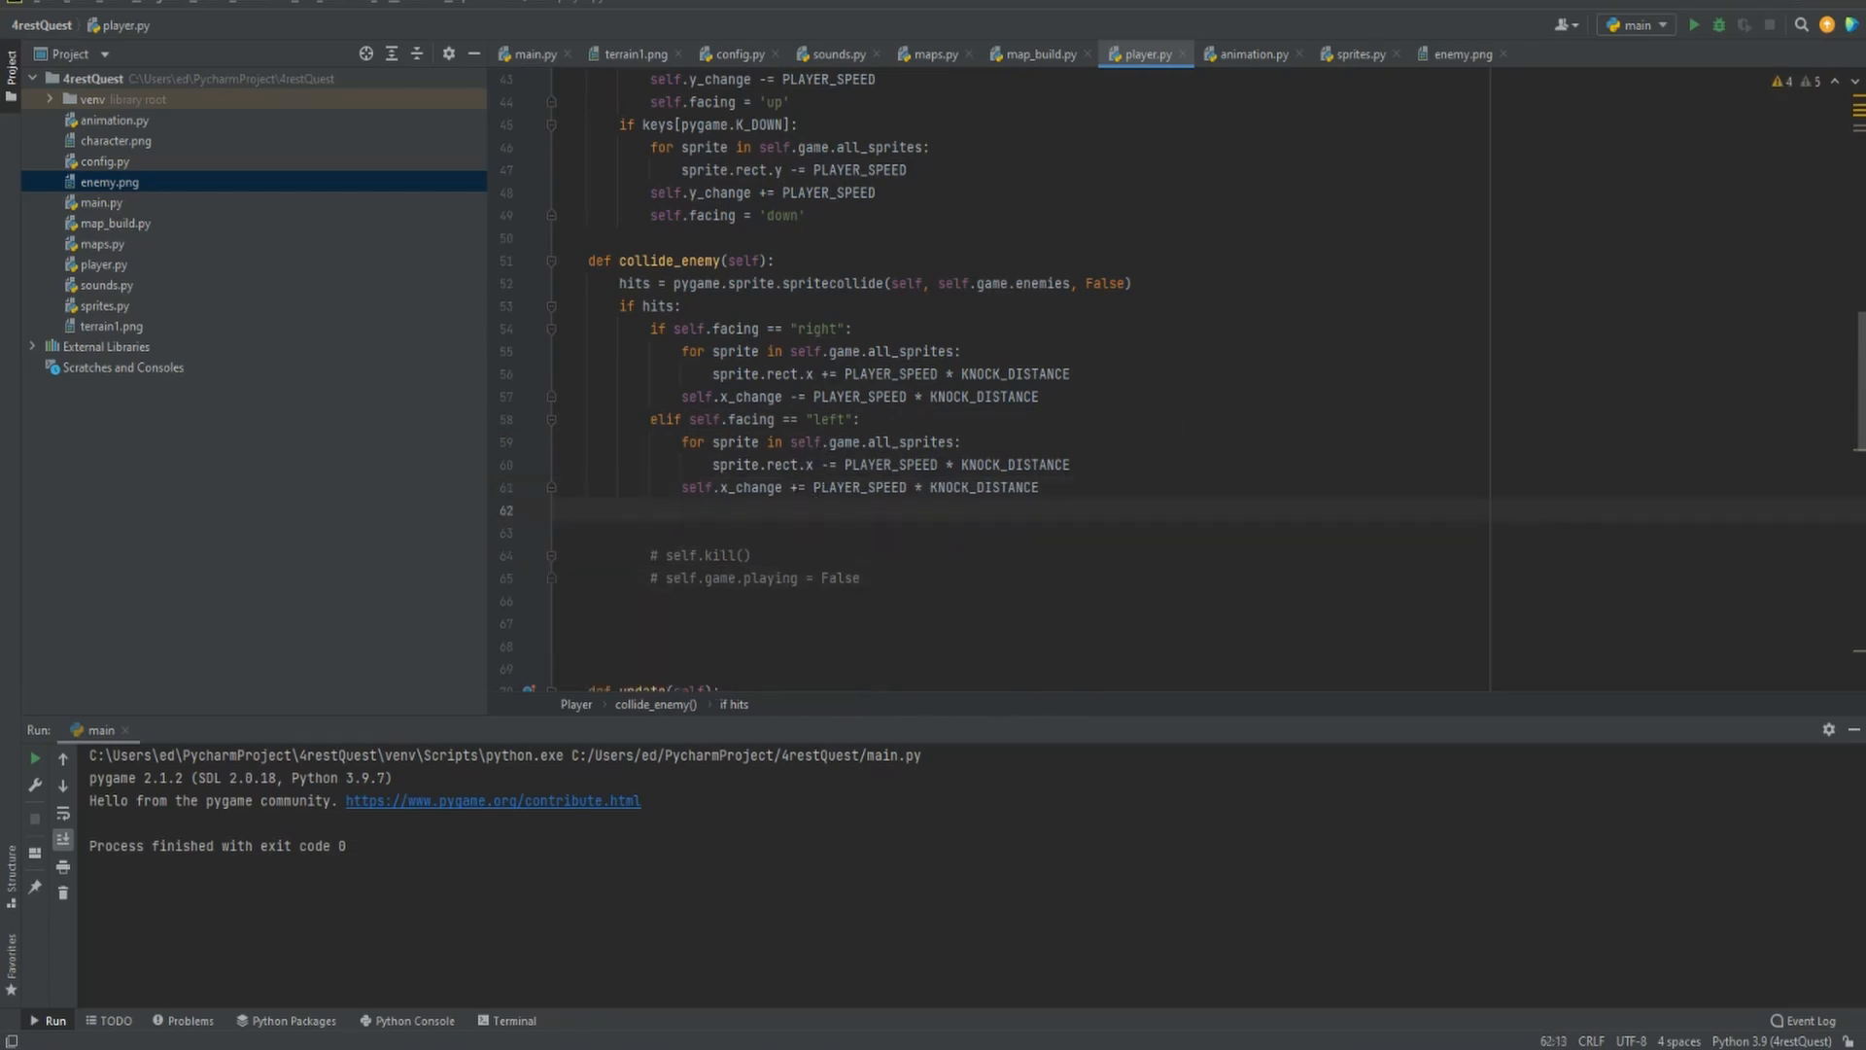
left_click_drag(649, 420, 785, 486)
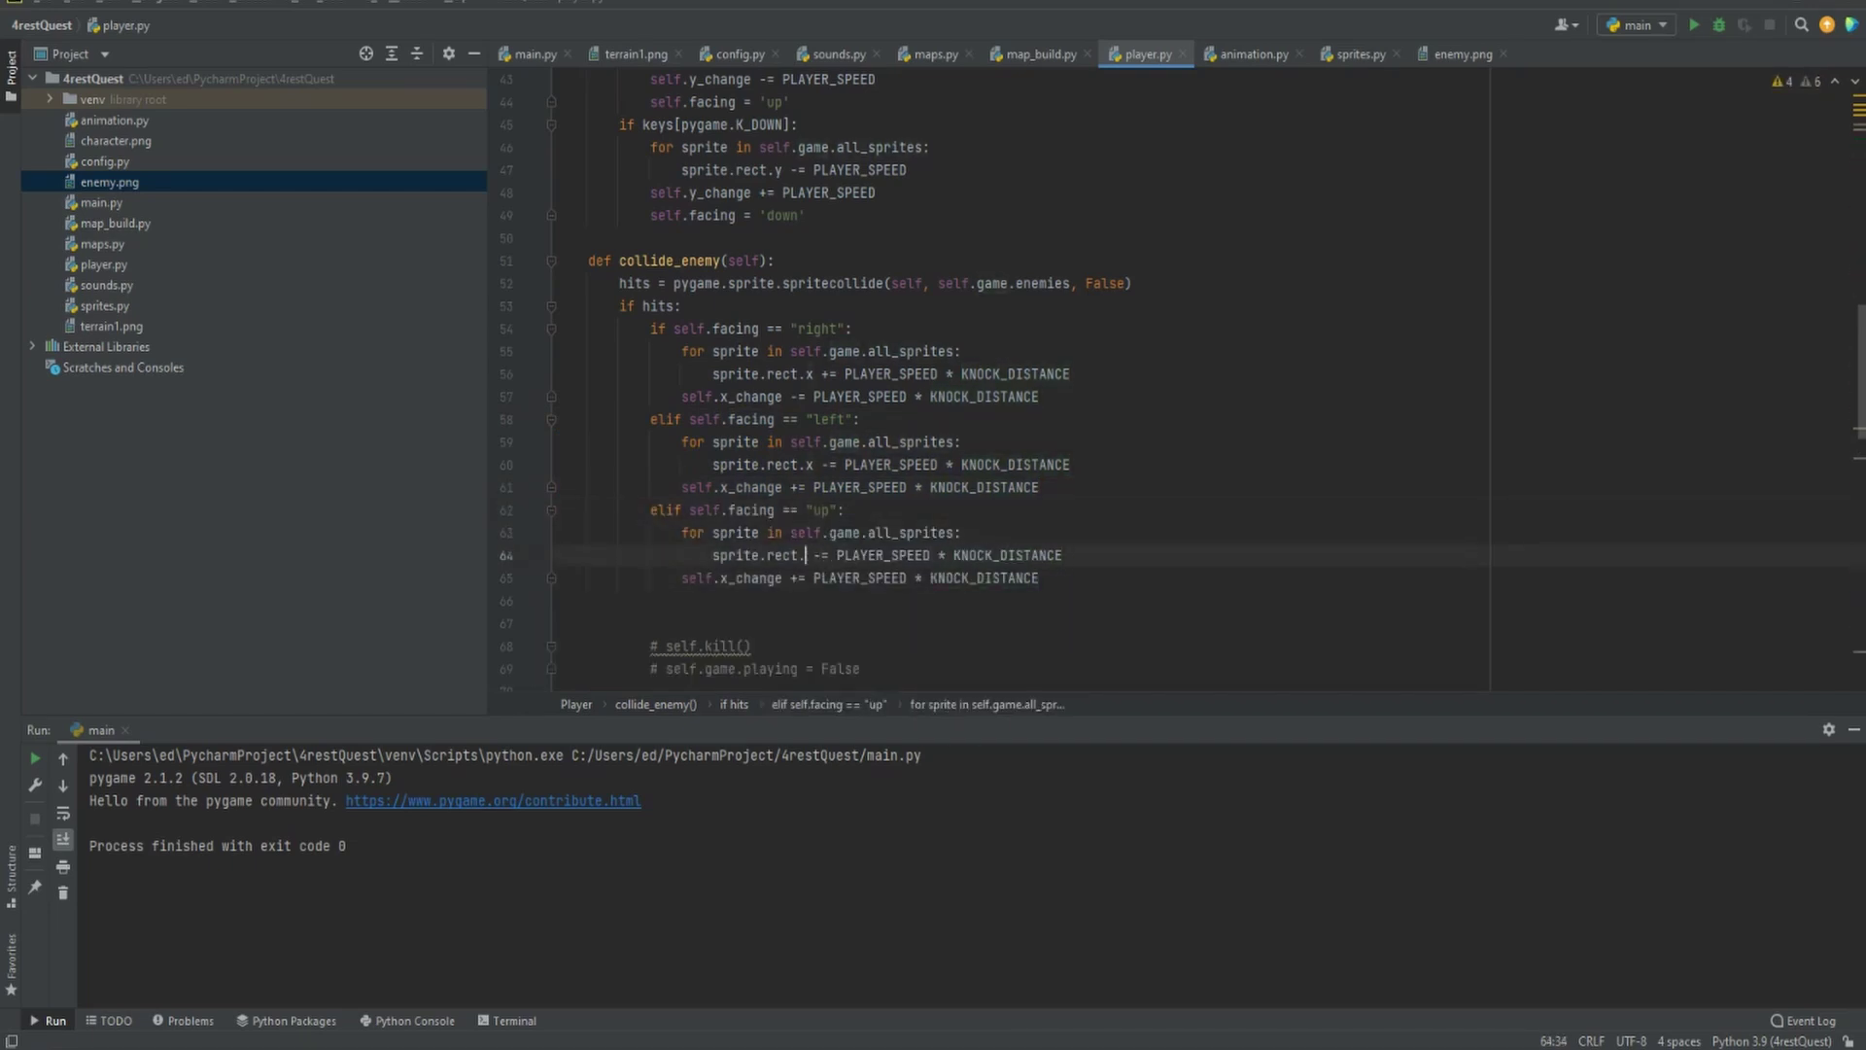
type("y")
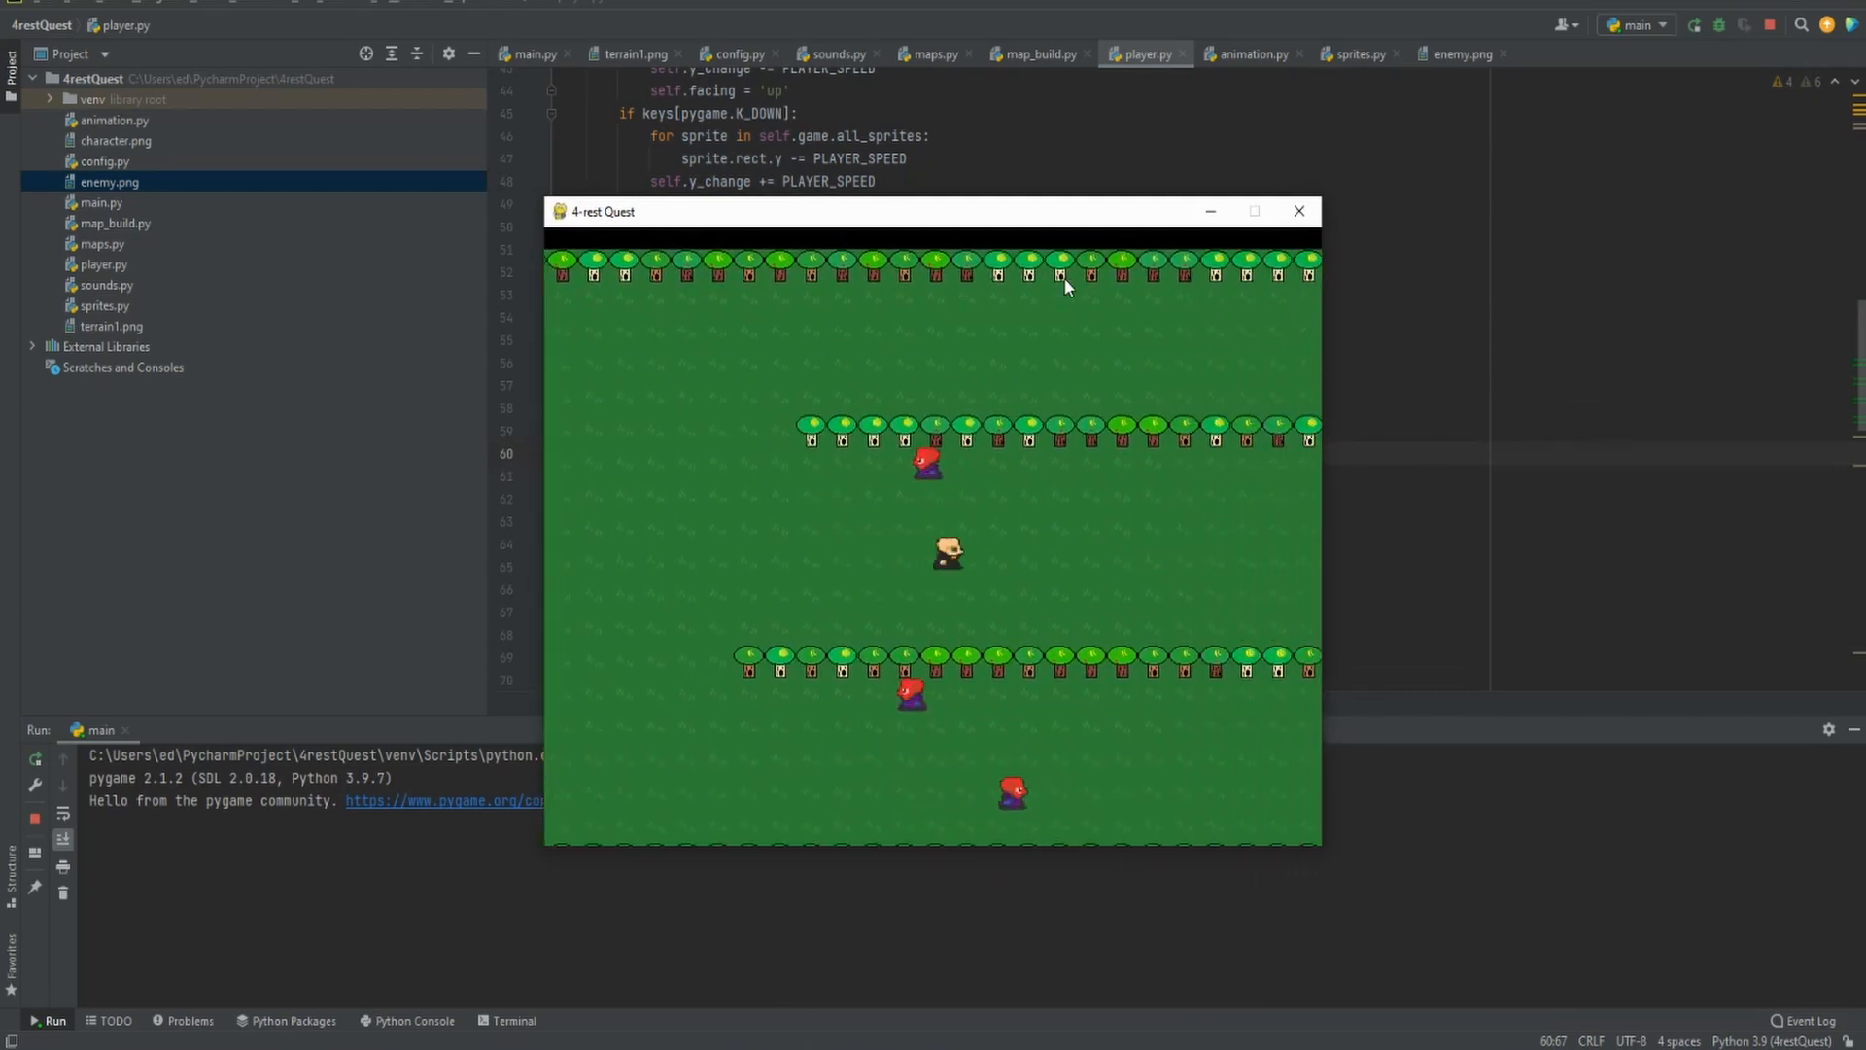
Close the game and add the facing "down" branch adjusting rect.y and y_change with reversed signs
key("Up")
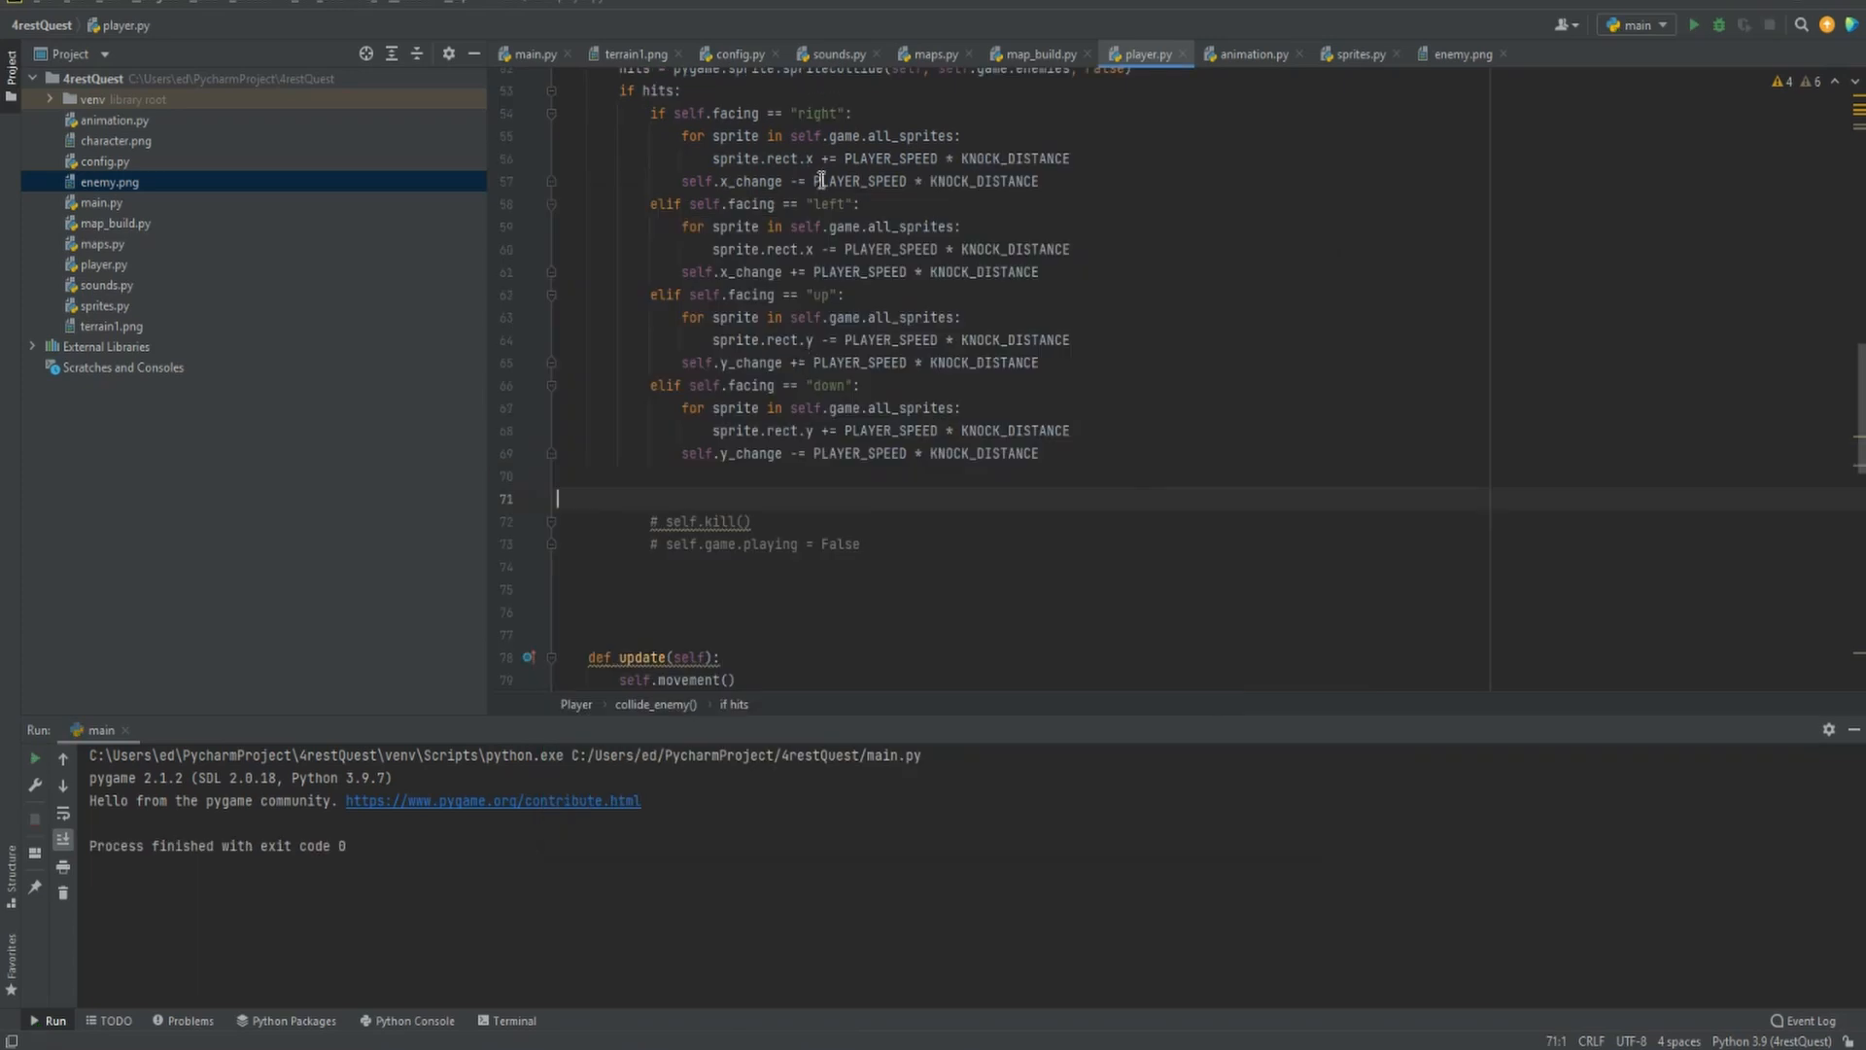
mouse_move(595, 205)
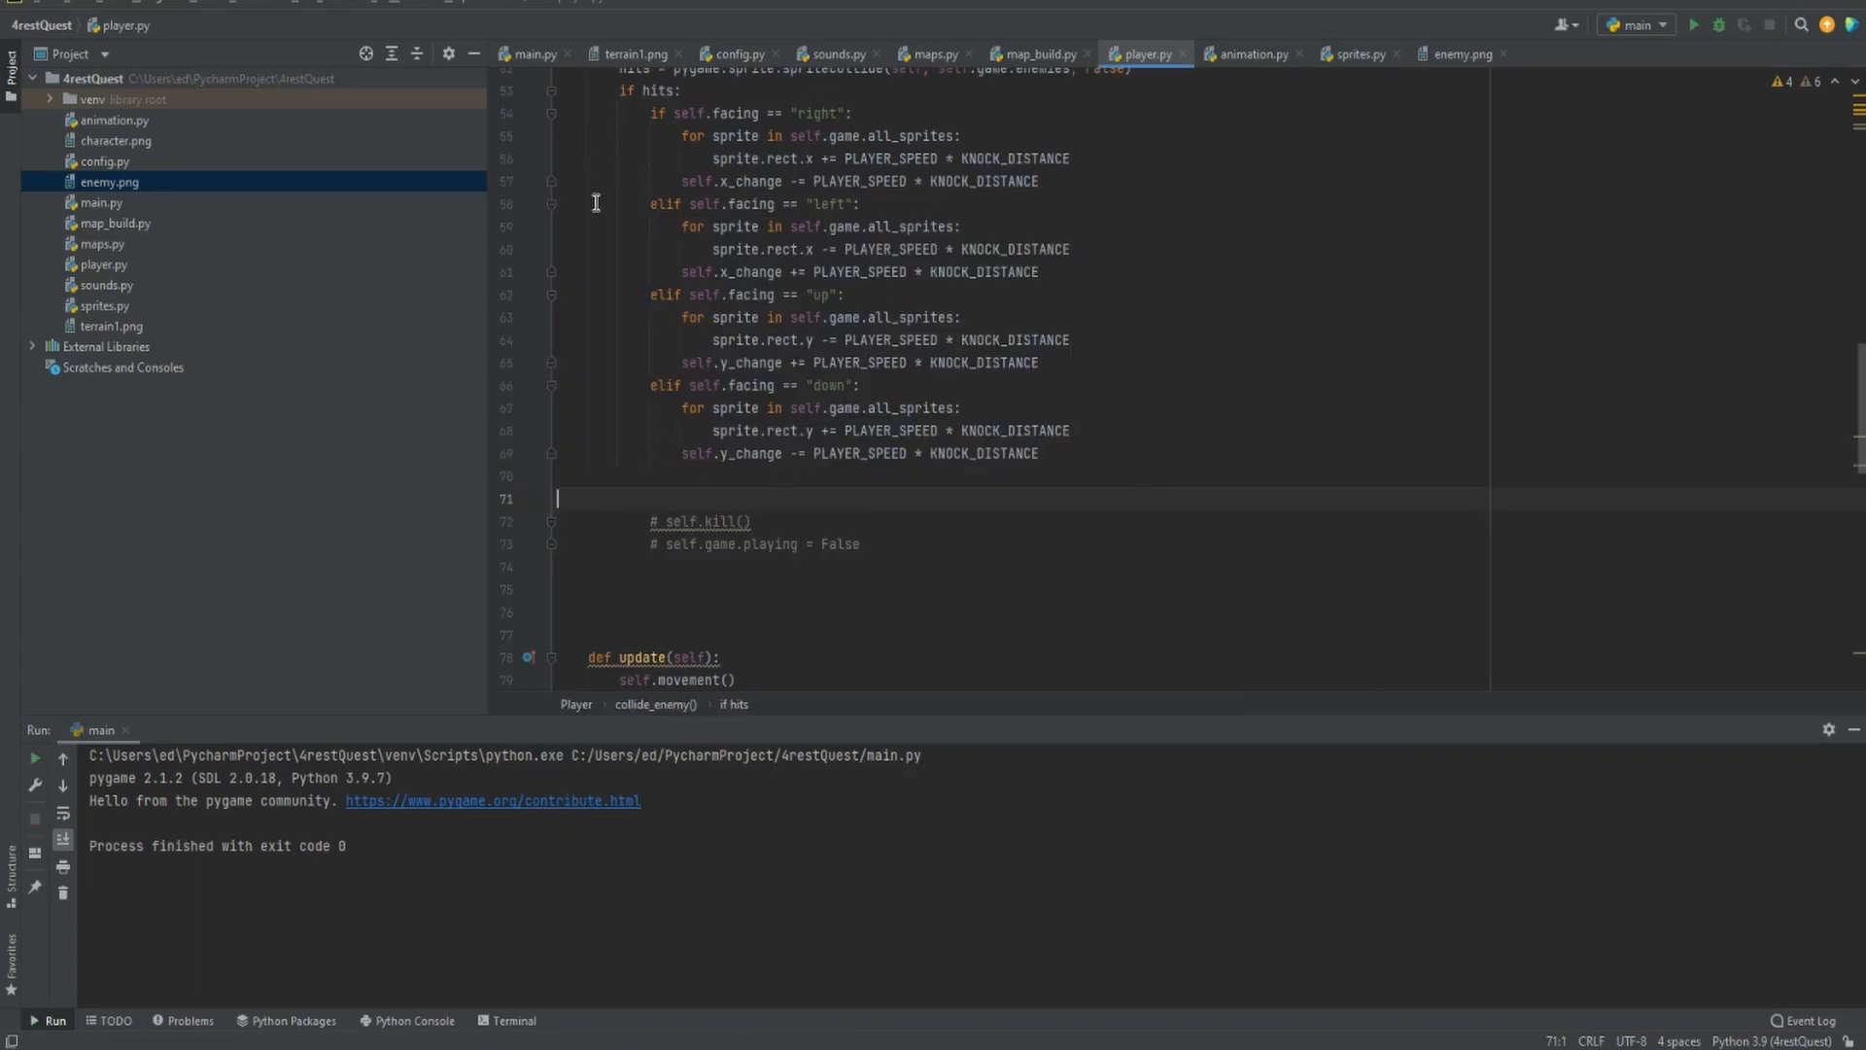
mouse_move(787, 241)
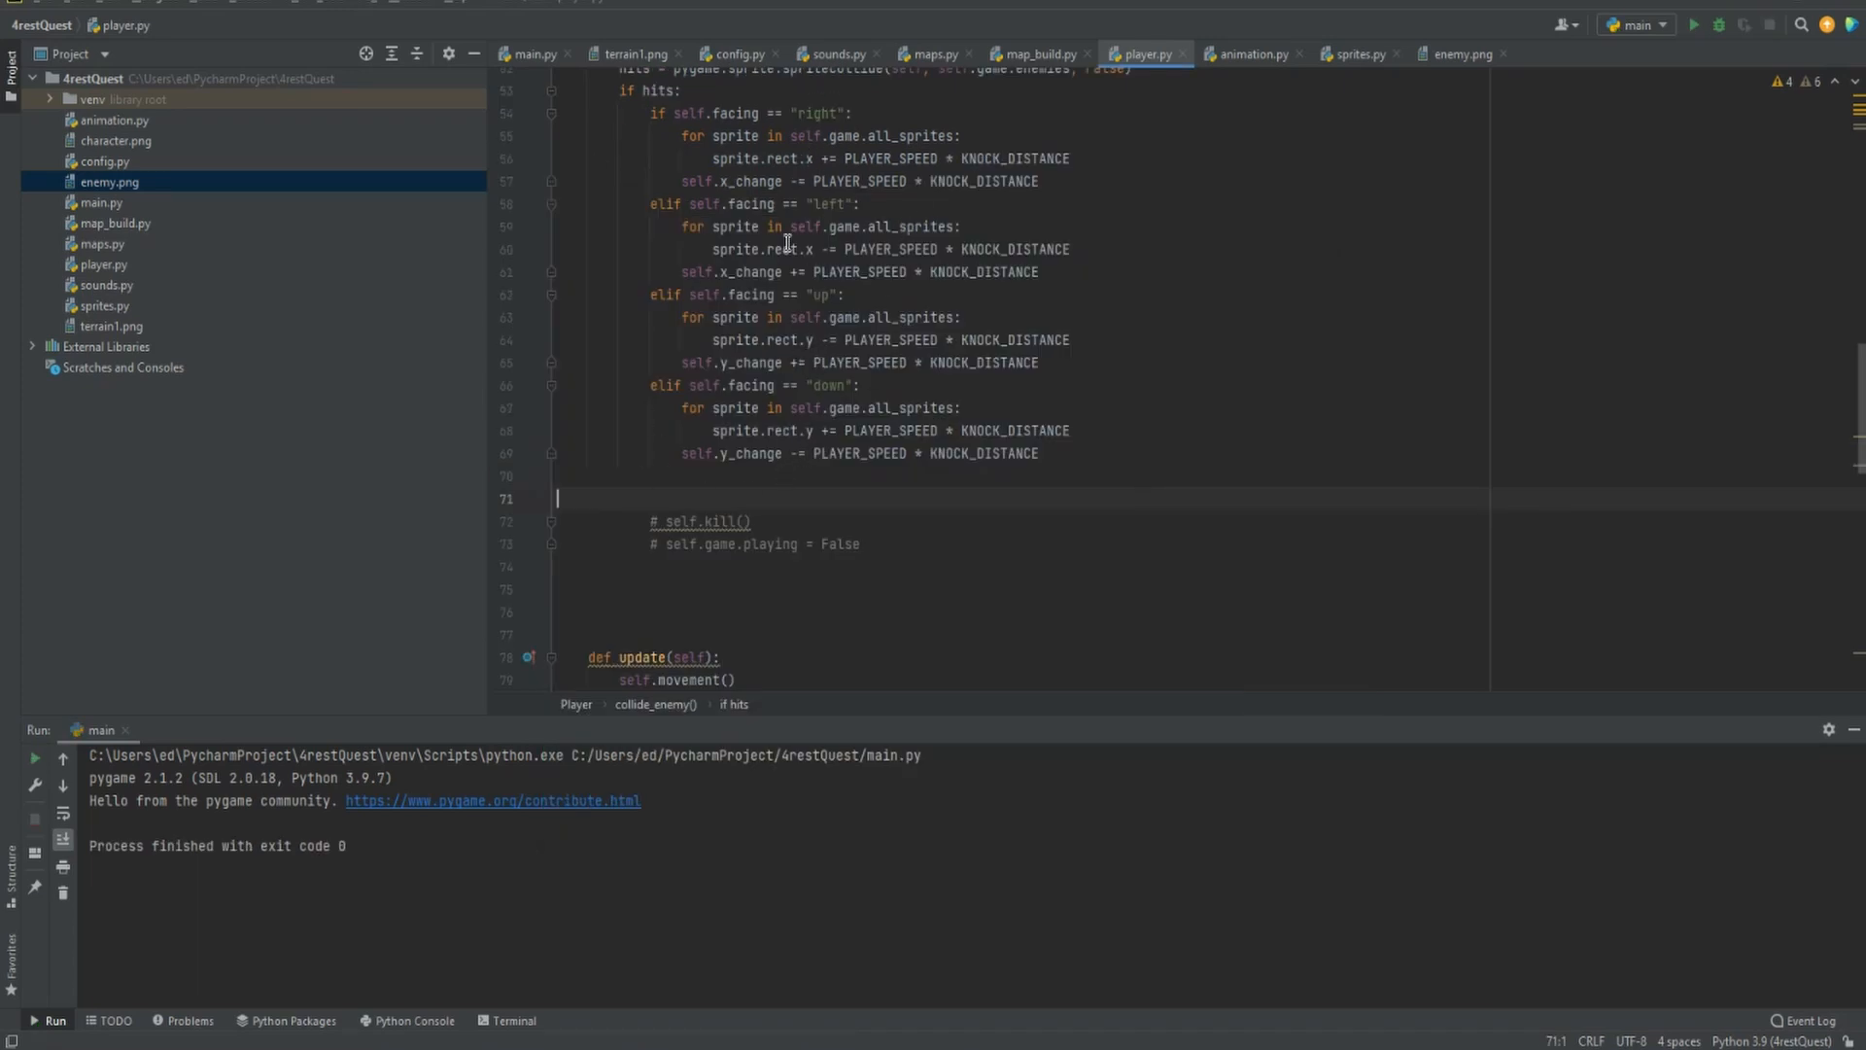
Add LIVES -= 1 after the knockback branches and start a LIVES constant in config.py
type("L")
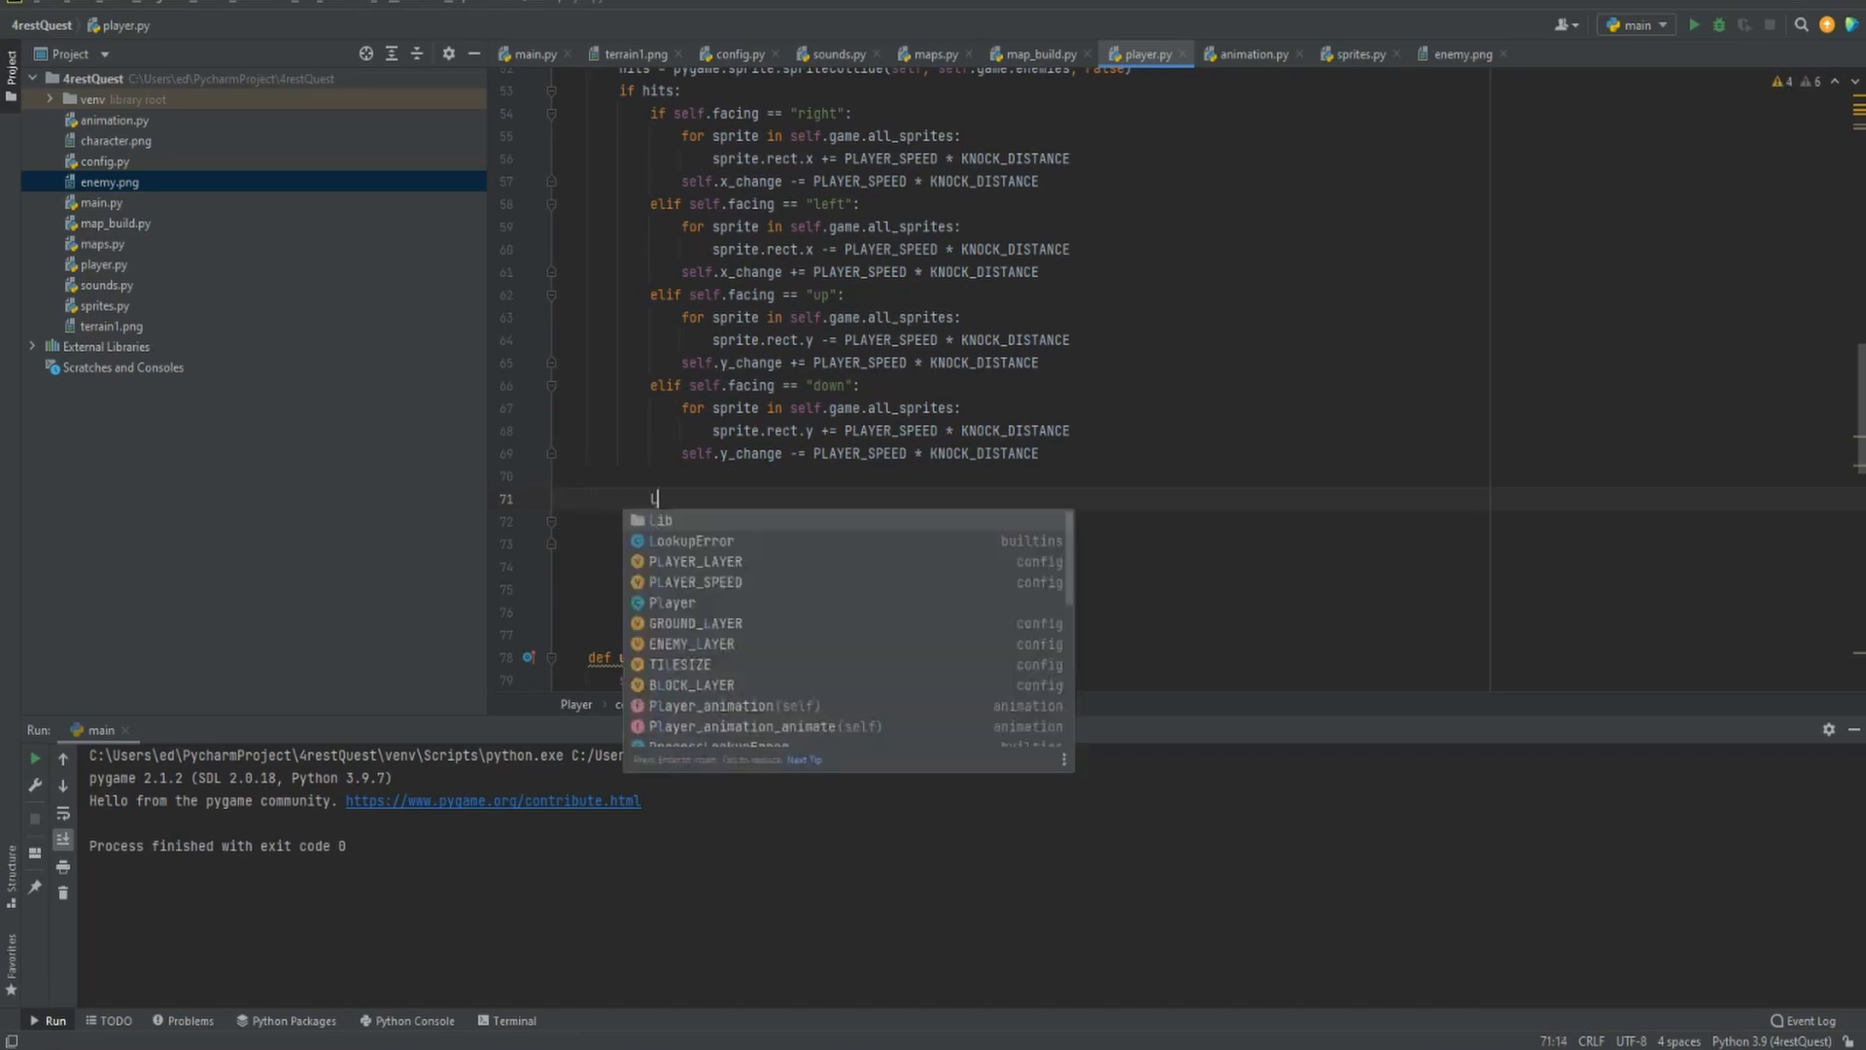
type("IVES -=")
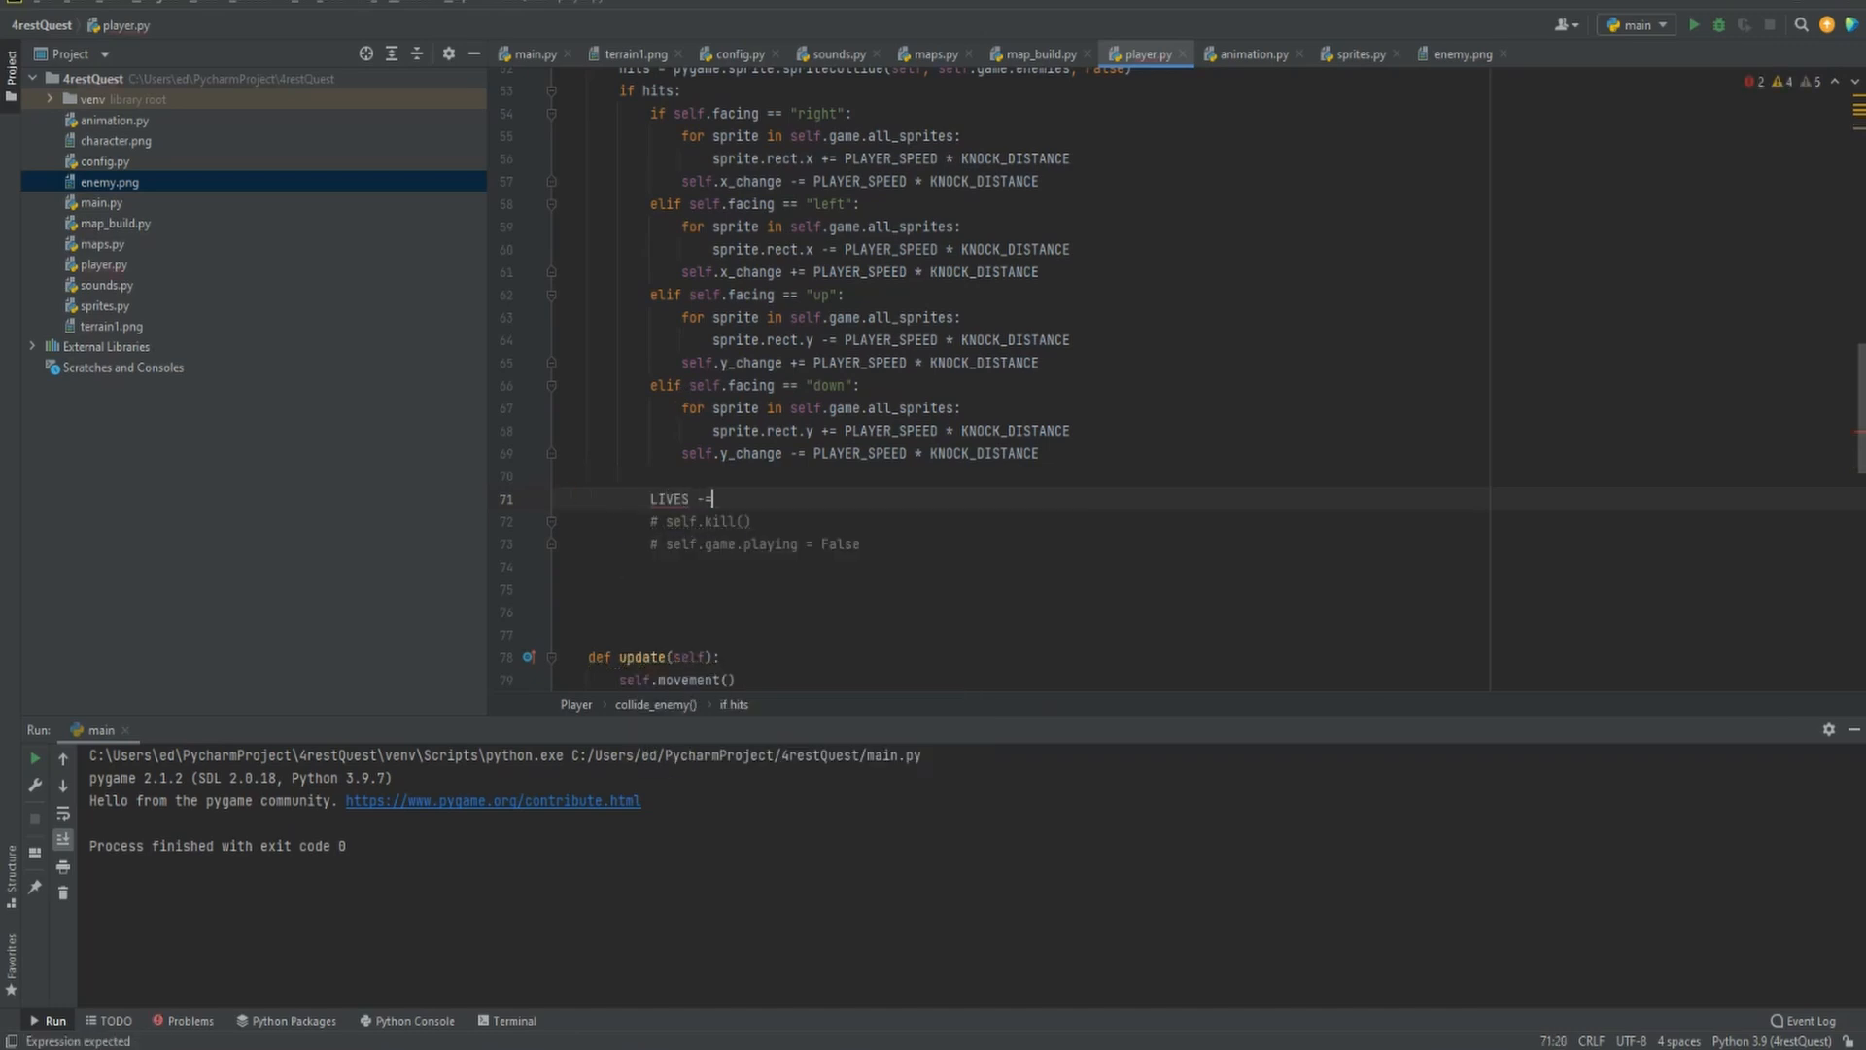
type("1")
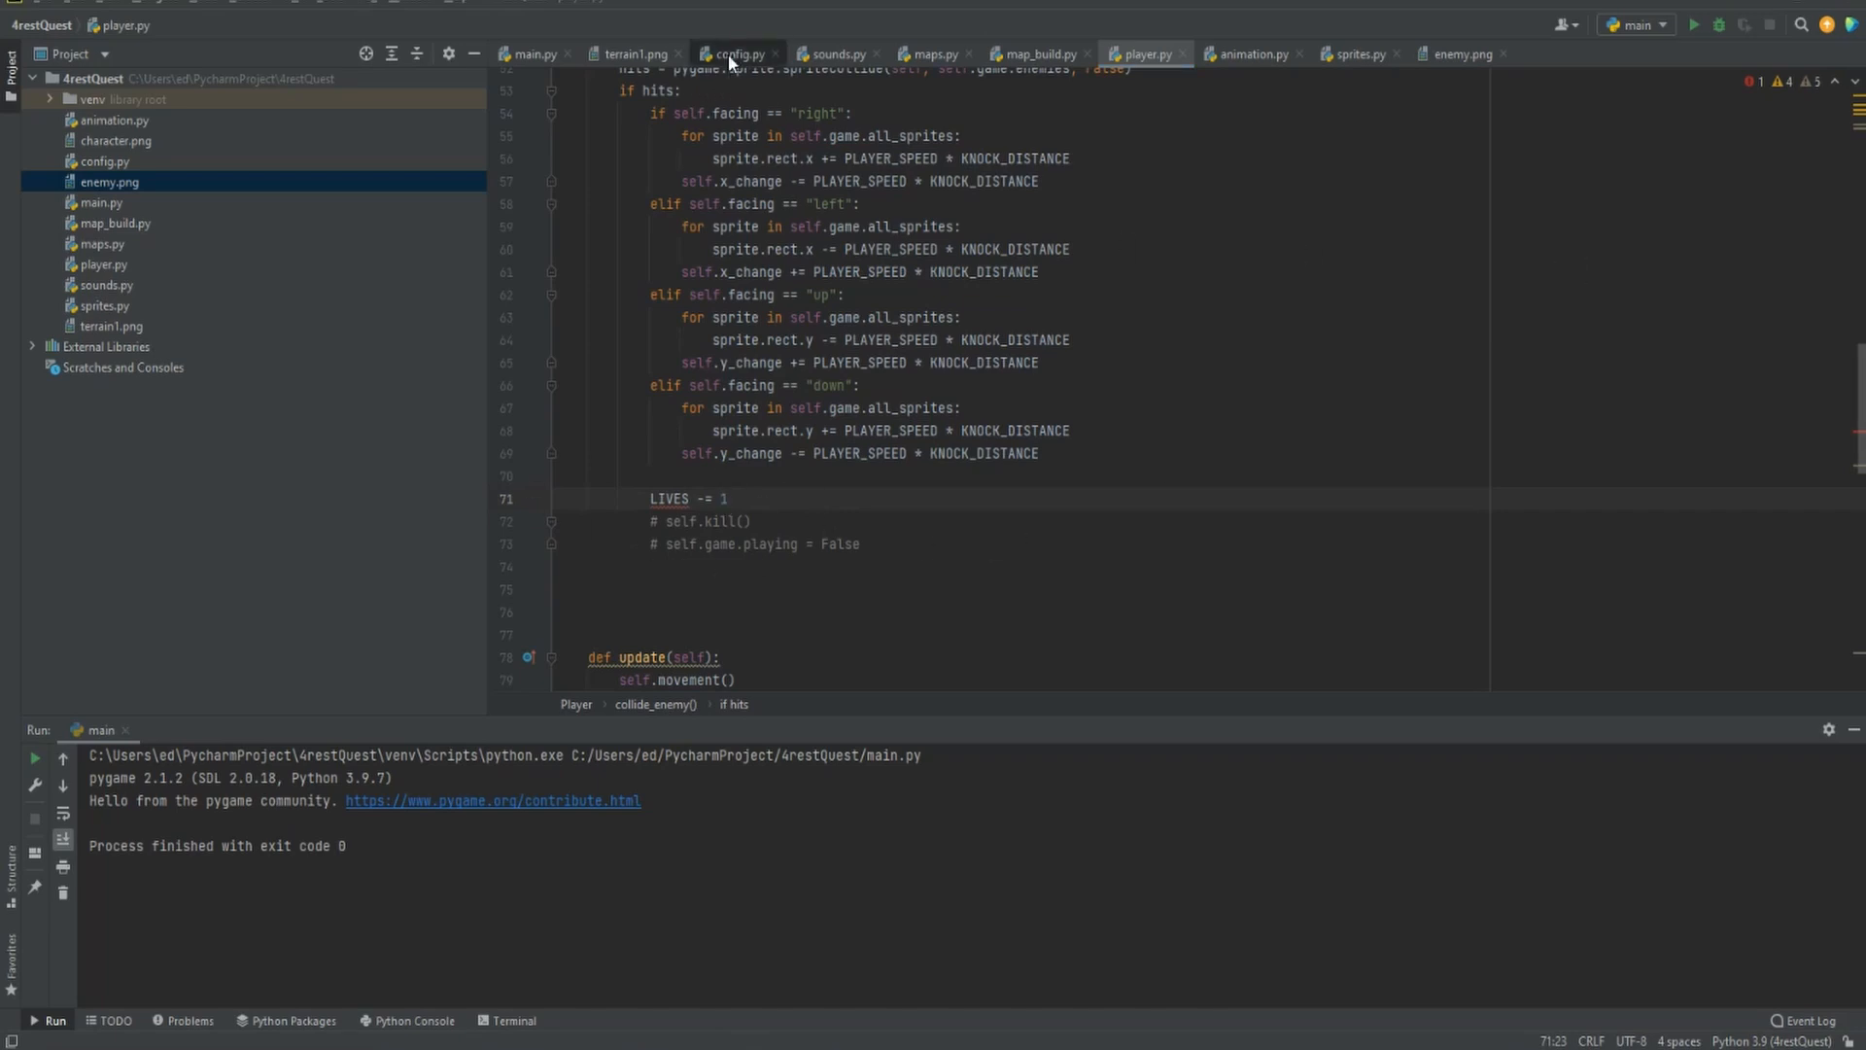
left_click(738, 55)
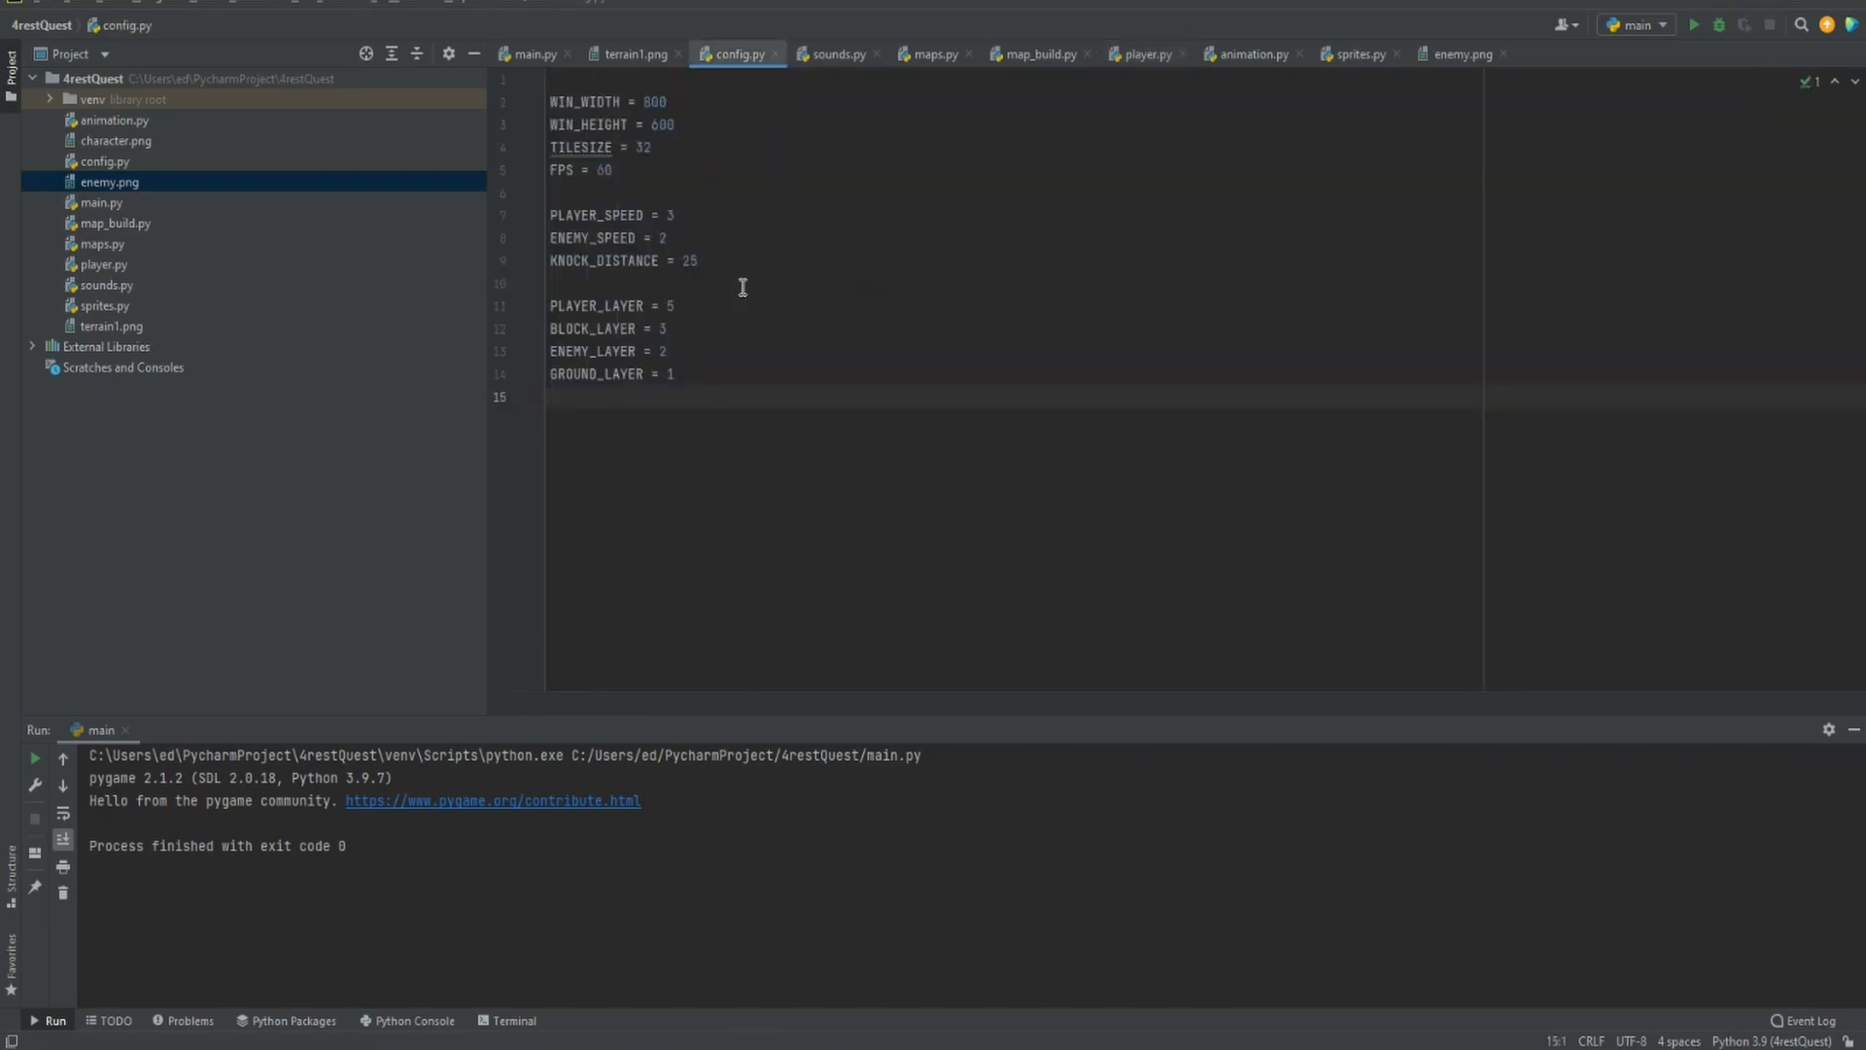
type("Li")
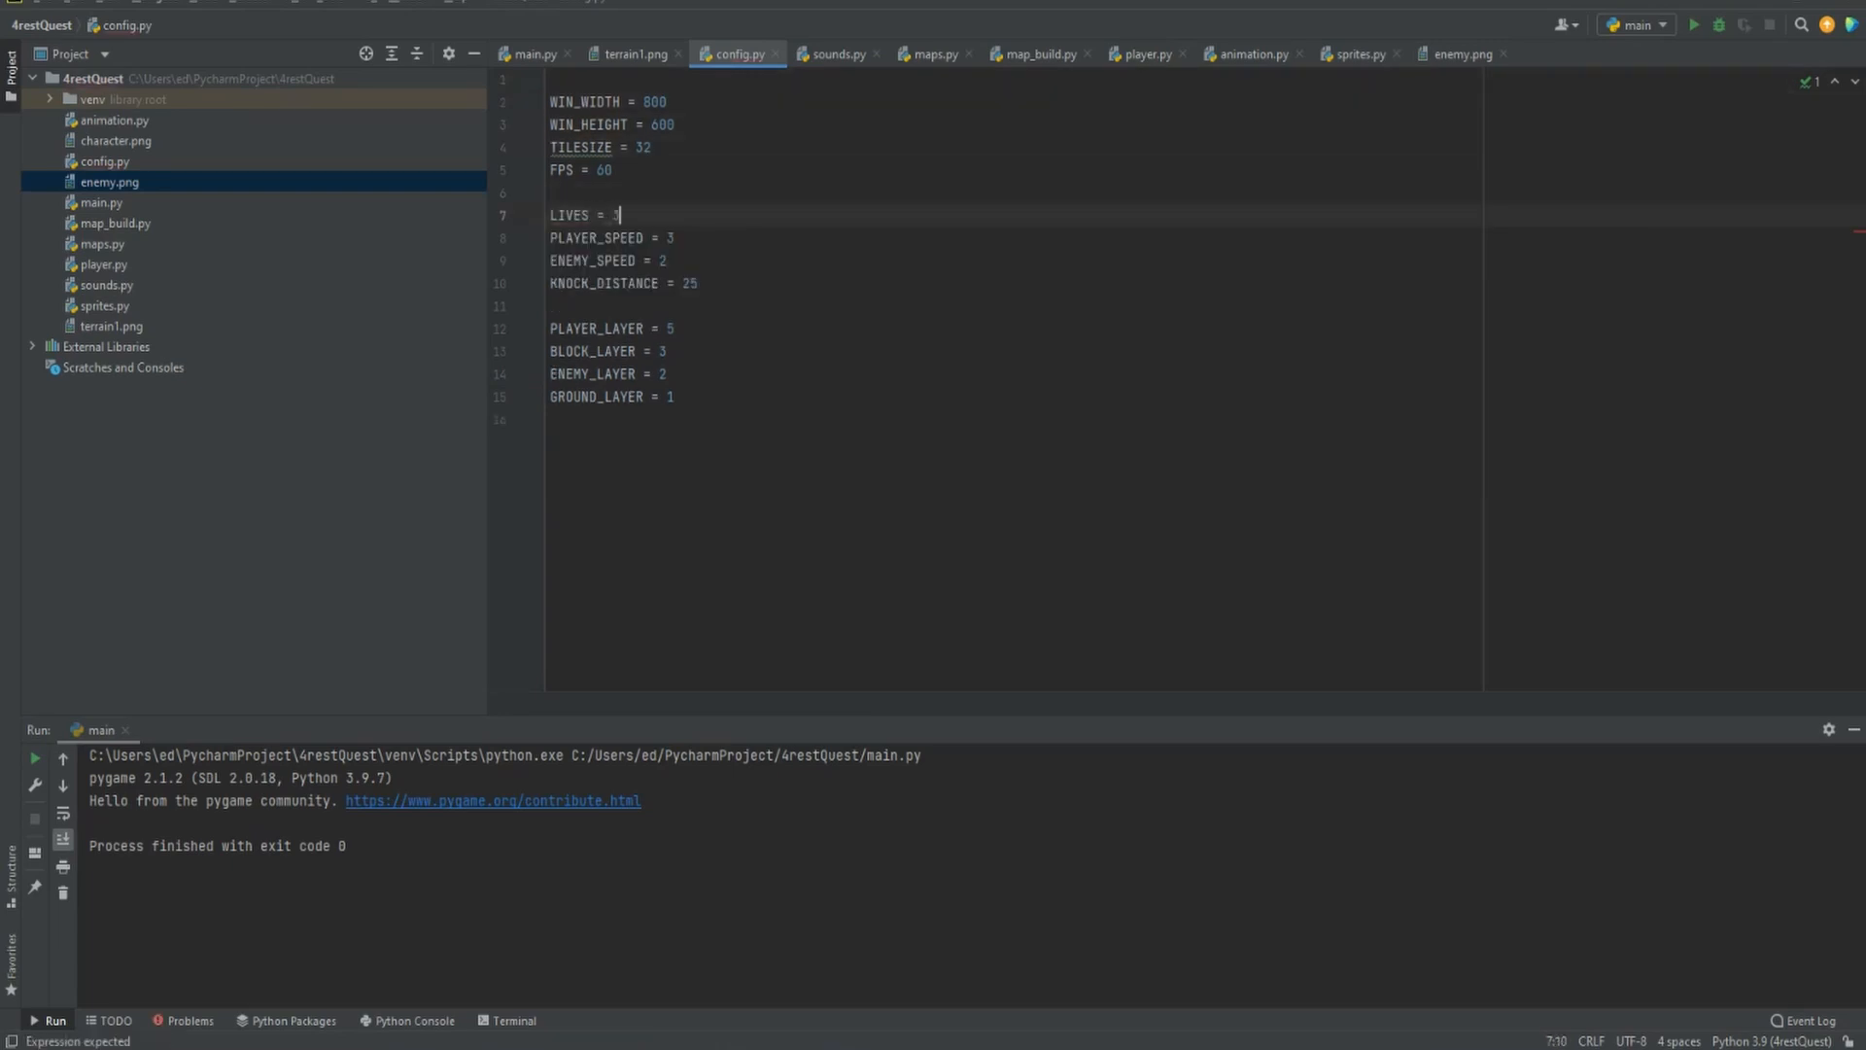
left_click(1145, 54)
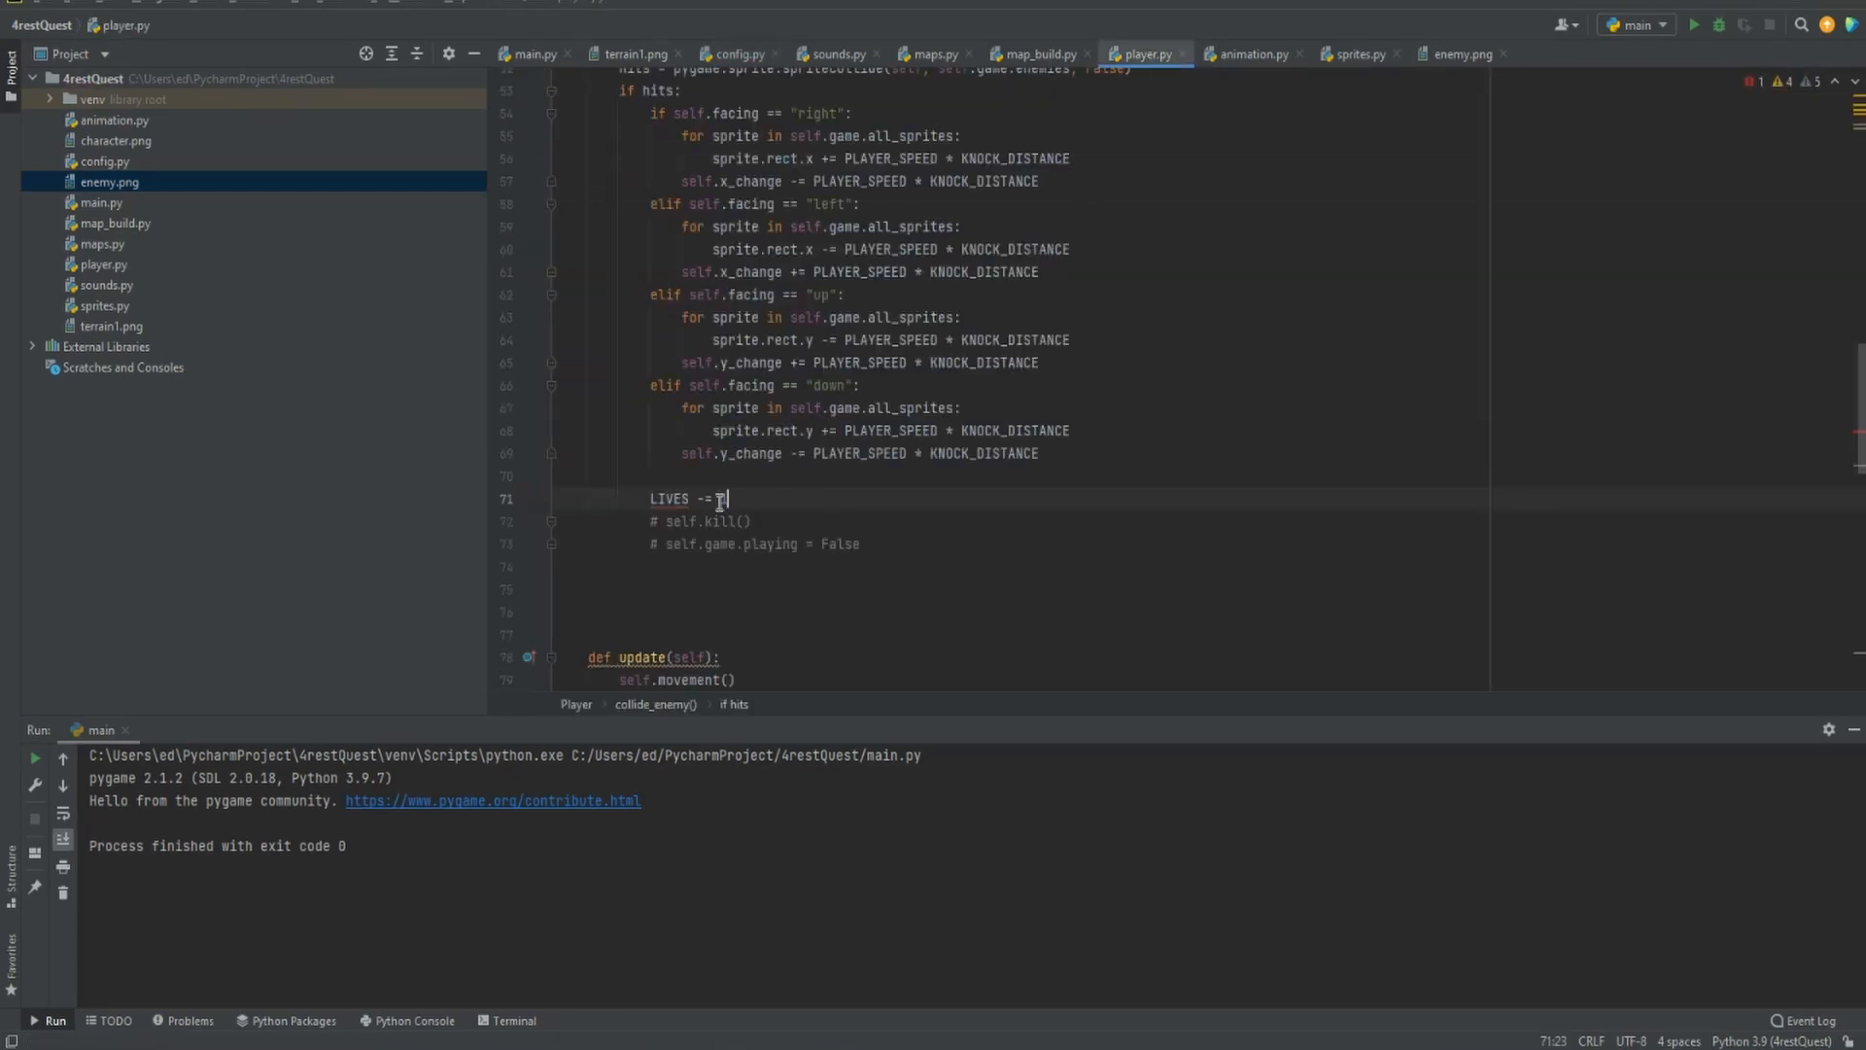
Add 'global LIVES' at the top of collide_enemy and 'print(LIVES)' after 'LIVES -= 1'
type("1")
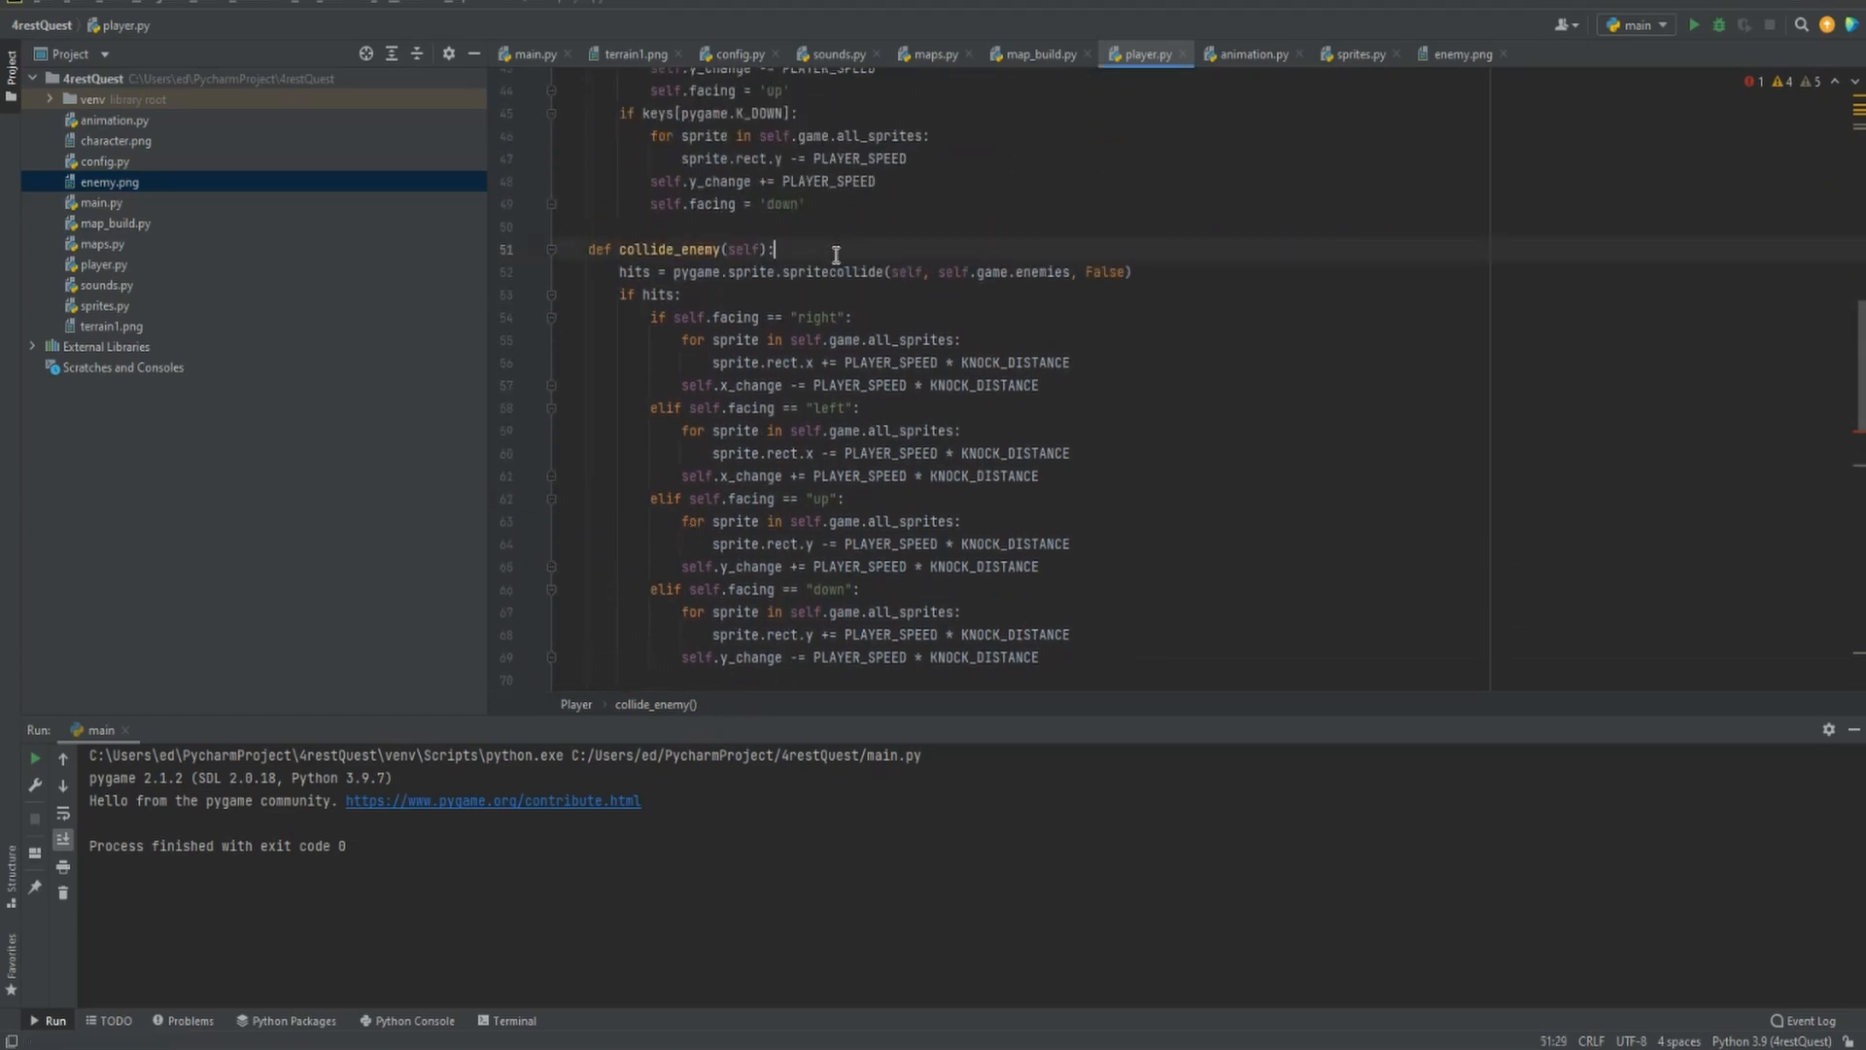
type("gu")
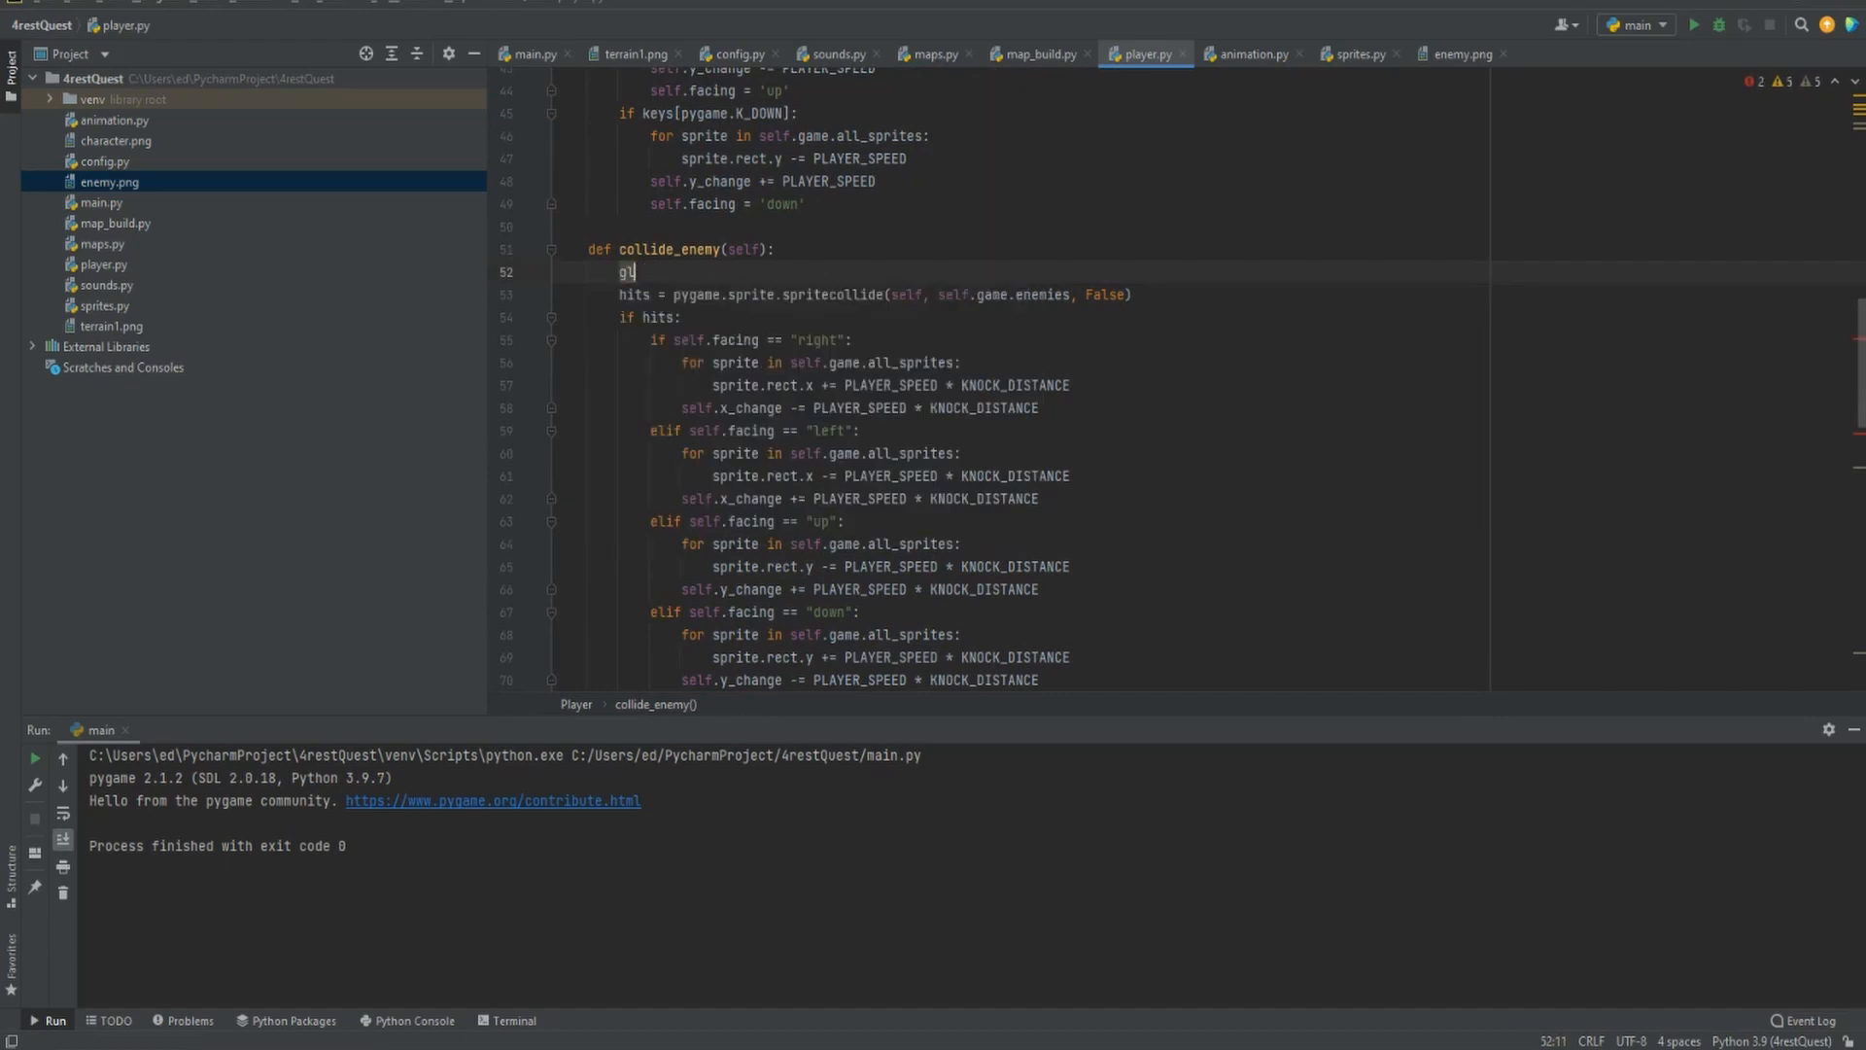
type("lobal LIVES")
type("LIVES -= 1")
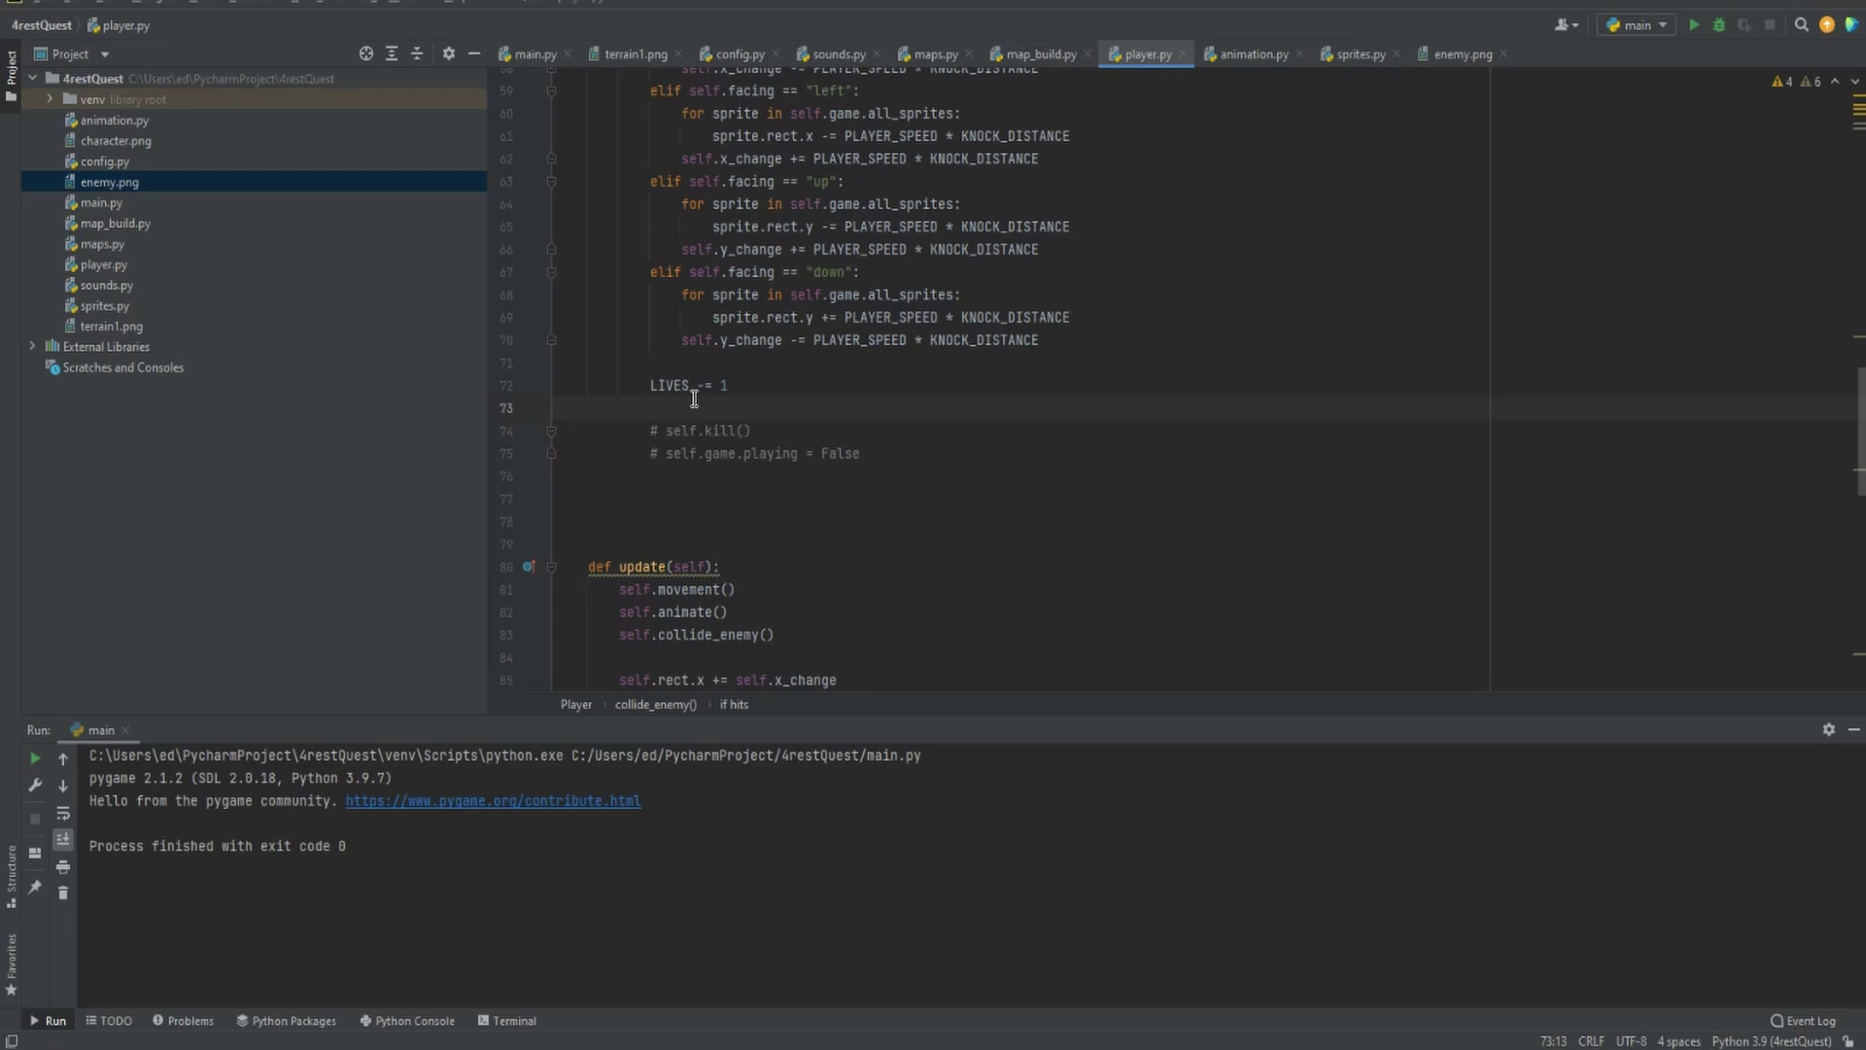
type("print(LIVES")
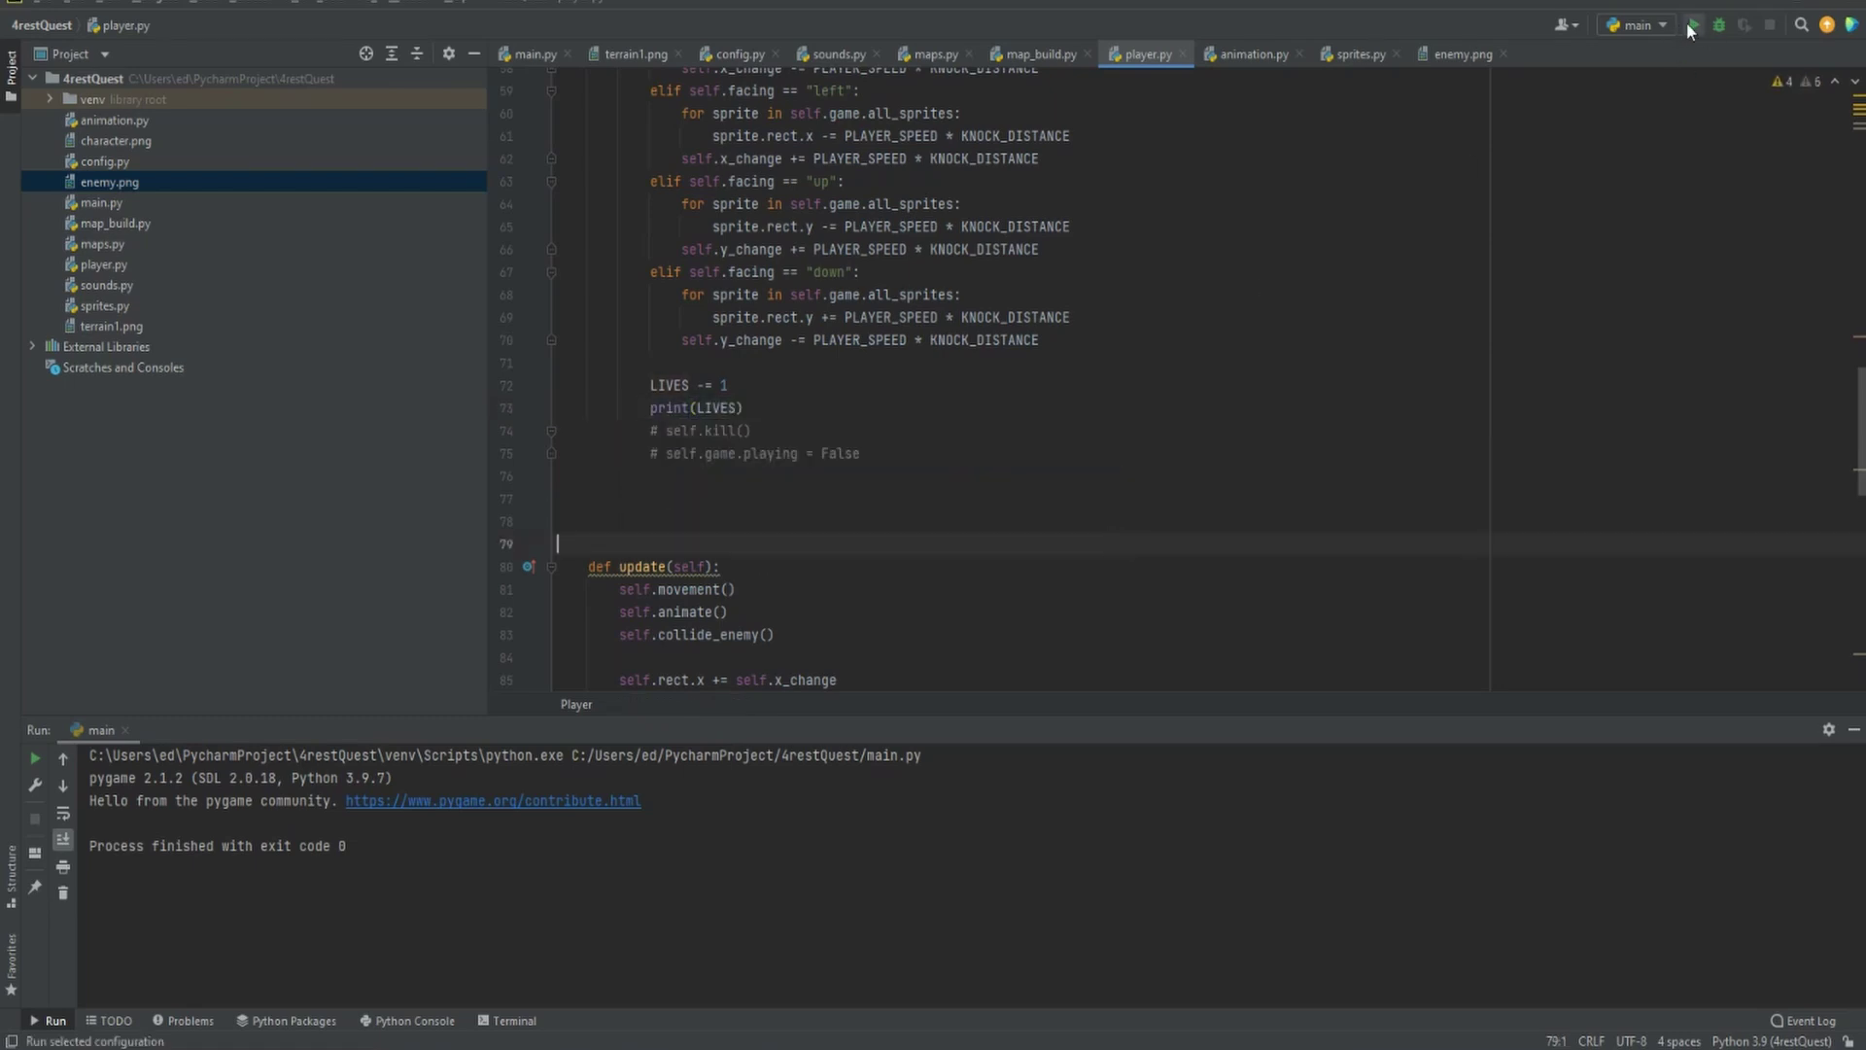
Run the game and watch the lives count down 2, 1, 0 in the console
left_click(1699, 25)
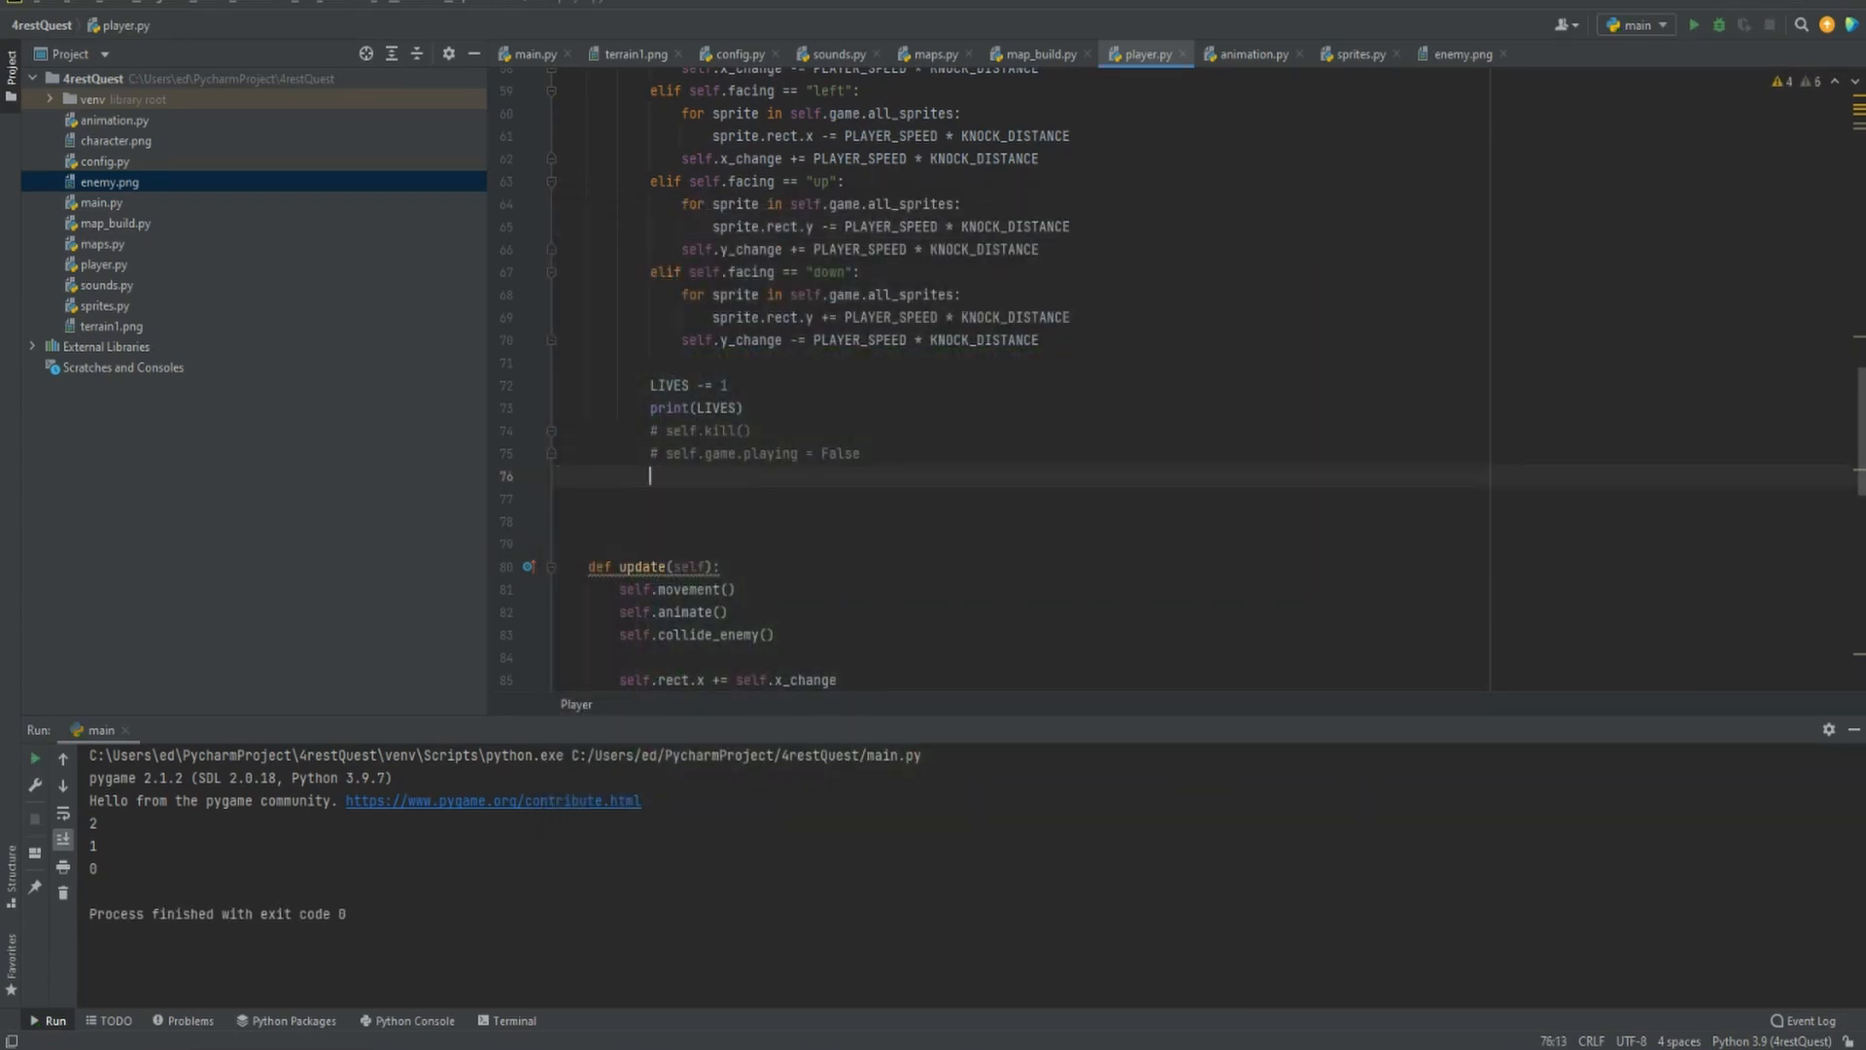
Wrap self.kill() and playing = False inside an 'if LIVES <= 0:' check
type("if LIVES")
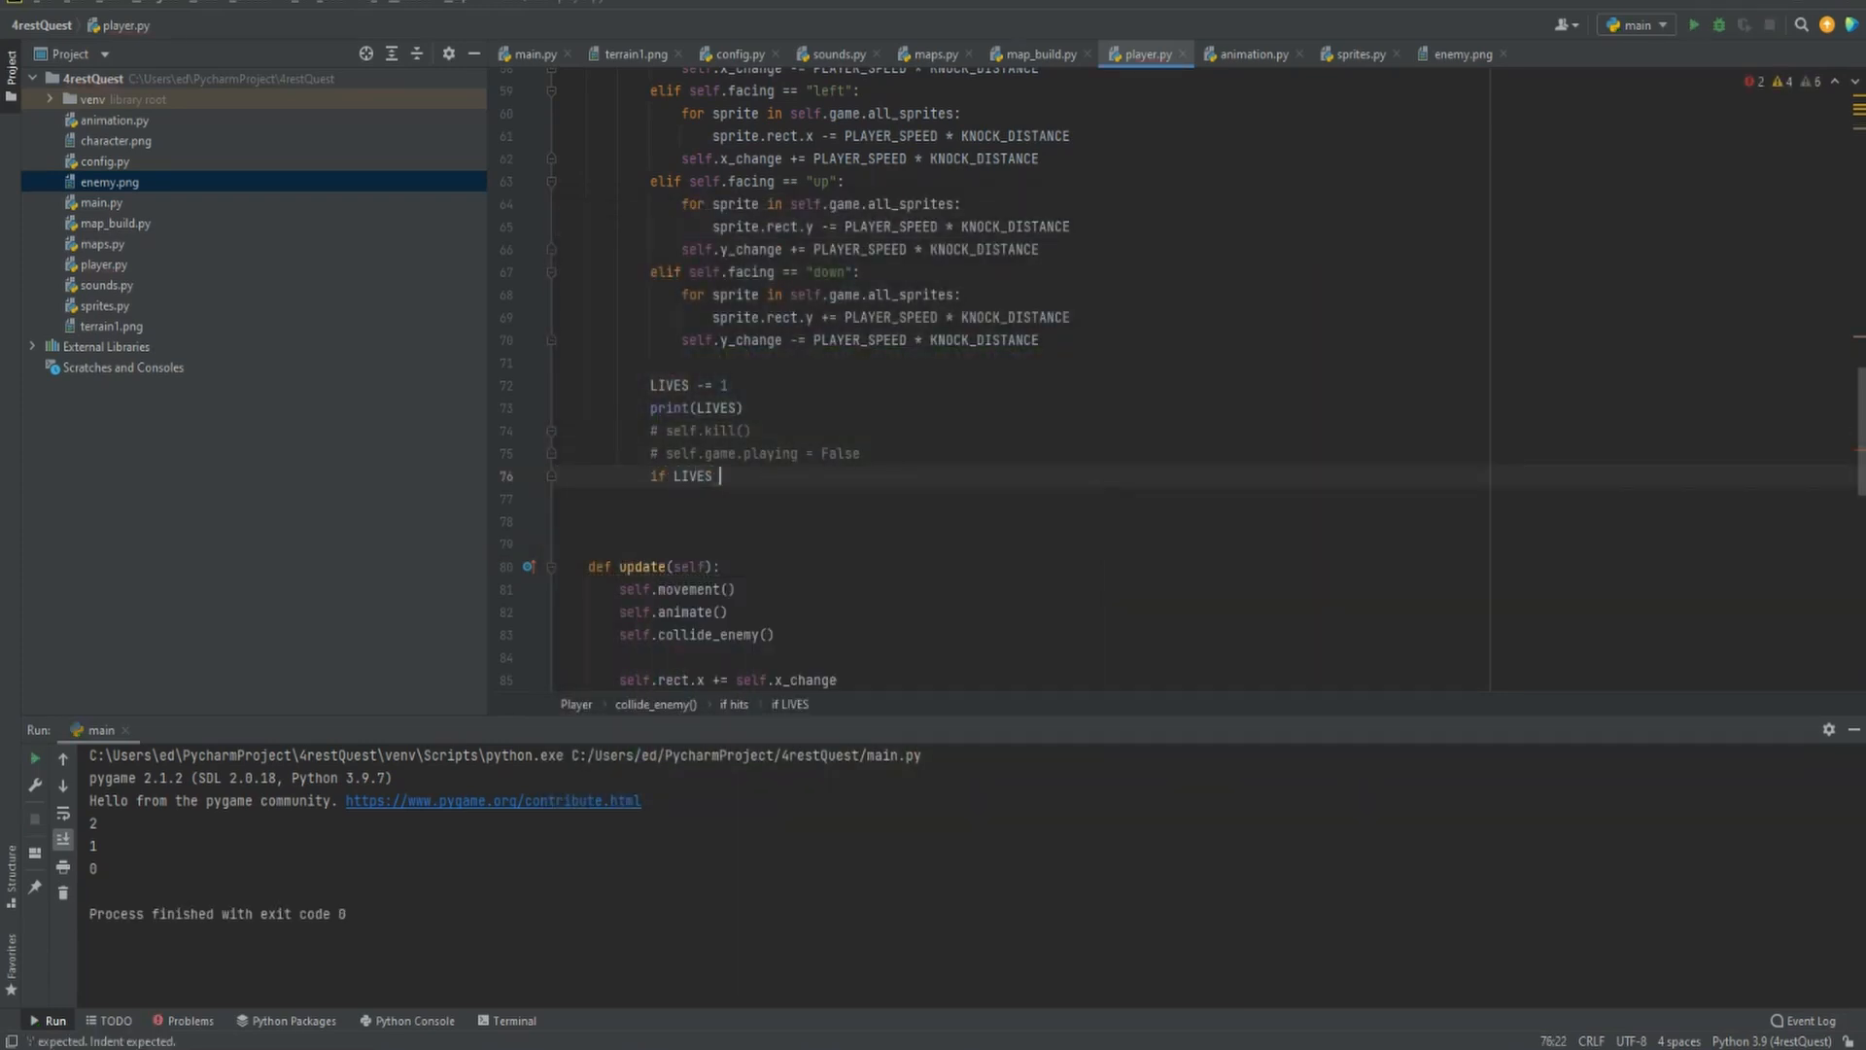
type("<=")
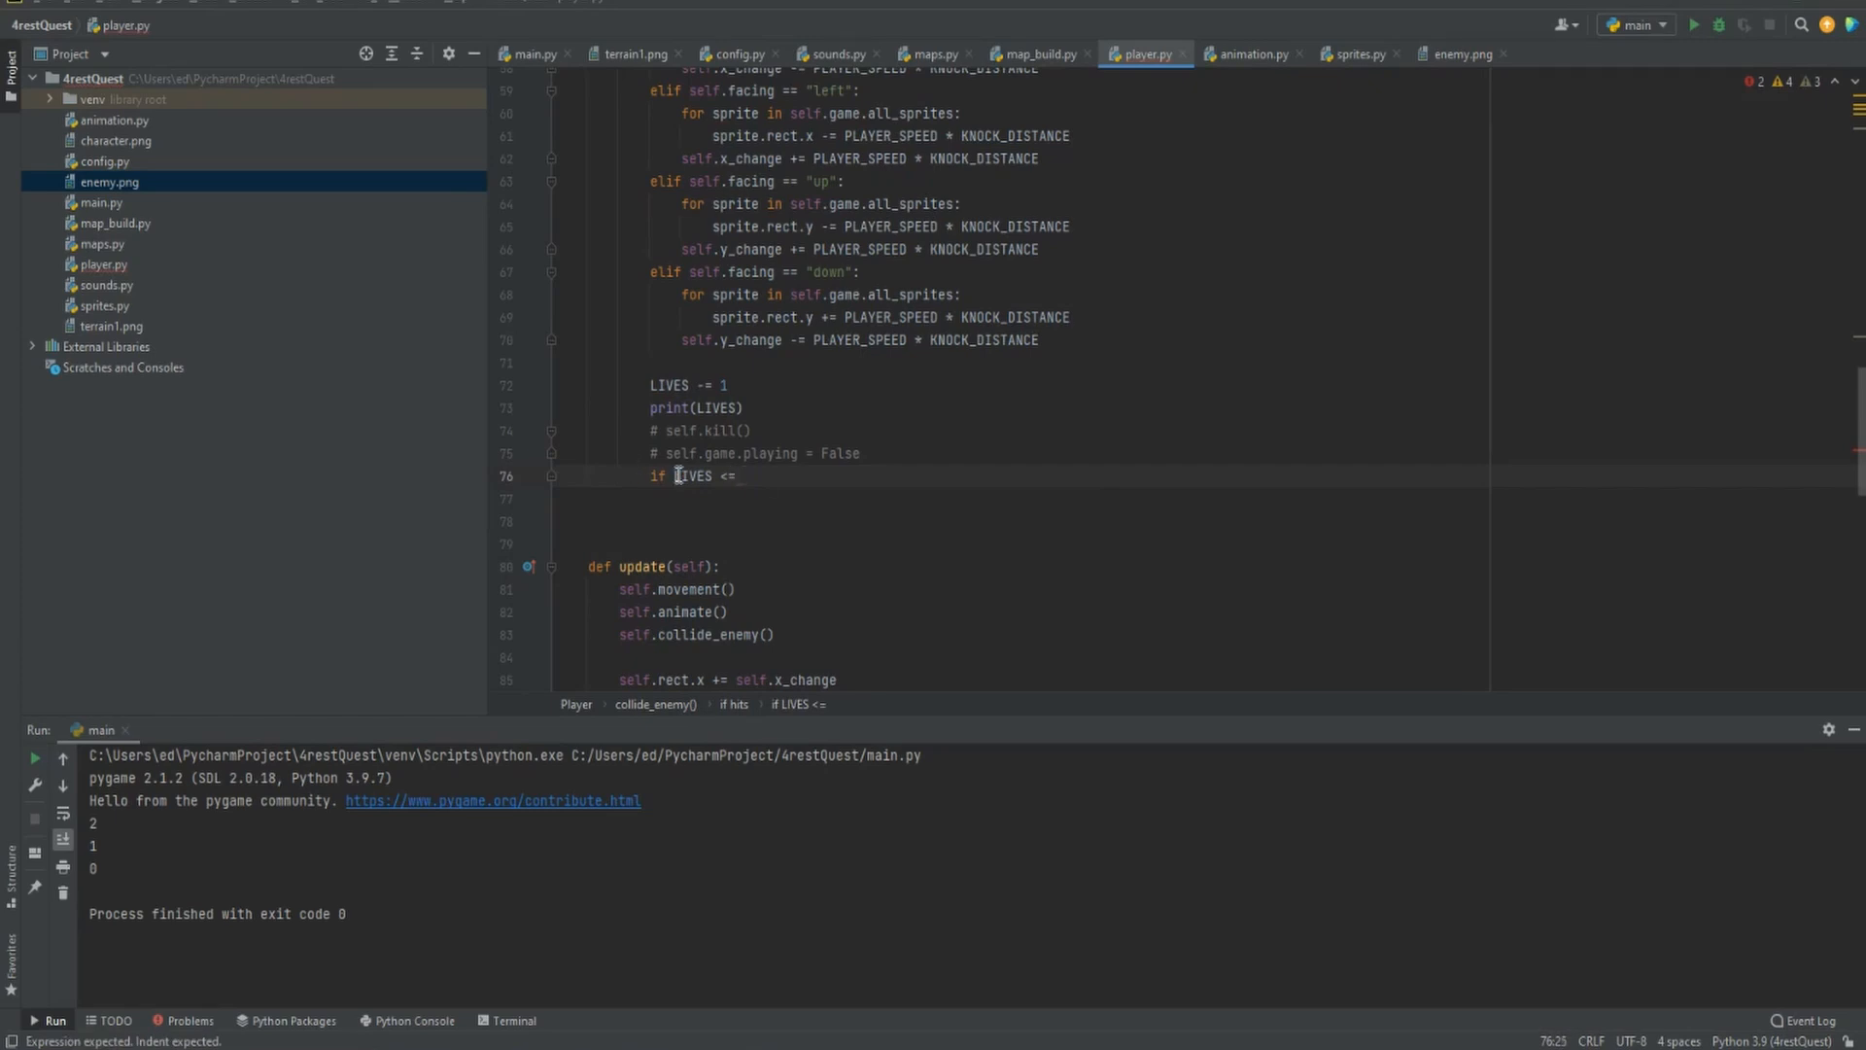
type("0:")
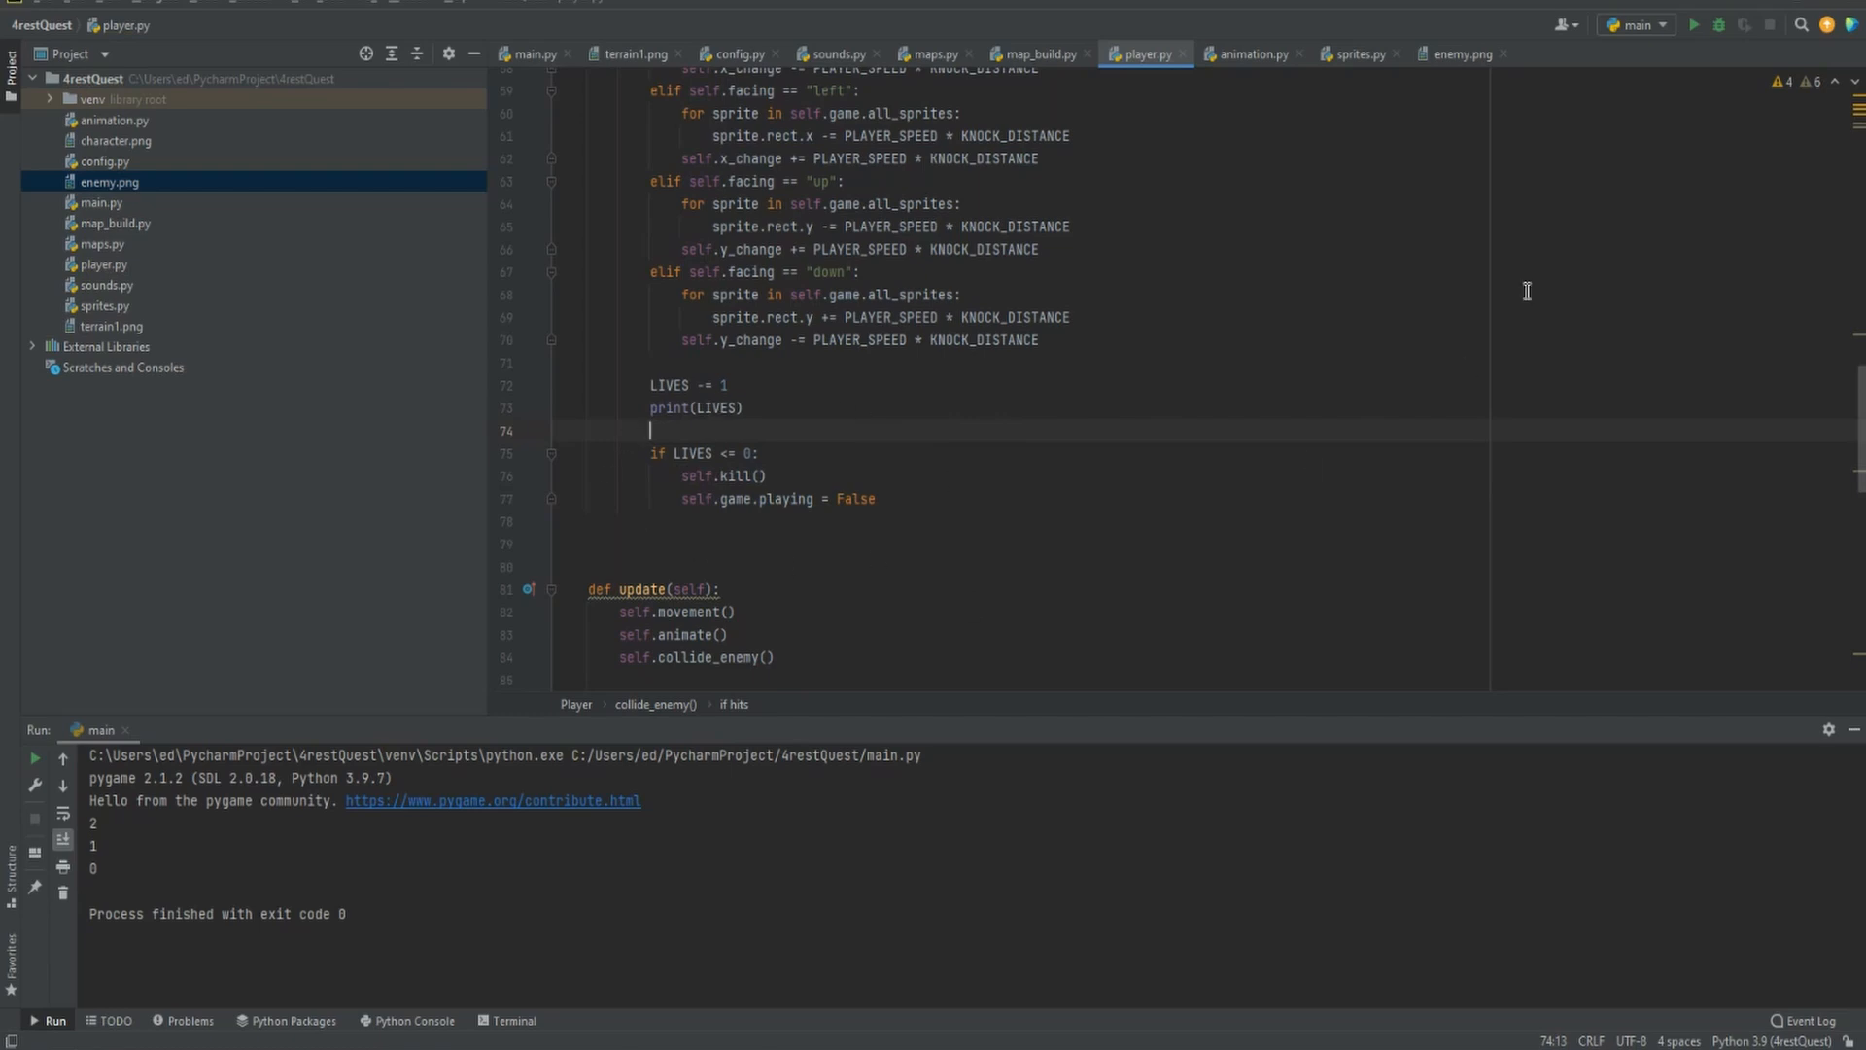
Run the game to test the death check, then stop the process
left_click(1701, 26)
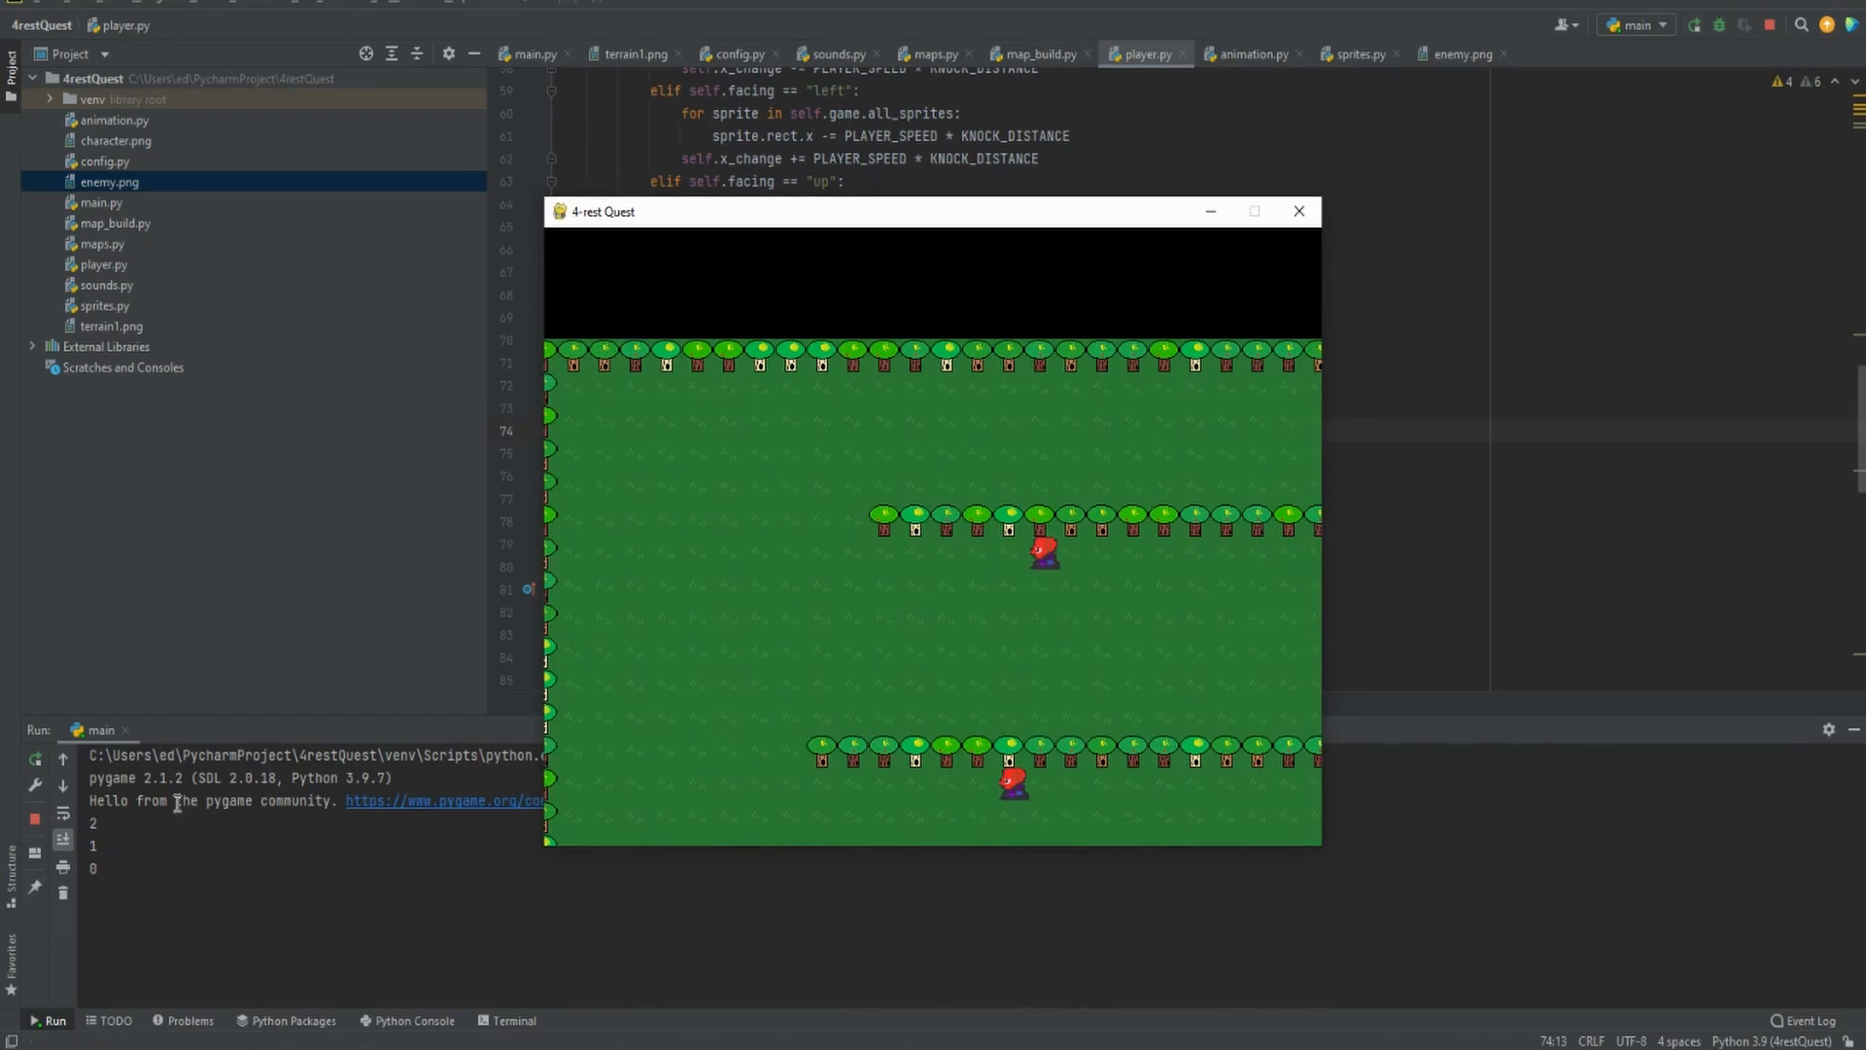
mouse_move(55, 867)
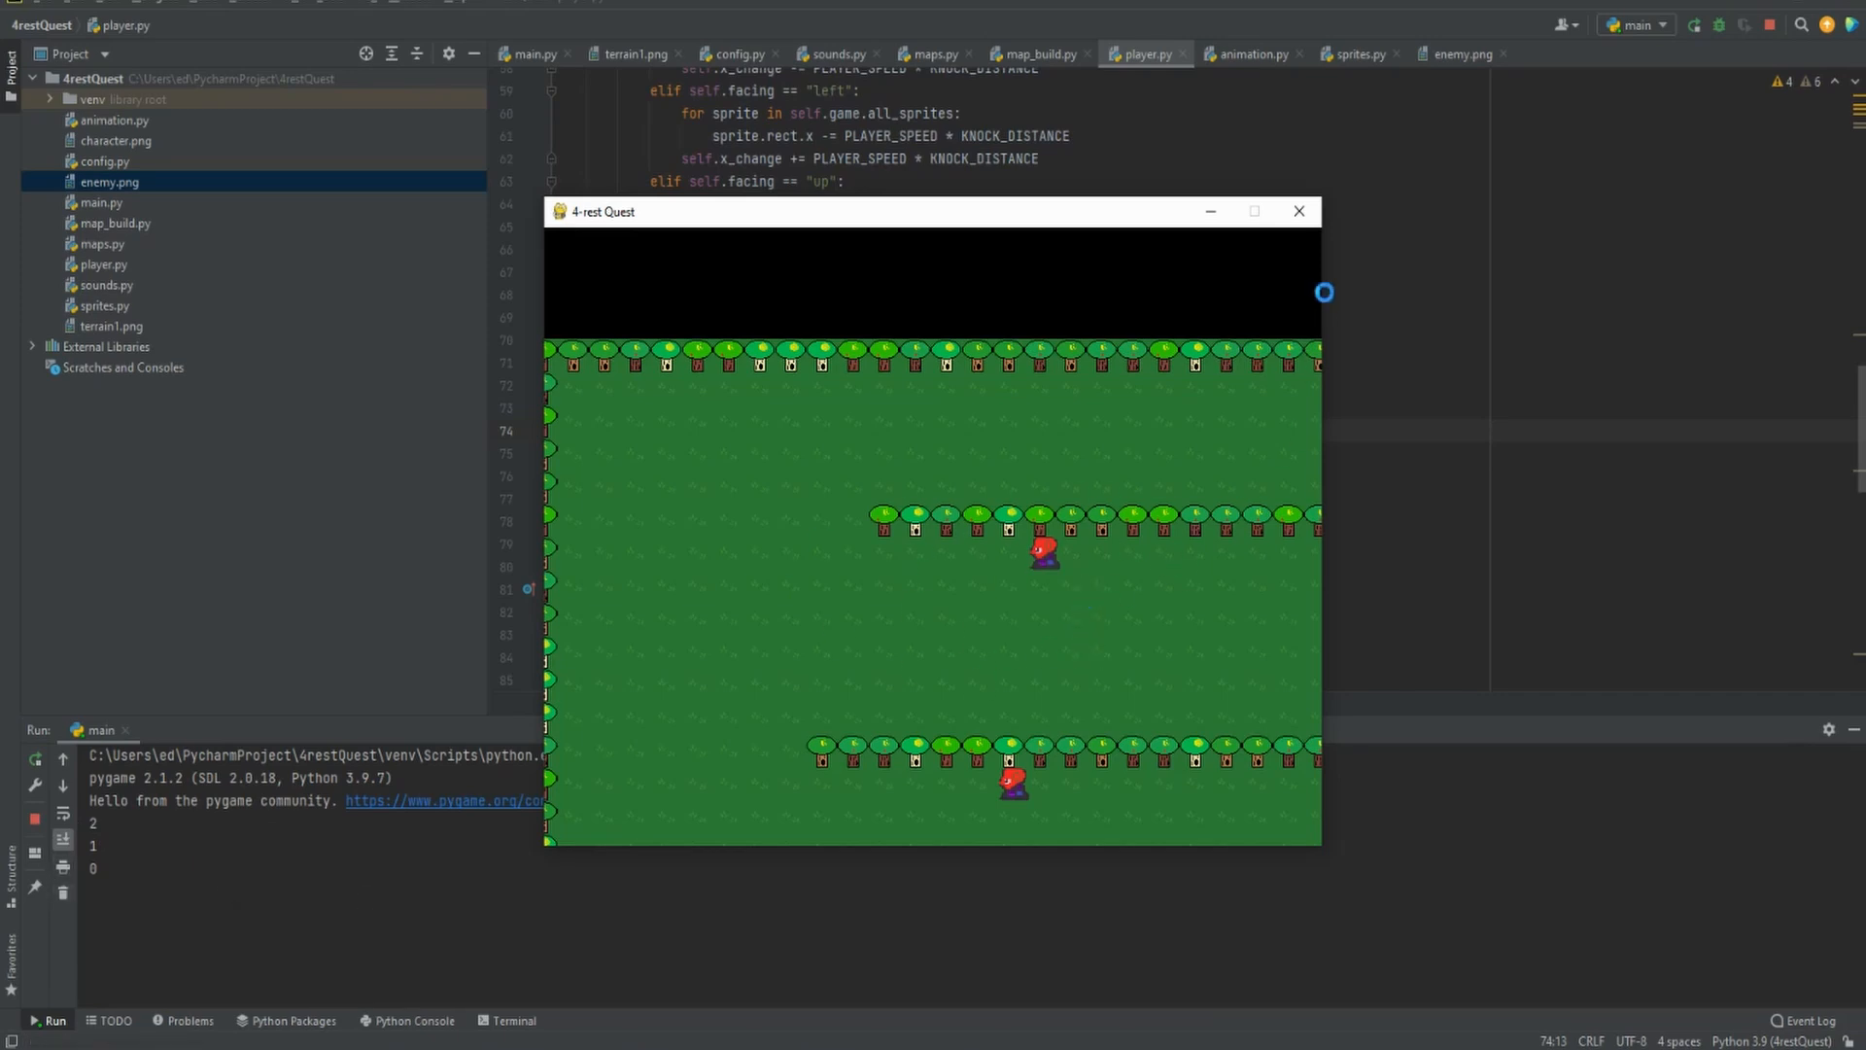
left_click(1298, 210)
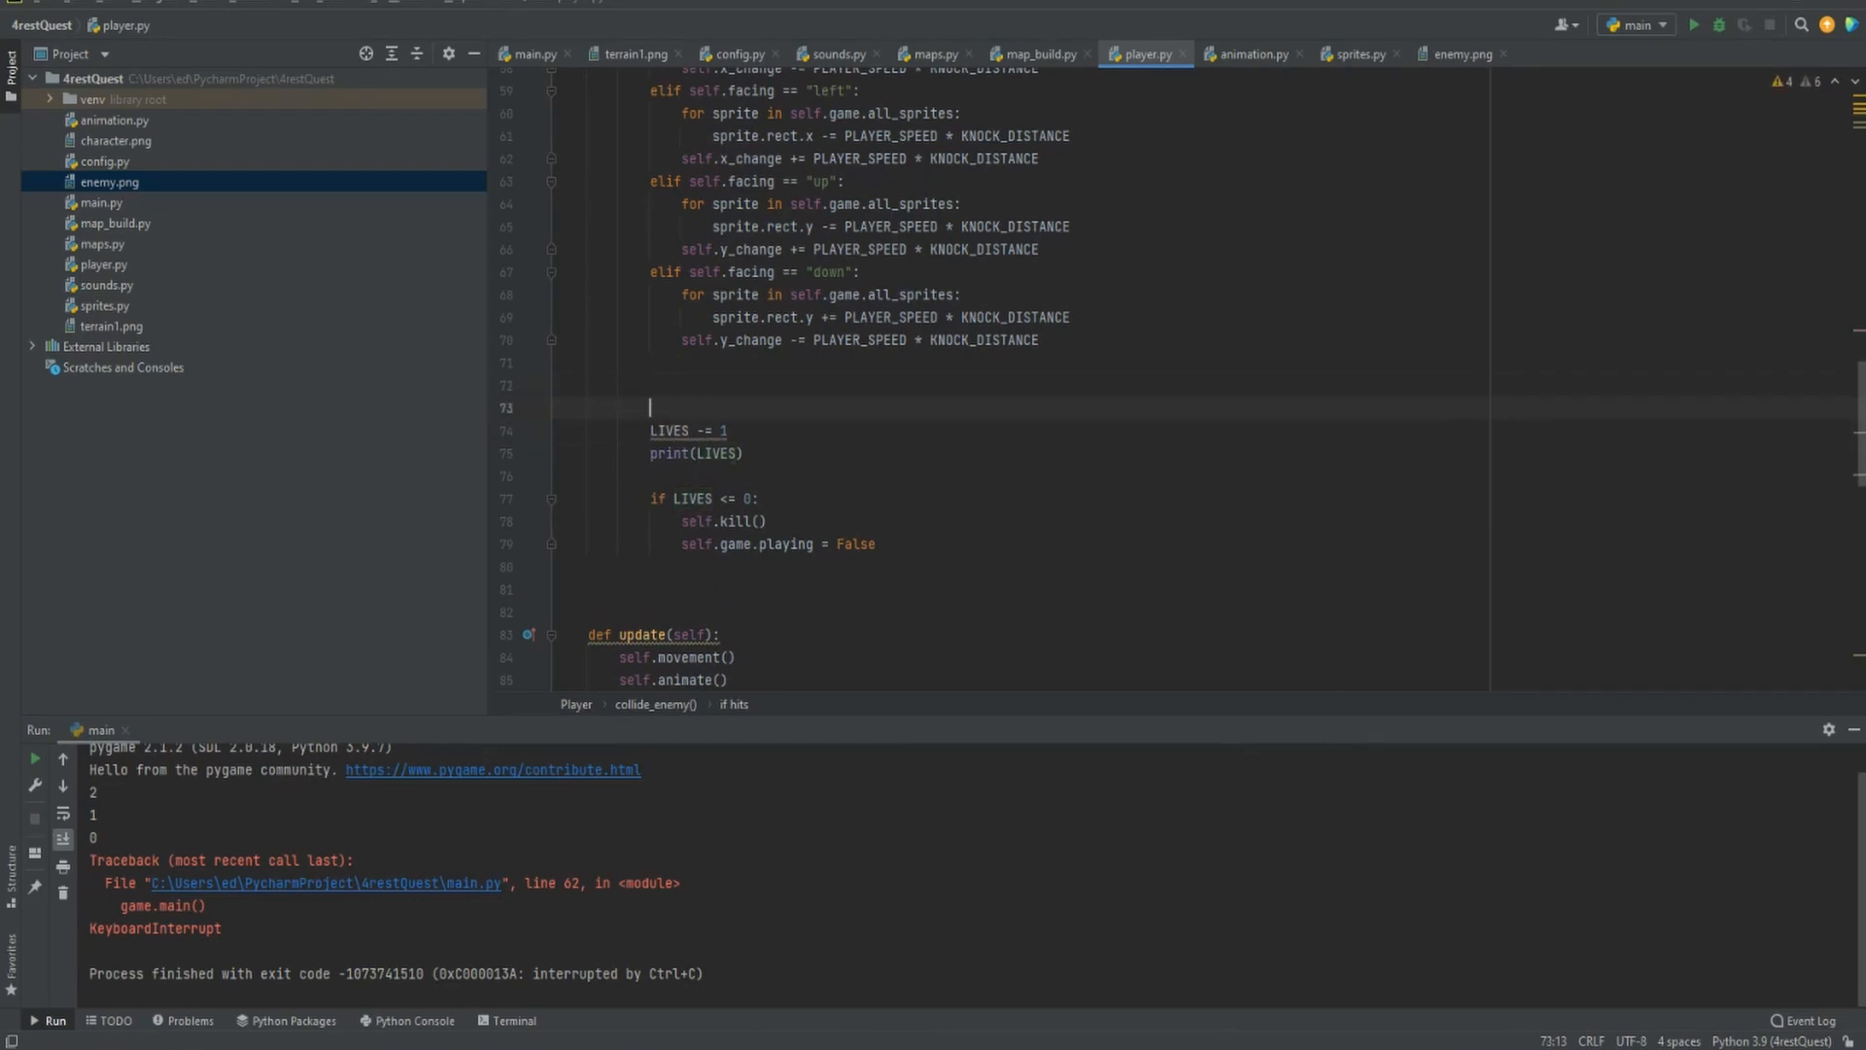
Add 'pygame.time.wait(25)' before the LIVES decrement, then run and stop the game
type("pygame.")
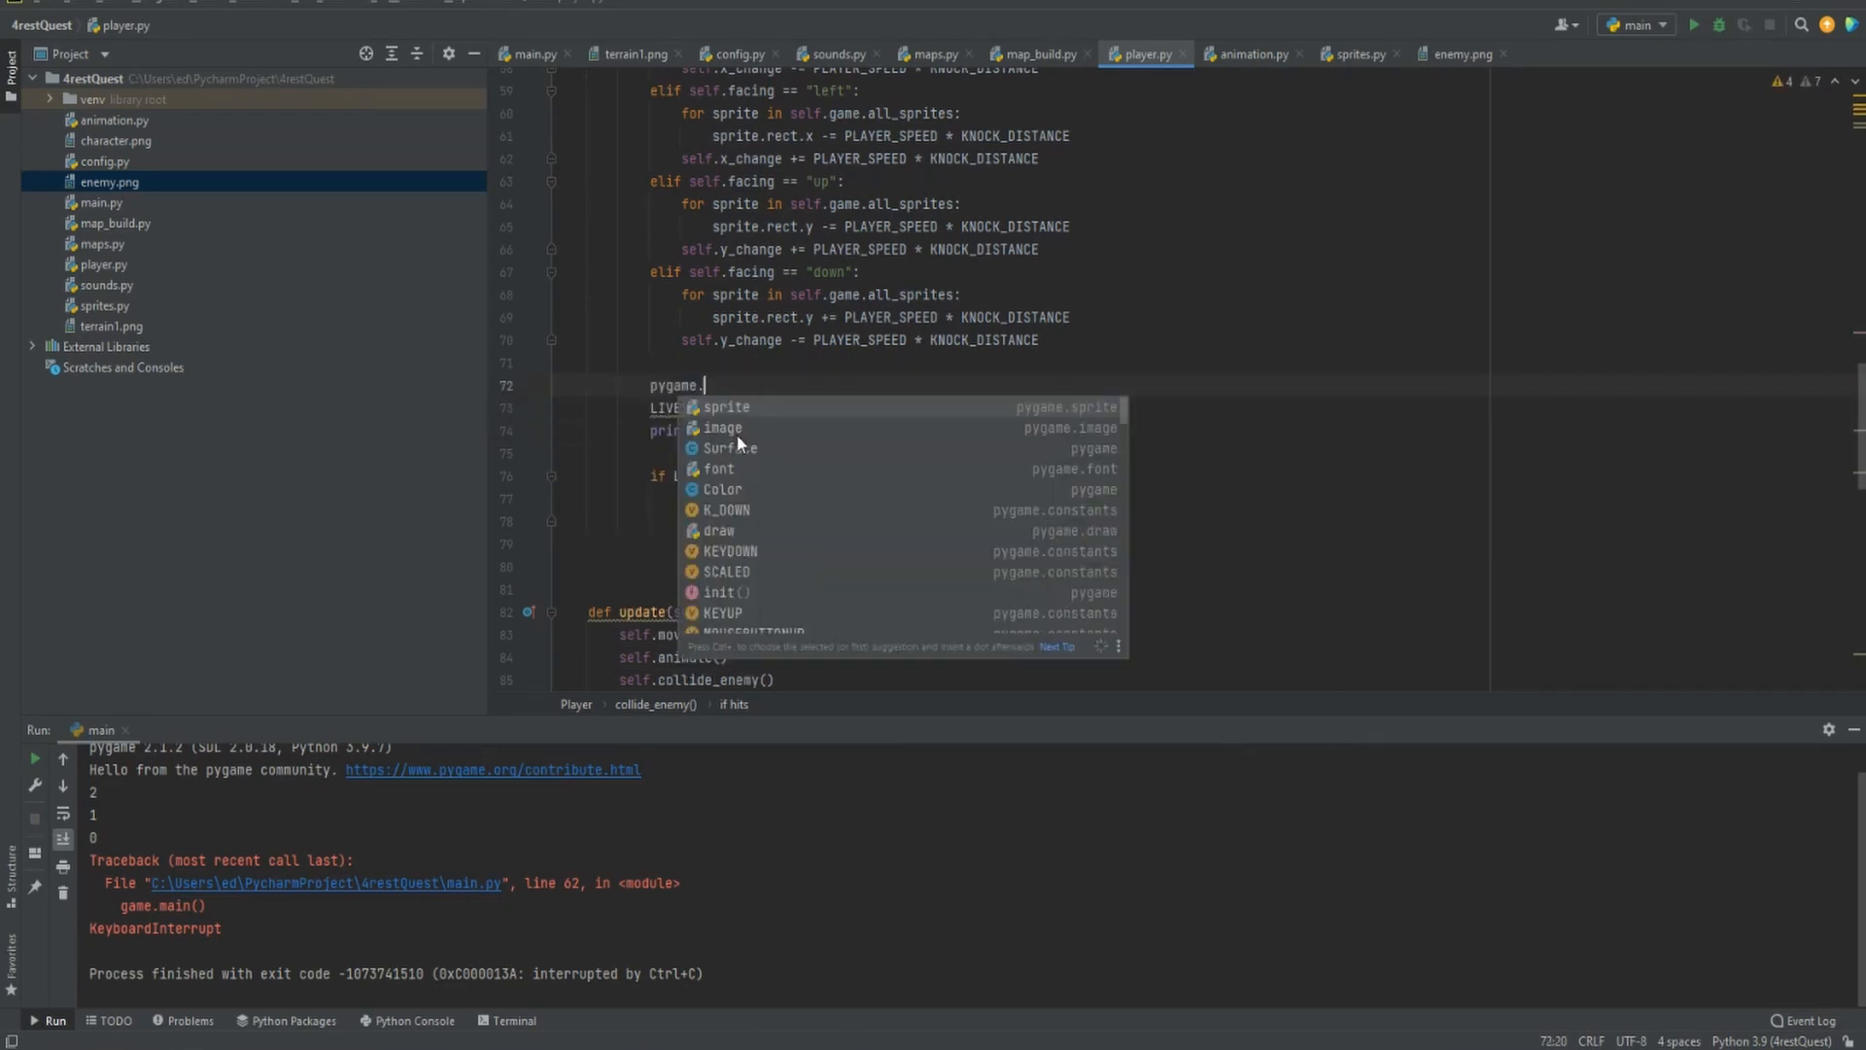
type("time.wait()")
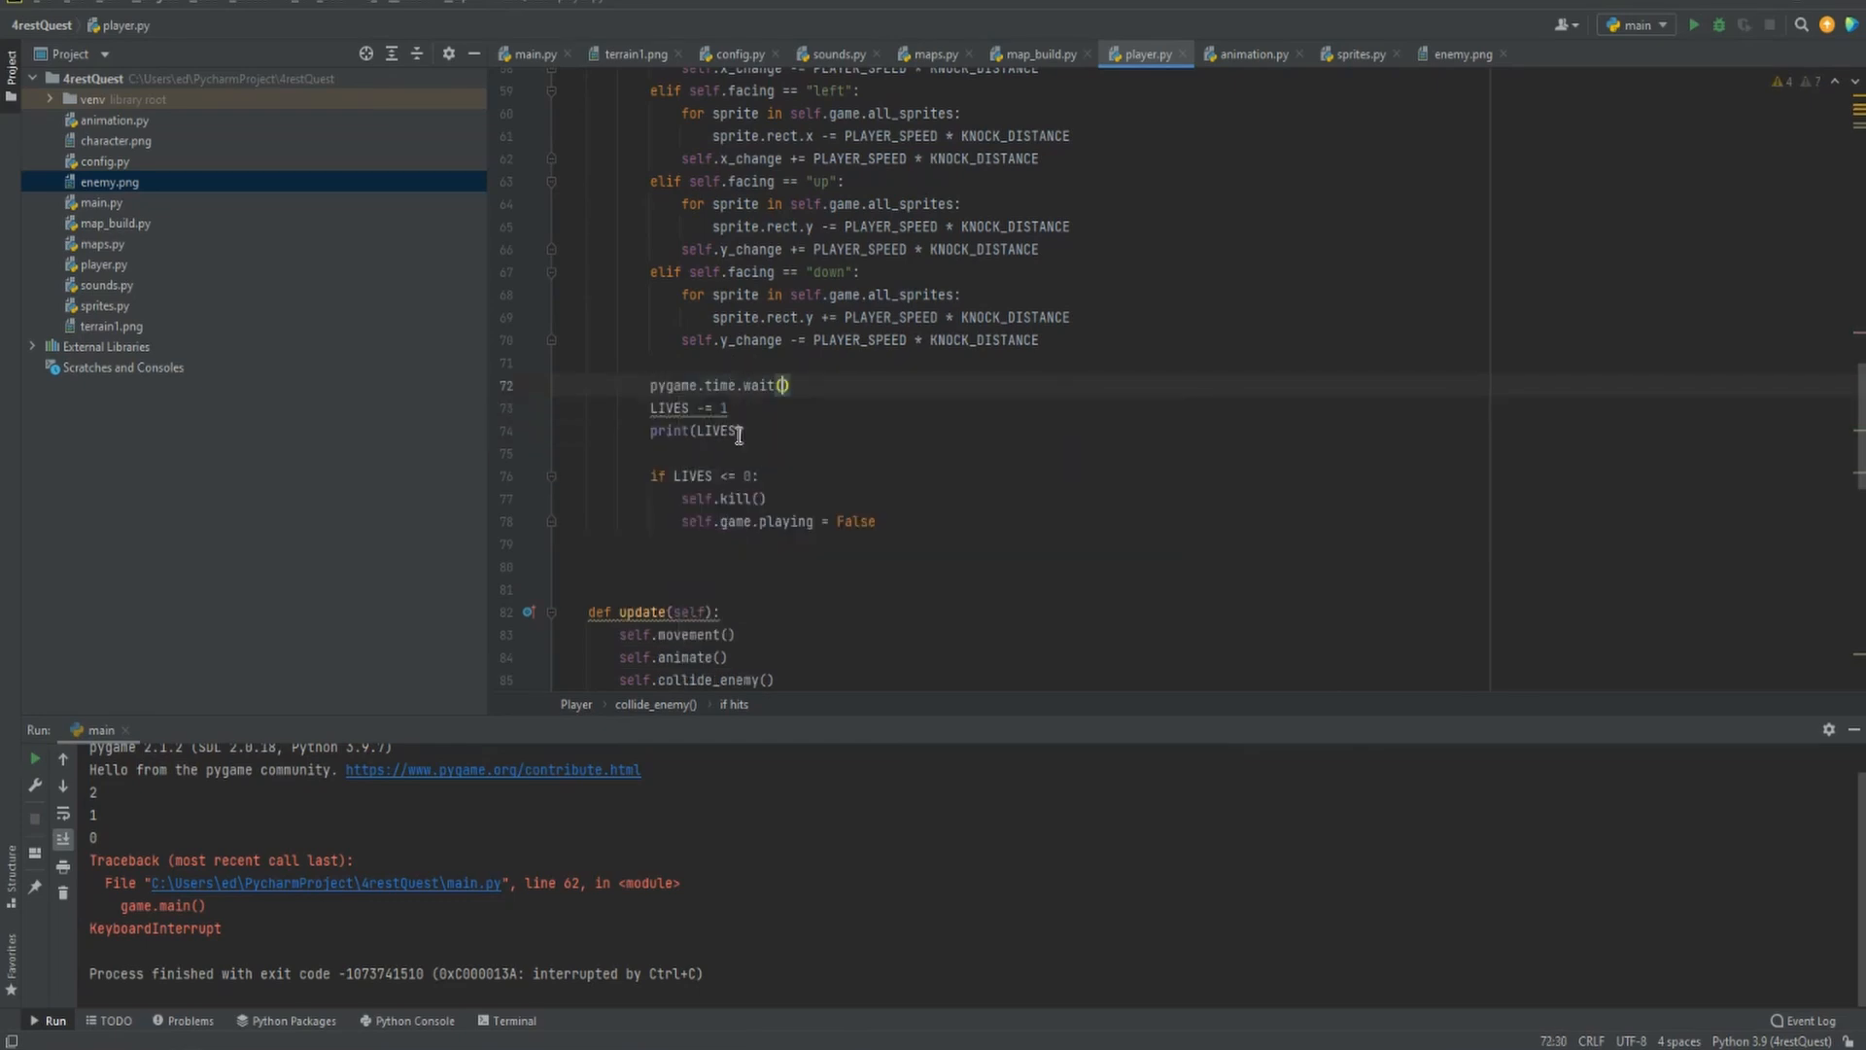
type("25")
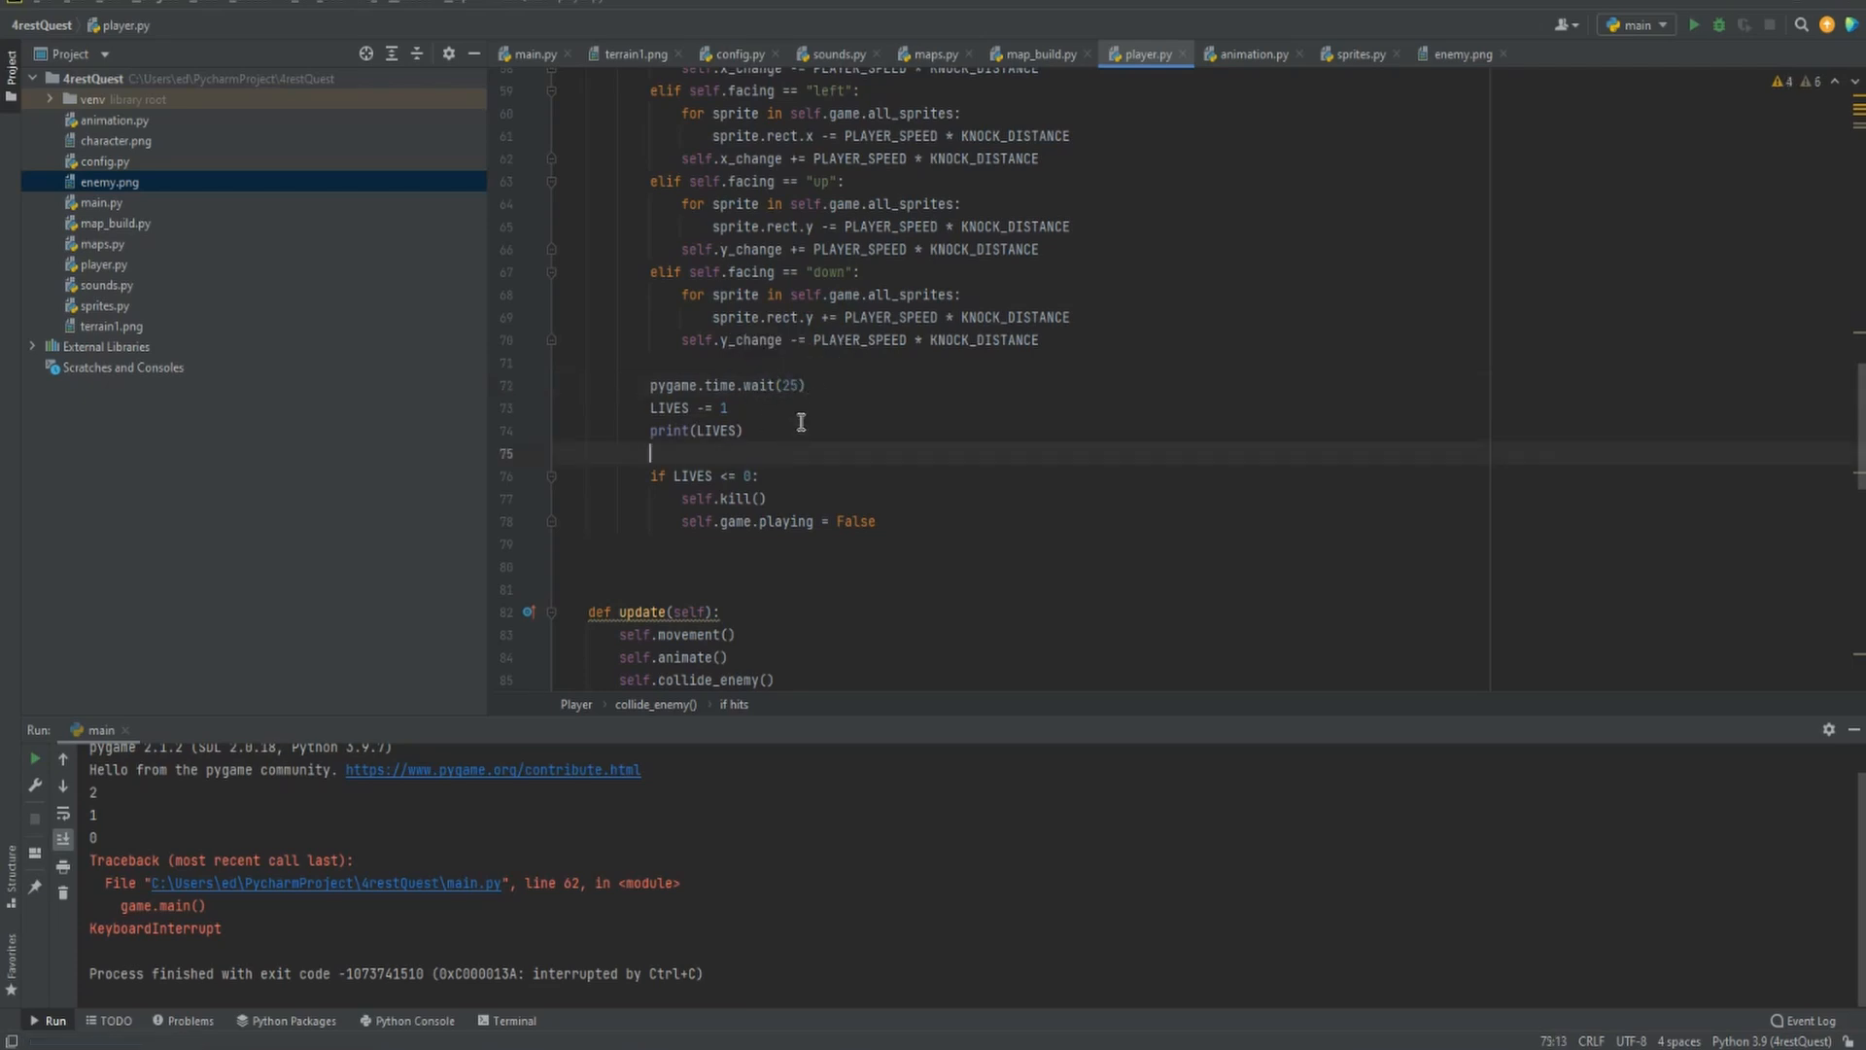
mouse_move(721, 408)
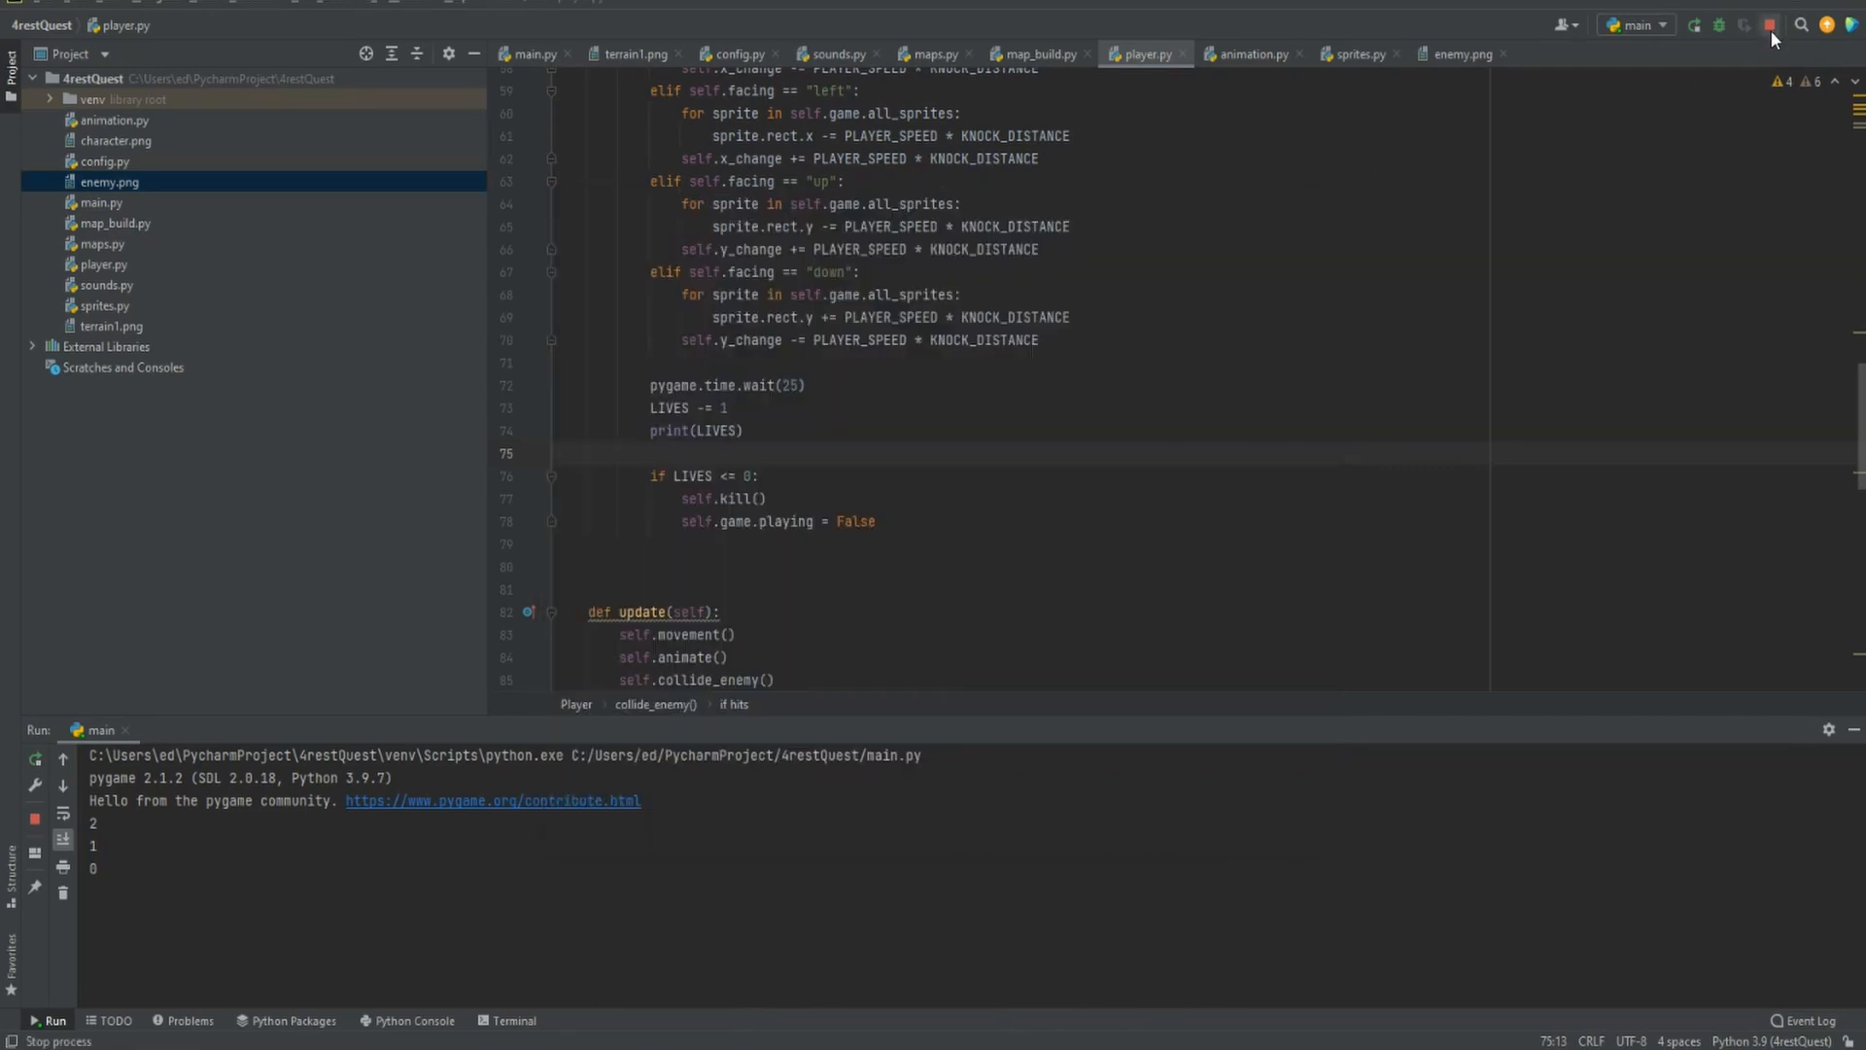
left_click(1773, 26)
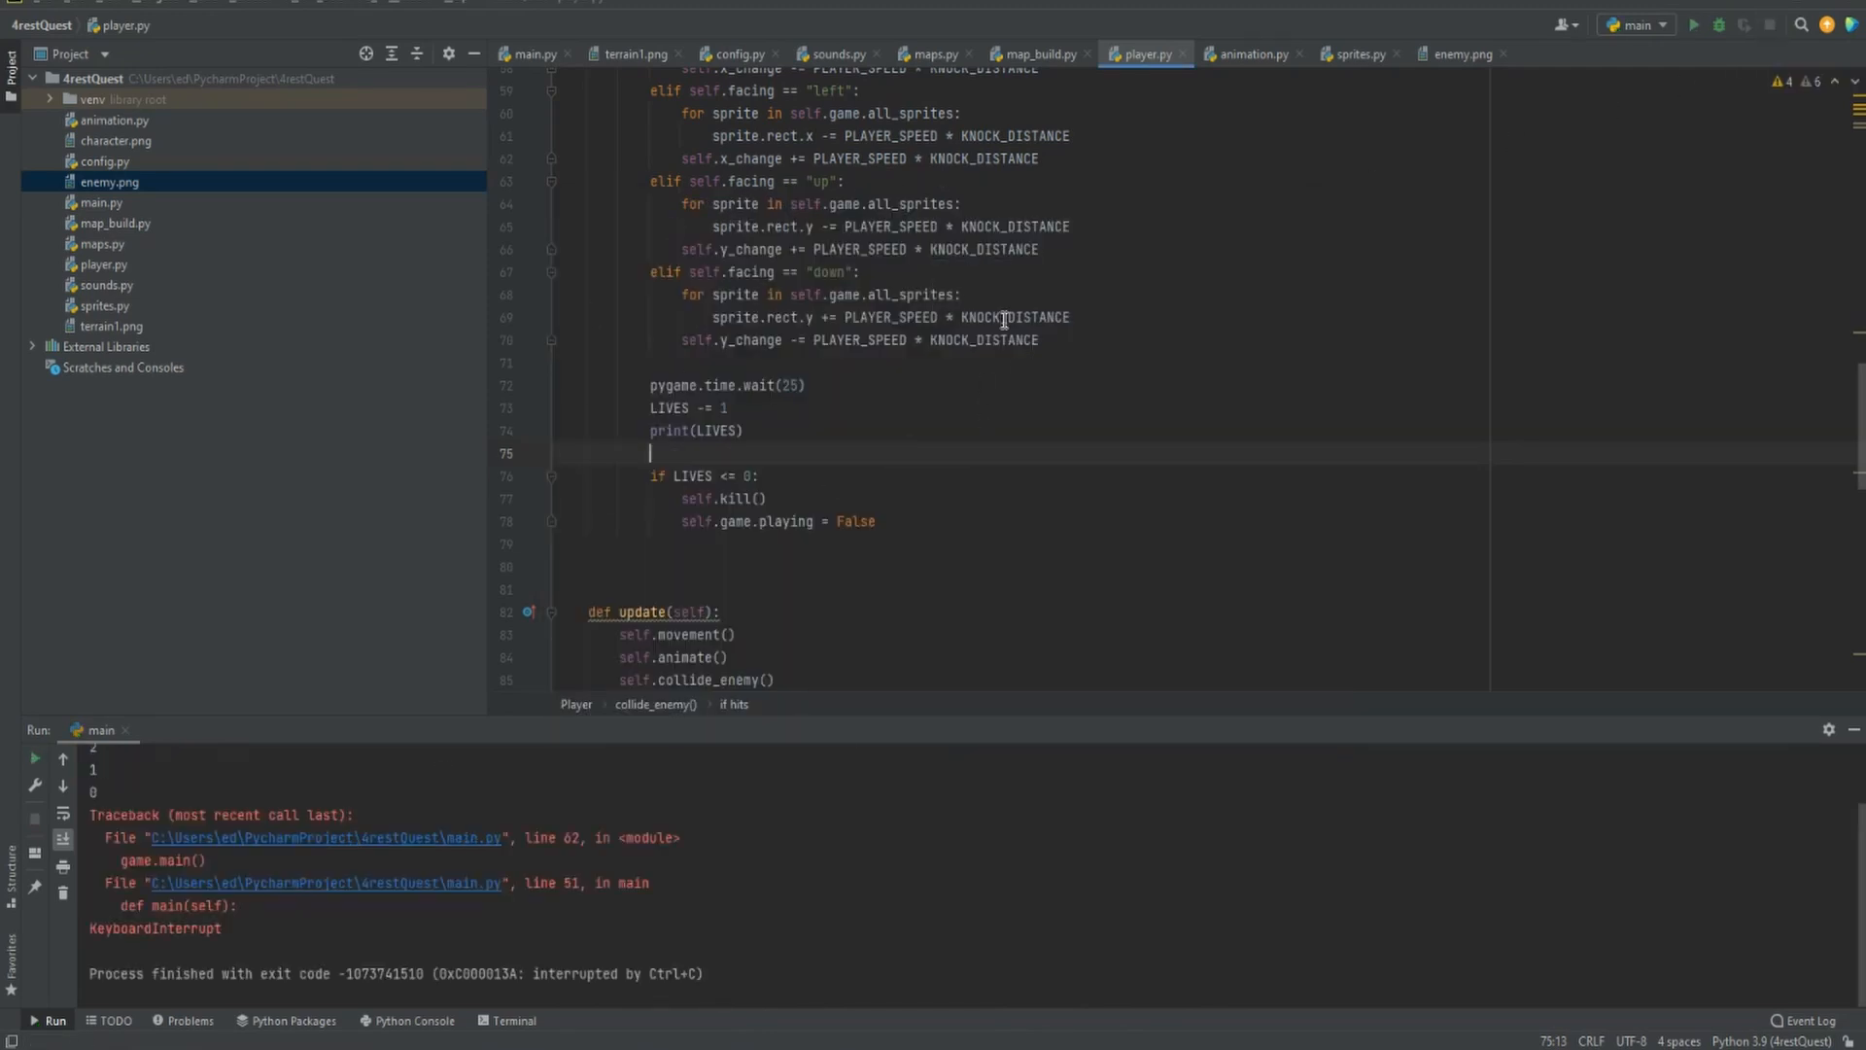
mouse_move(878, 443)
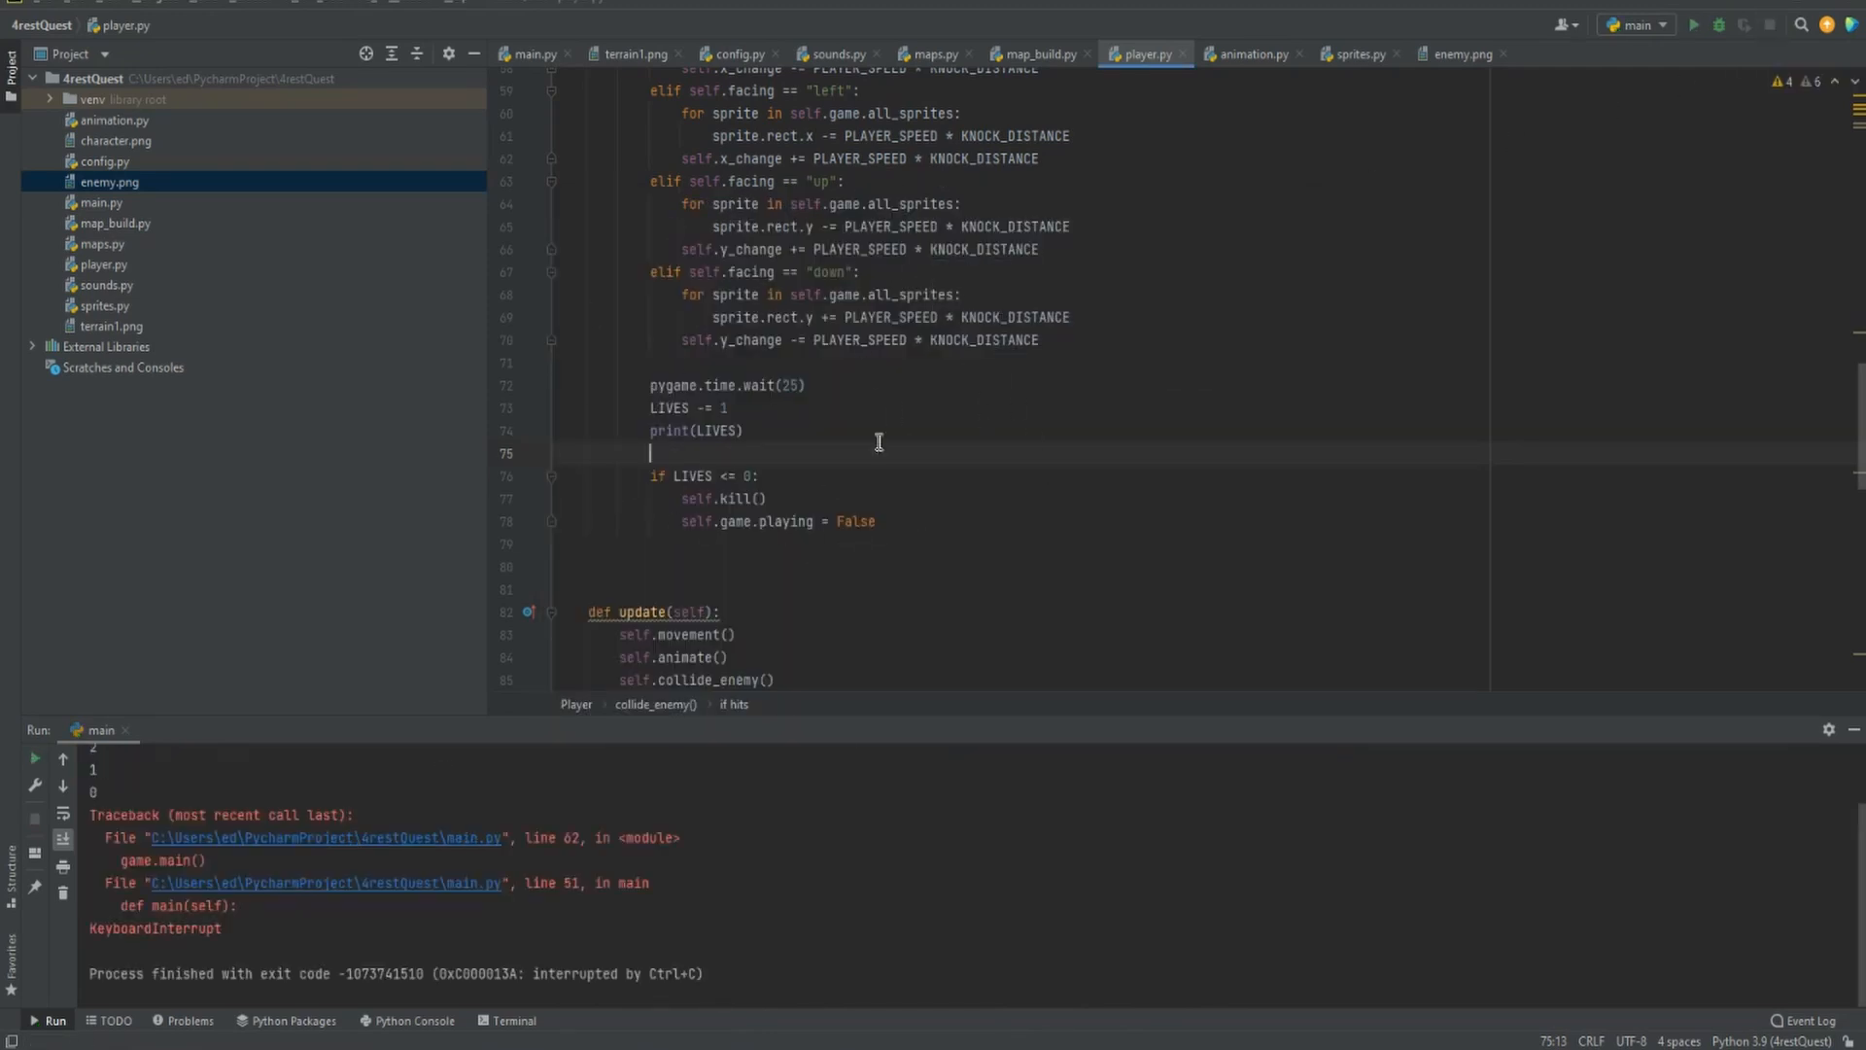